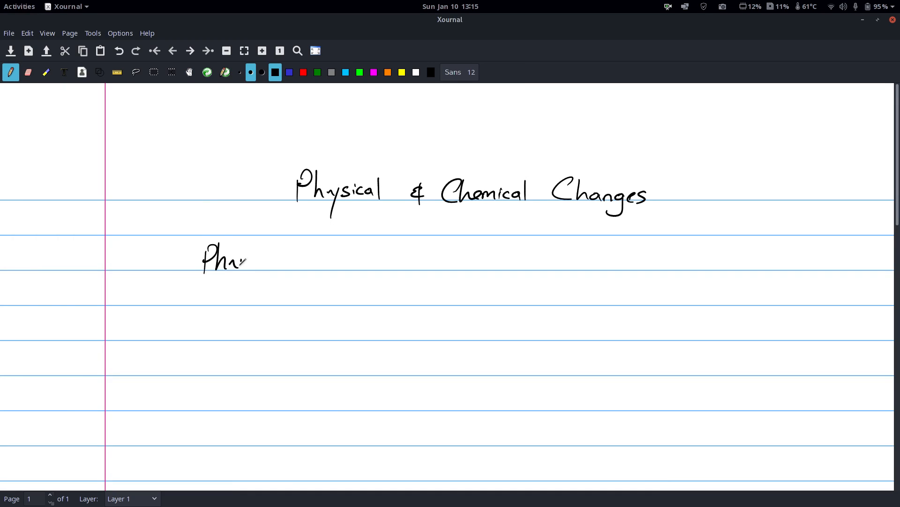
# - Handwrite the first line 'Physical Properties → Properties that can be'
pyautogui.moveTo(241, 262); pyautogui.dragTo(281, 261)
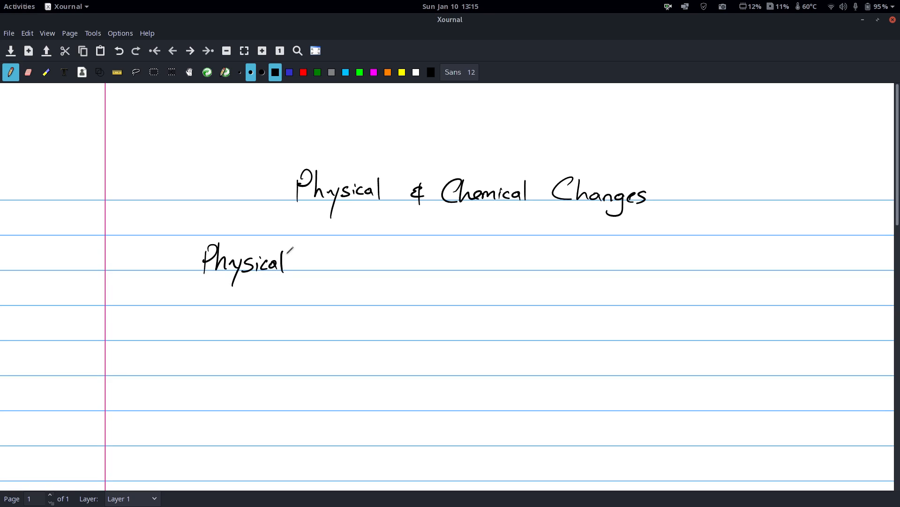
pyautogui.moveTo(304, 259); pyautogui.dragTo(345, 259)
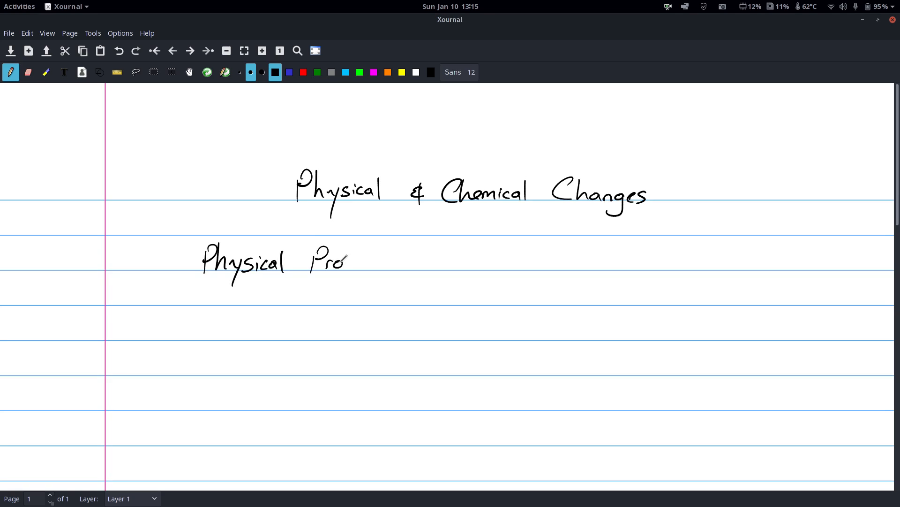
pyautogui.moveTo(347, 257); pyautogui.dragTo(393, 257)
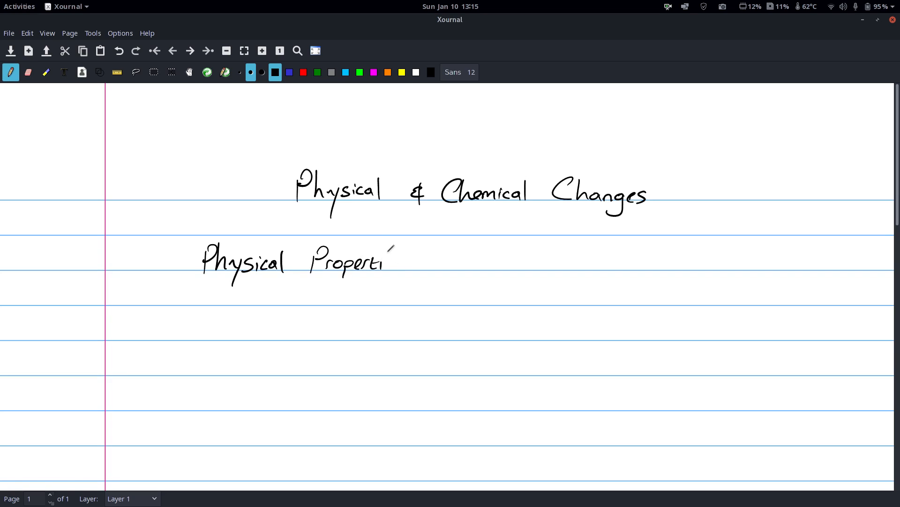
pyautogui.moveTo(385, 262); pyautogui.dragTo(408, 268)
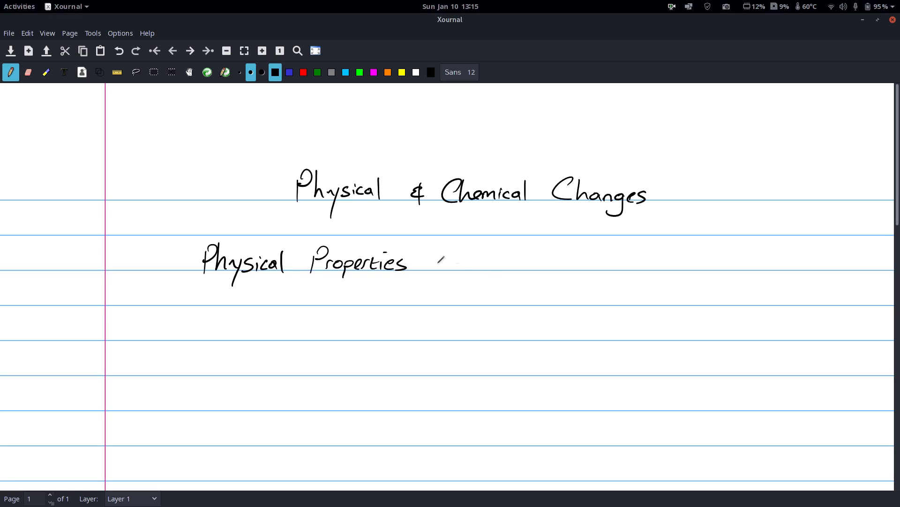
pyautogui.moveTo(430, 262); pyautogui.dragTo(543, 261)
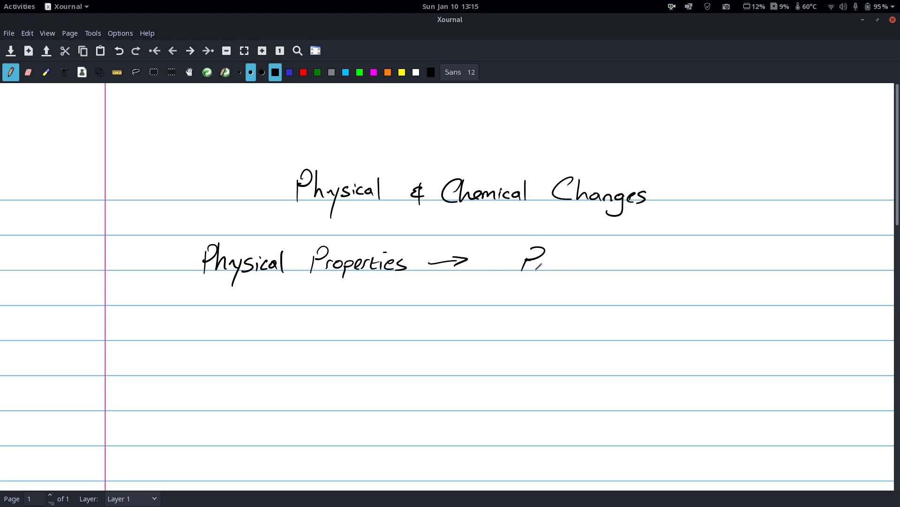
pyautogui.moveTo(528, 262); pyautogui.dragTo(600, 262)
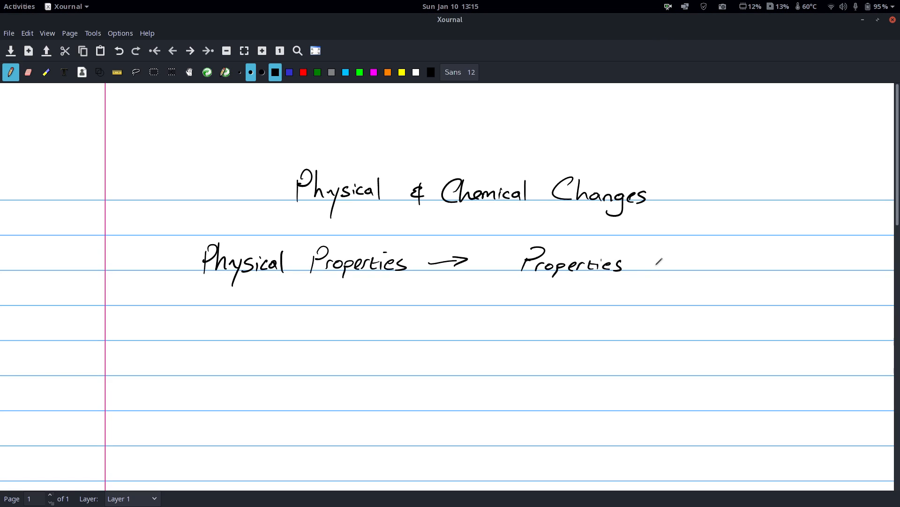
pyautogui.moveTo(655, 261); pyautogui.dragTo(706, 265)
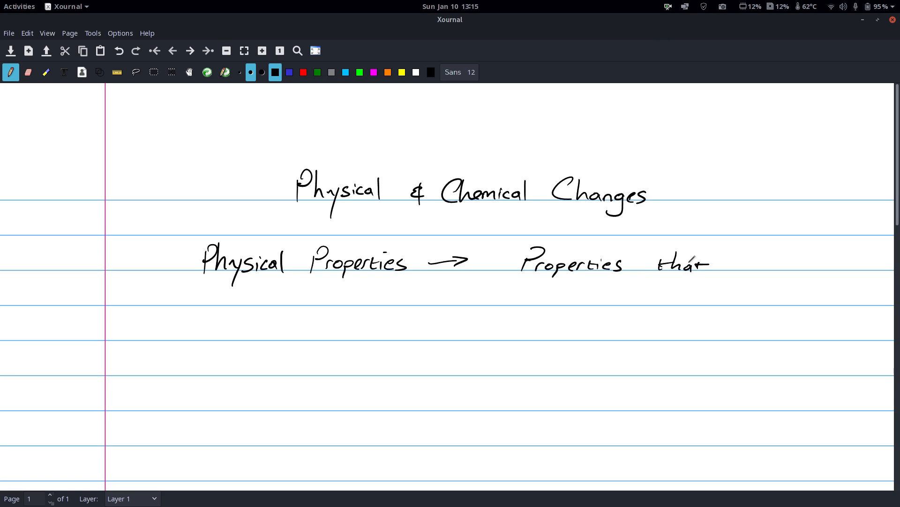
pyautogui.moveTo(737, 265); pyautogui.dragTo(764, 267)
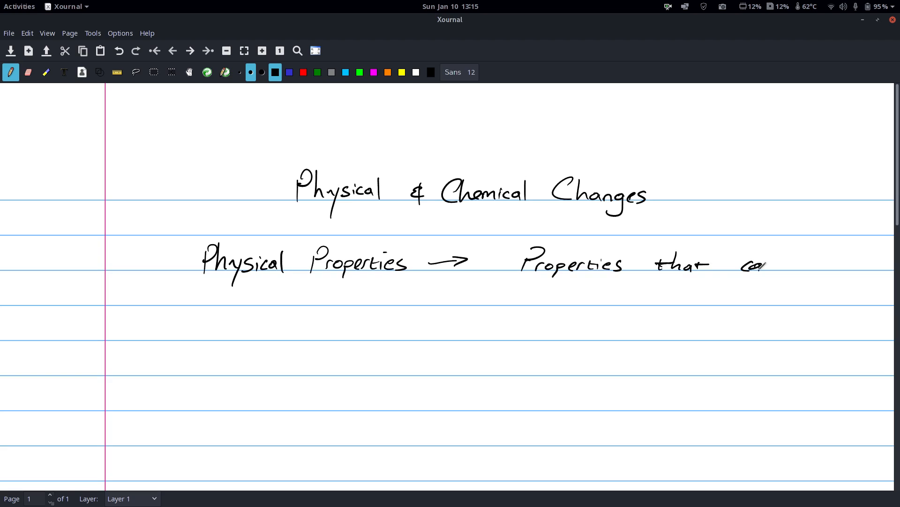
pyautogui.moveTo(741, 265); pyautogui.dragTo(821, 264)
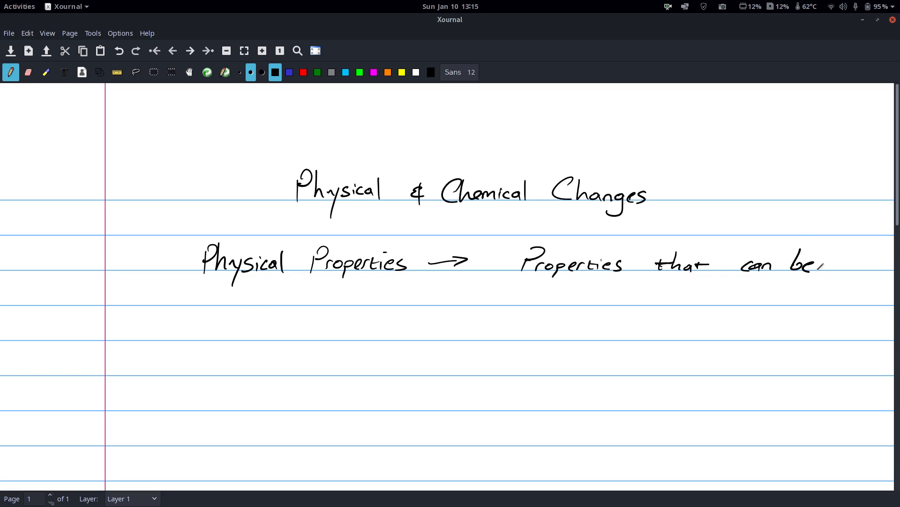
# - Continue on the next line with 'measured or observed w/o changing the'
pyautogui.moveTo(238, 301); pyautogui.dragTo(290, 293)
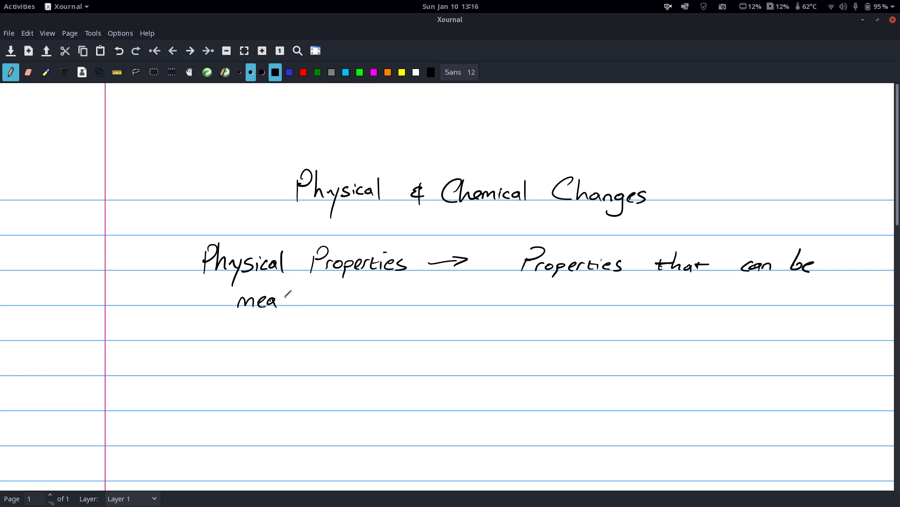
pyautogui.moveTo(281, 298); pyautogui.dragTo(356, 298)
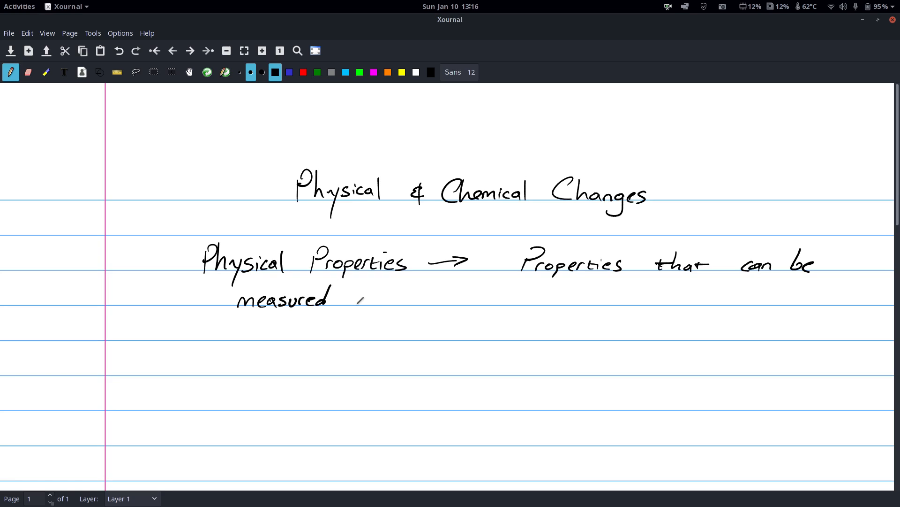
pyautogui.moveTo(345, 298); pyautogui.dragTo(442, 299)
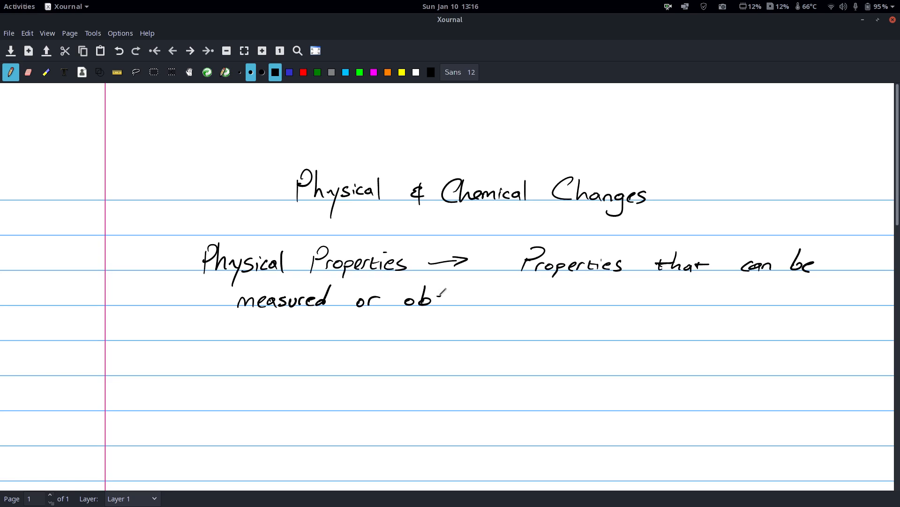
pyautogui.moveTo(436, 295); pyautogui.dragTo(491, 299)
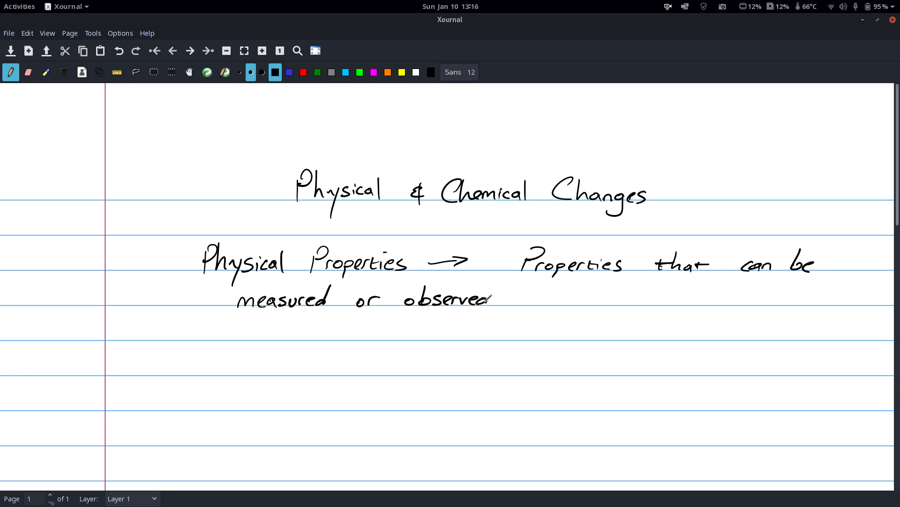
pyautogui.moveTo(523, 298); pyautogui.dragTo(569, 298)
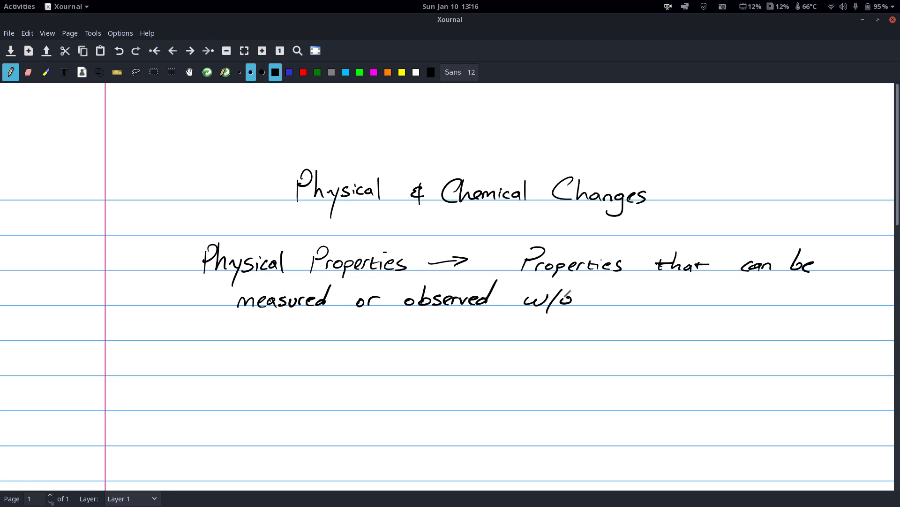
pyautogui.moveTo(586, 293); pyautogui.dragTo(589, 298)
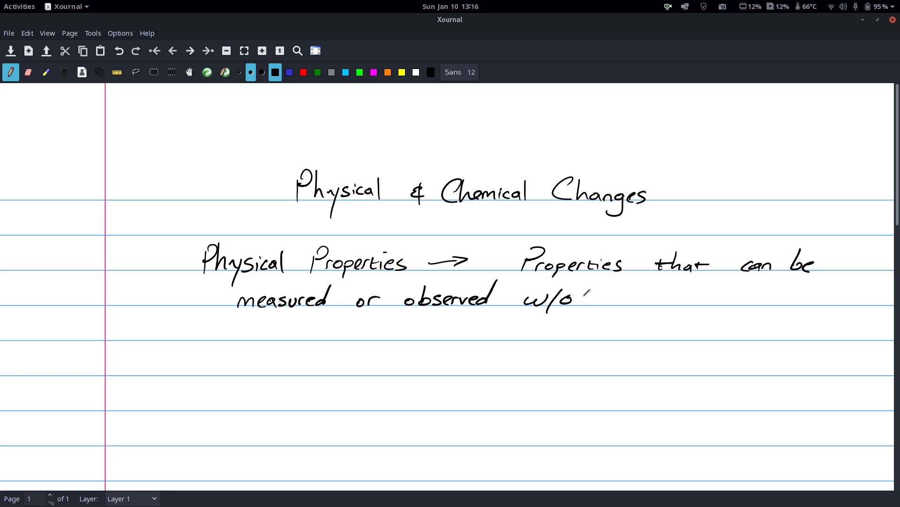
pyautogui.moveTo(617, 293); pyautogui.dragTo(643, 298)
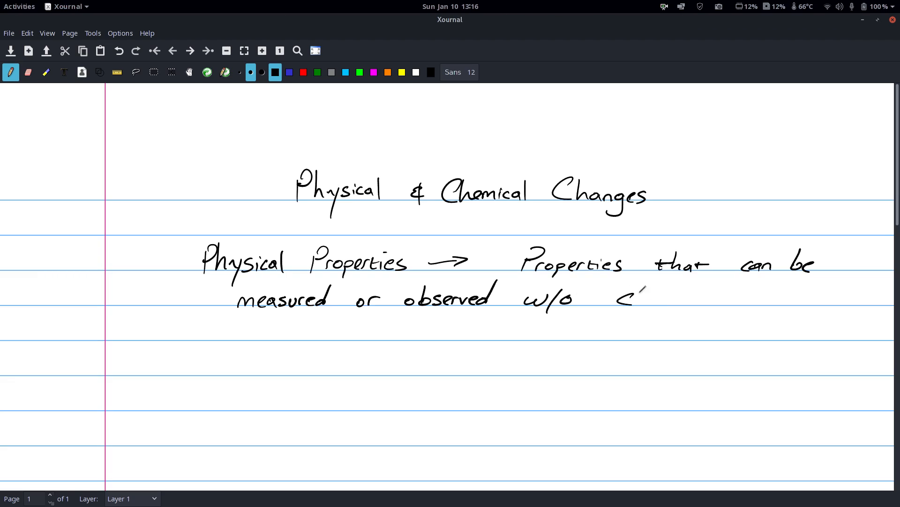
pyautogui.moveTo(617, 298); pyautogui.dragTo(677, 311)
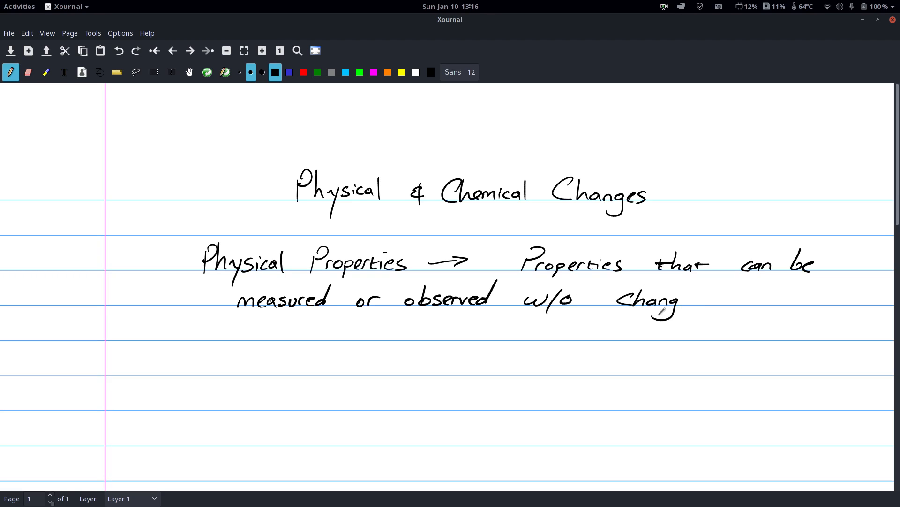
pyautogui.moveTo(678, 301); pyautogui.dragTo(741, 296)
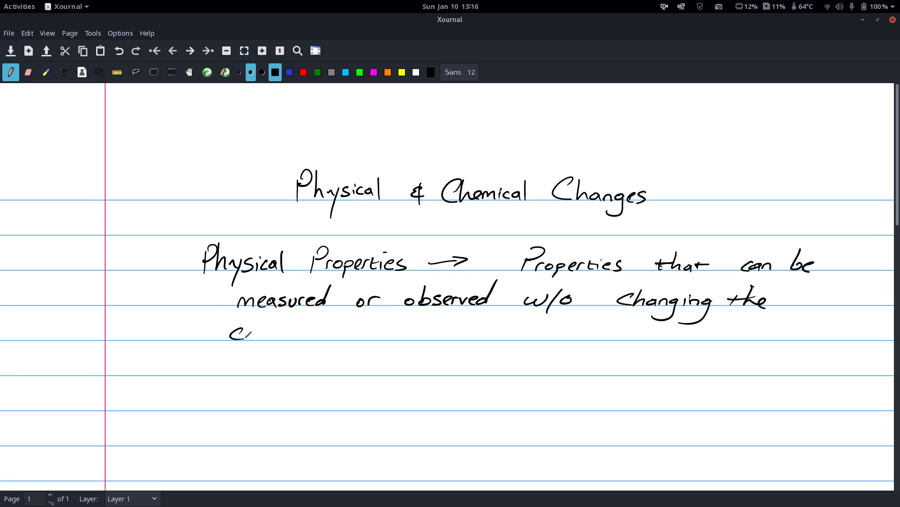
# - Write 'composition of the substa' on the third line of the definition
pyautogui.moveTo(247, 333); pyautogui.dragTo(299, 333)
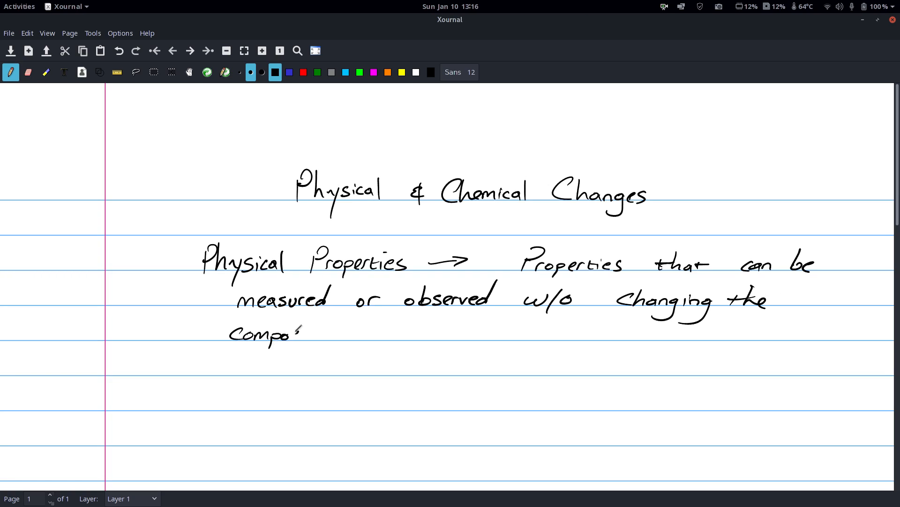
pyautogui.moveTo(299, 333); pyautogui.dragTo(333, 333)
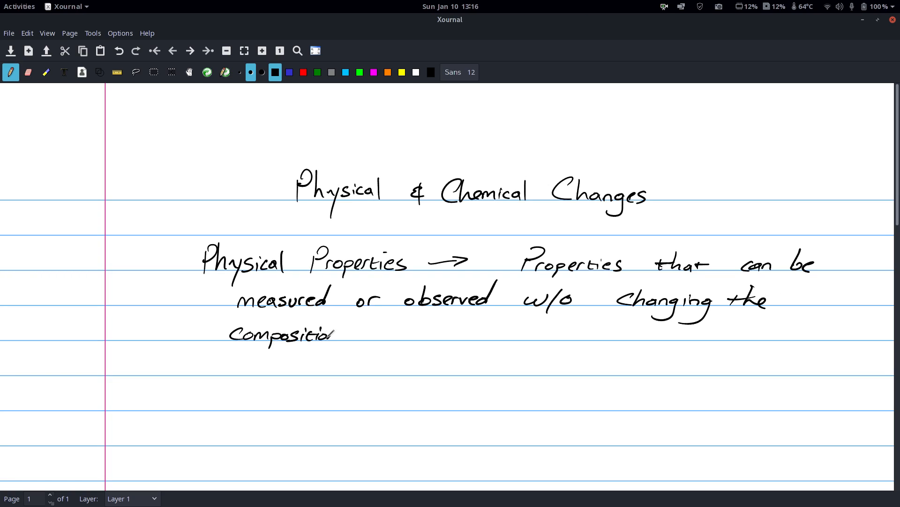
pyautogui.moveTo(356, 333); pyautogui.dragTo(437, 330)
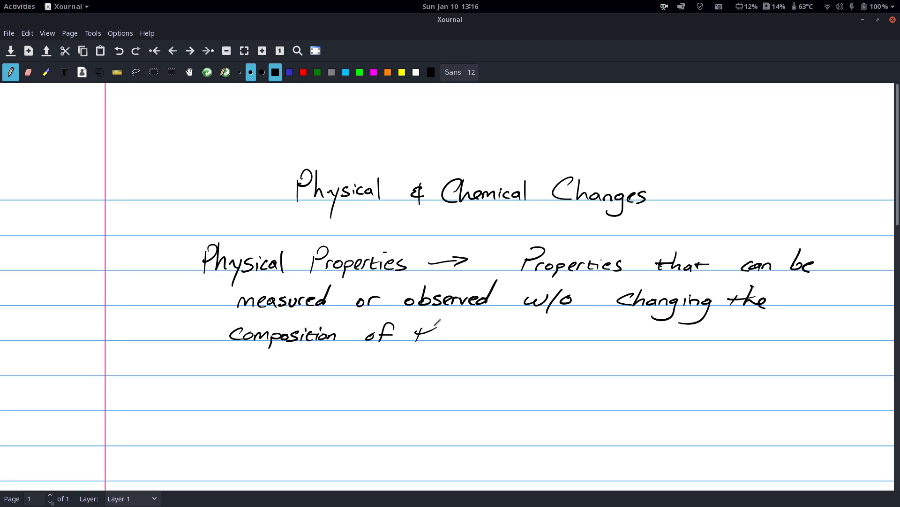
pyautogui.moveTo(419, 333); pyautogui.dragTo(511, 333)
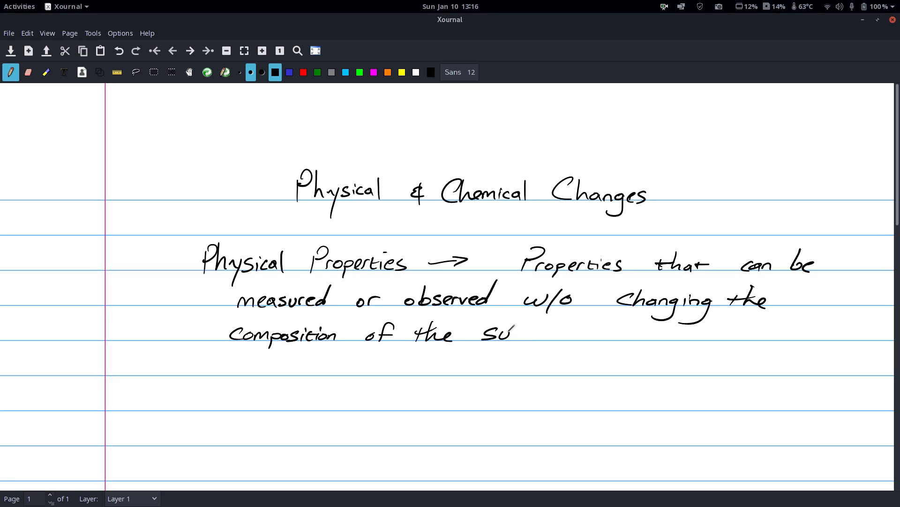
pyautogui.moveTo(511, 333); pyautogui.dragTo(552, 333)
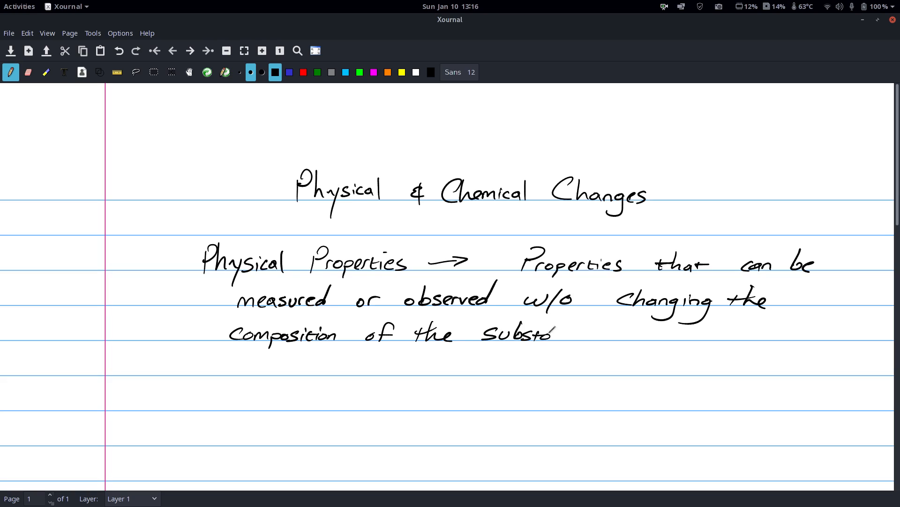
# - Finish 'substance' and add Odor, Texture to the examples after Color
pyautogui.moveTo(552, 333); pyautogui.dragTo(585, 336)
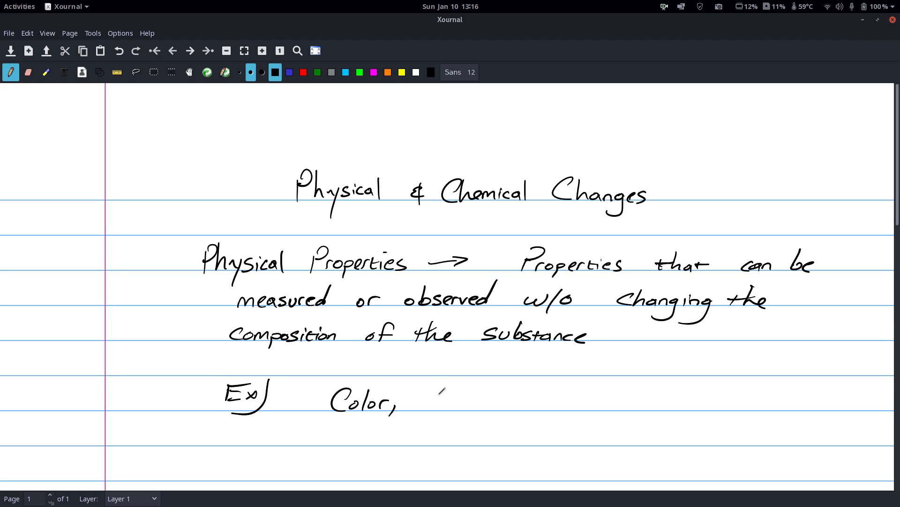
pyautogui.moveTo(427, 396); pyautogui.dragTo(491, 402)
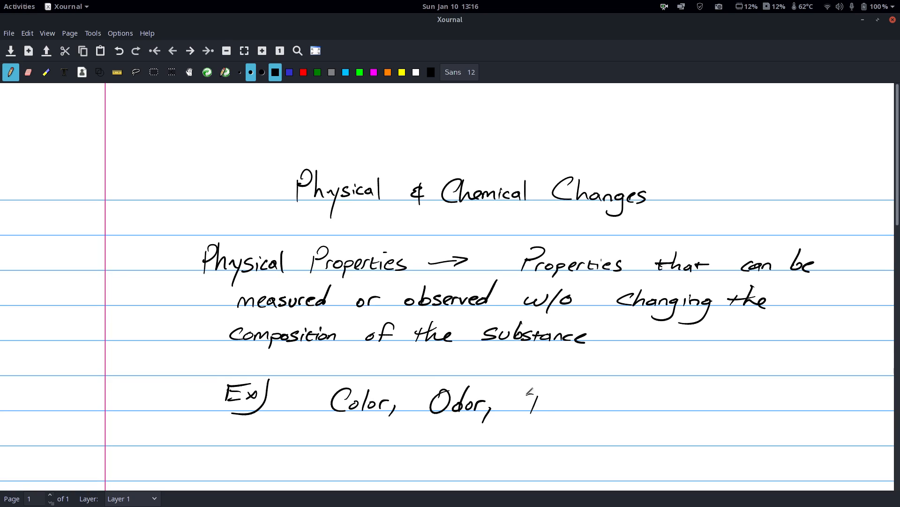
pyautogui.moveTo(525, 402); pyautogui.dragTo(594, 403)
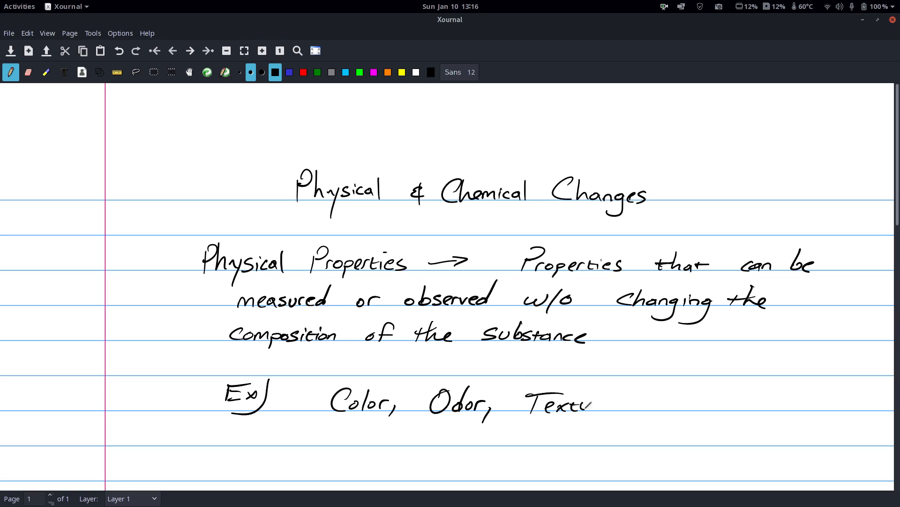
pyautogui.moveTo(585, 402); pyautogui.dragTo(617, 408)
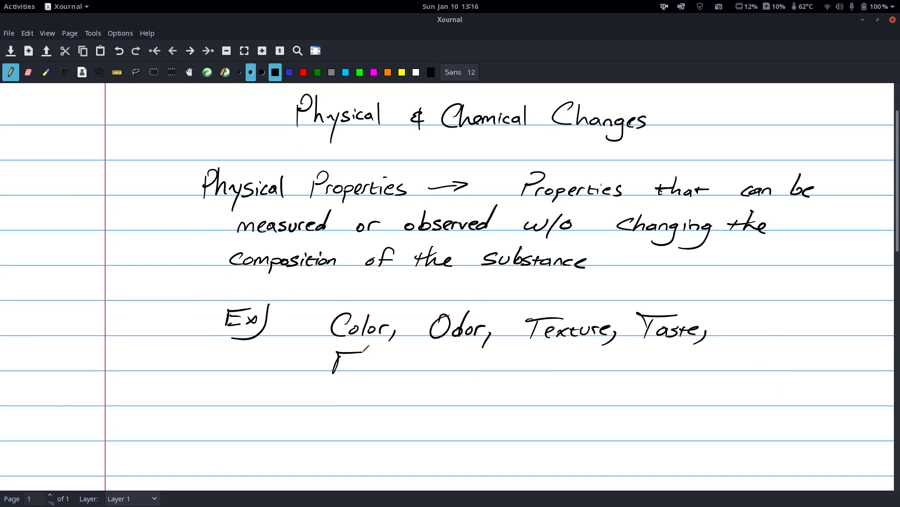
# - Add Freezing Point, Boiling Point, then 'Density, etc...' on the line below
pyautogui.moveTo(331, 356); pyautogui.dragTo(396, 367)
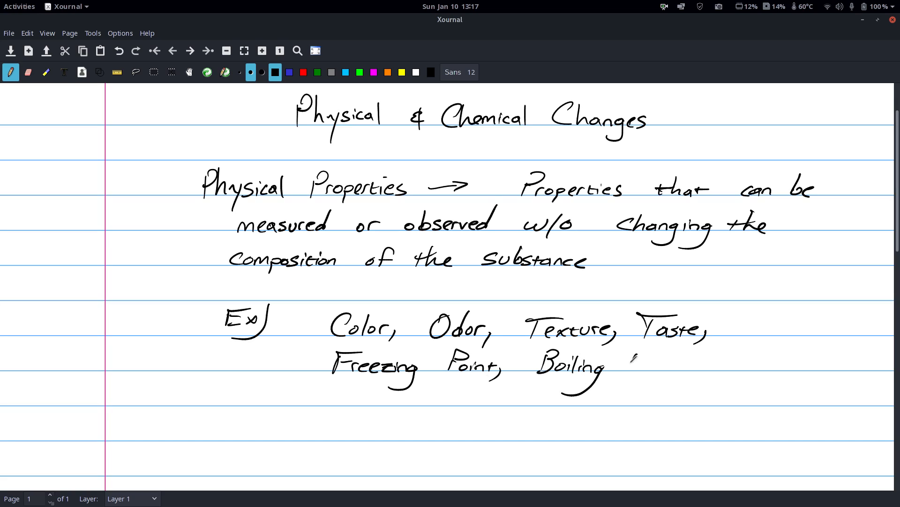
pyautogui.moveTo(629, 357); pyautogui.dragTo(674, 368)
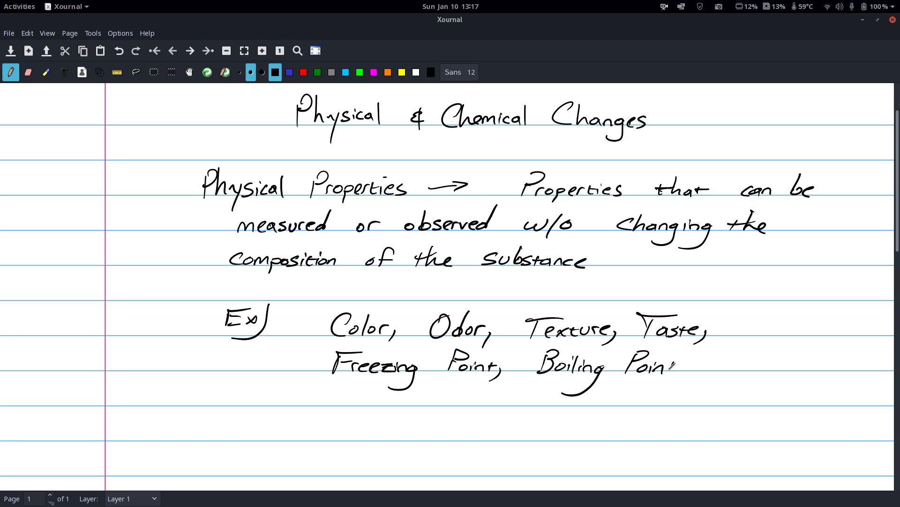
pyautogui.moveTo(718, 356); pyautogui.dragTo(753, 374)
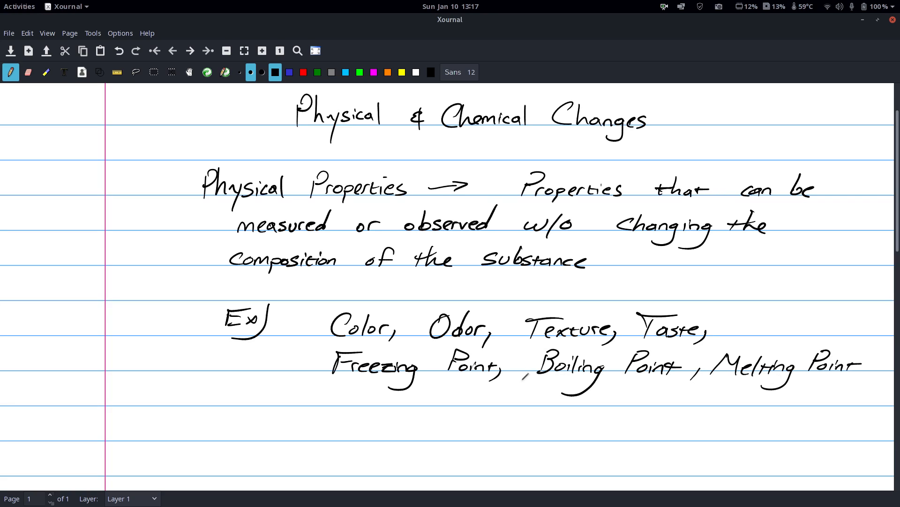
pyautogui.moveTo(344, 390); pyautogui.dragTo(344, 414)
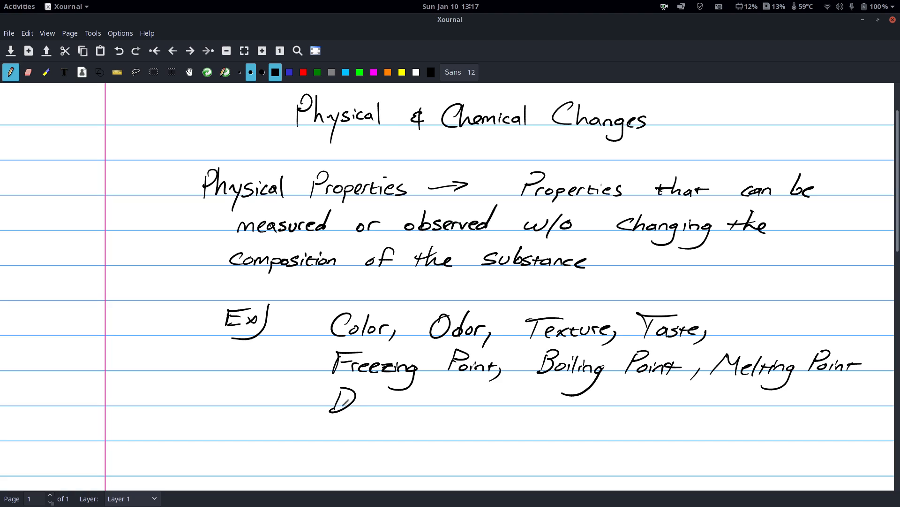
pyautogui.moveTo(357, 396); pyautogui.dragTo(402, 402)
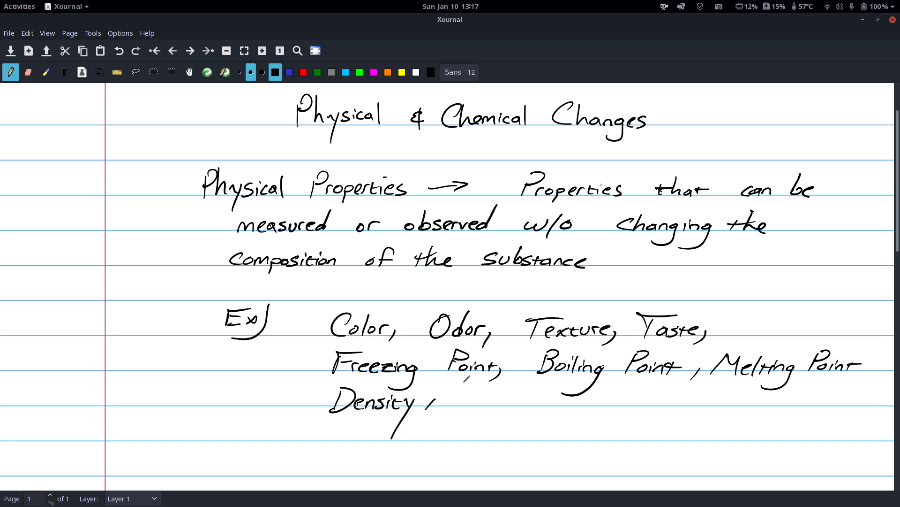
pyautogui.moveTo(456, 402); pyautogui.dragTo(514, 400)
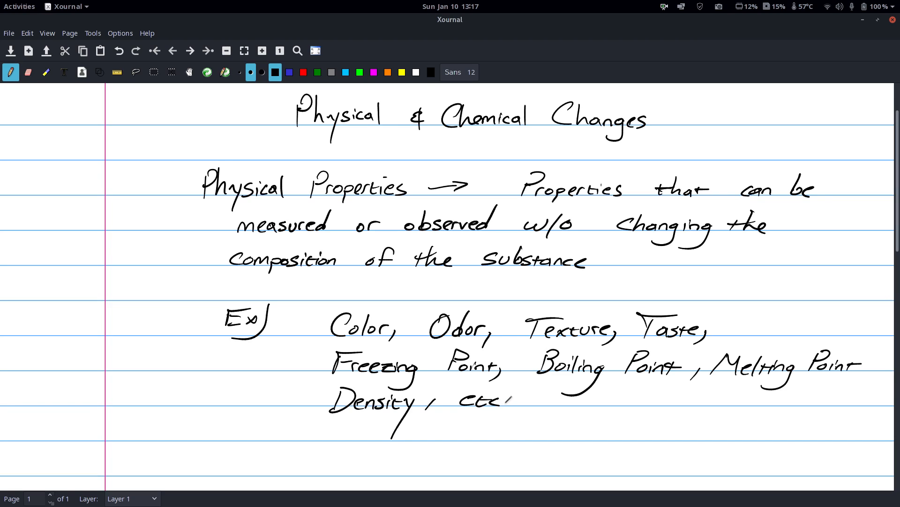
pyautogui.scroll(-3)
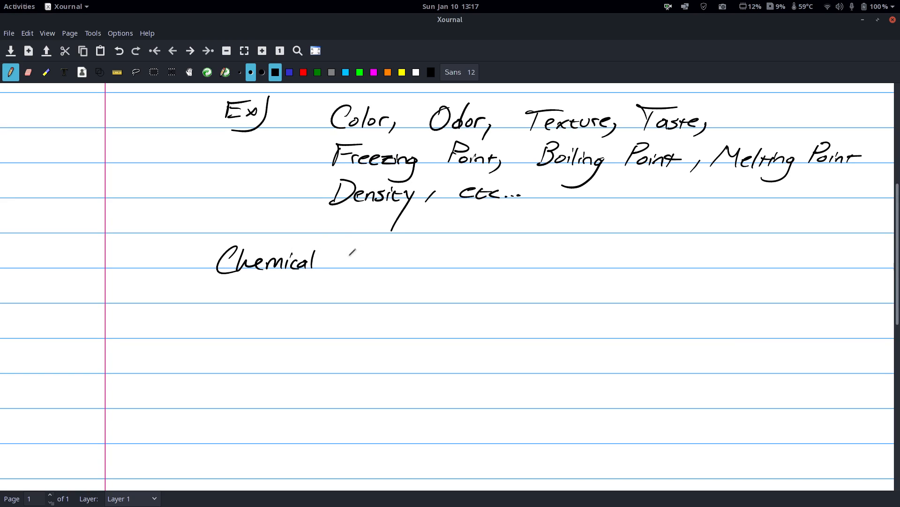
# - Handwrite 'Chemical Properties → Properties that' on the first line
pyautogui.moveTo(339, 262); pyautogui.dragTo(393, 262)
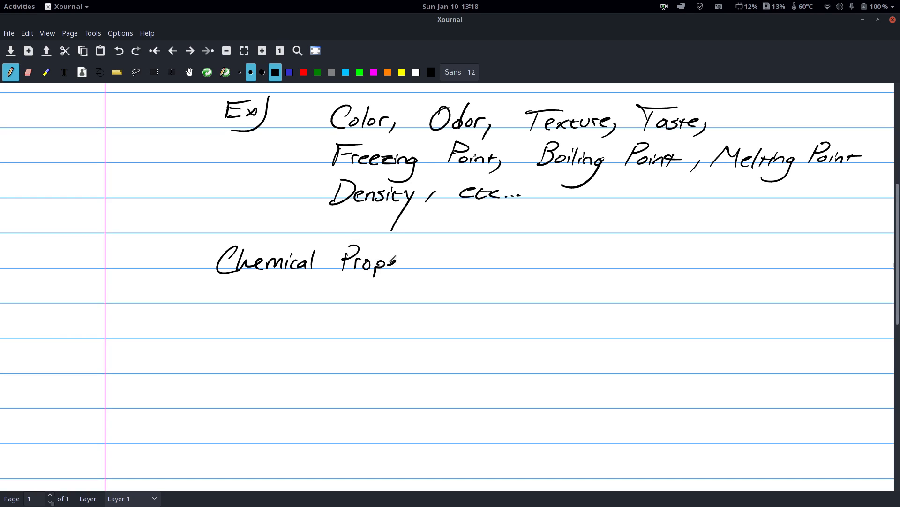
pyautogui.moveTo(393, 262); pyautogui.dragTo(444, 261)
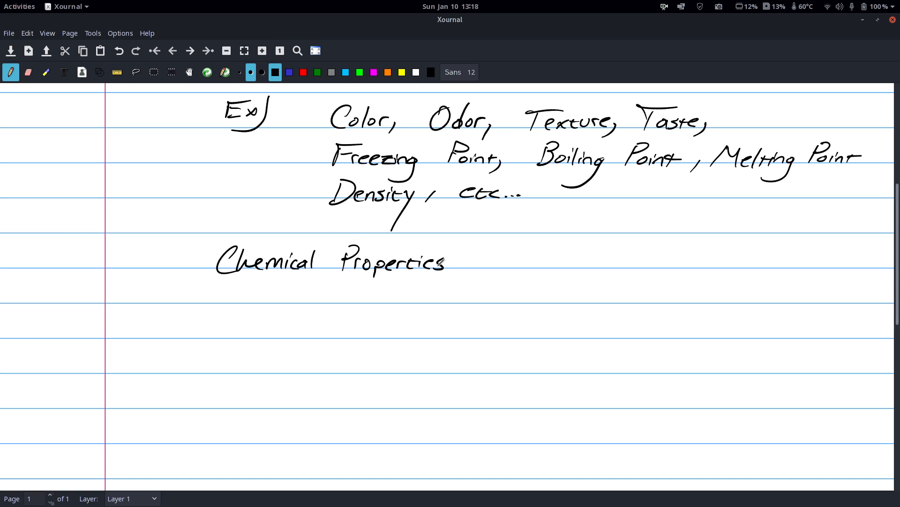
pyautogui.moveTo(460, 267); pyautogui.dragTo(468, 259)
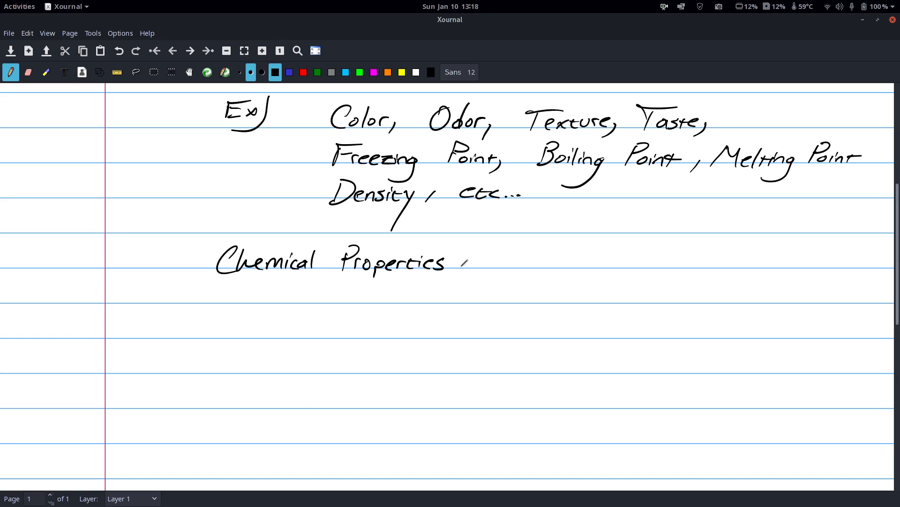
pyautogui.moveTo(460, 262); pyautogui.dragTo(511, 261)
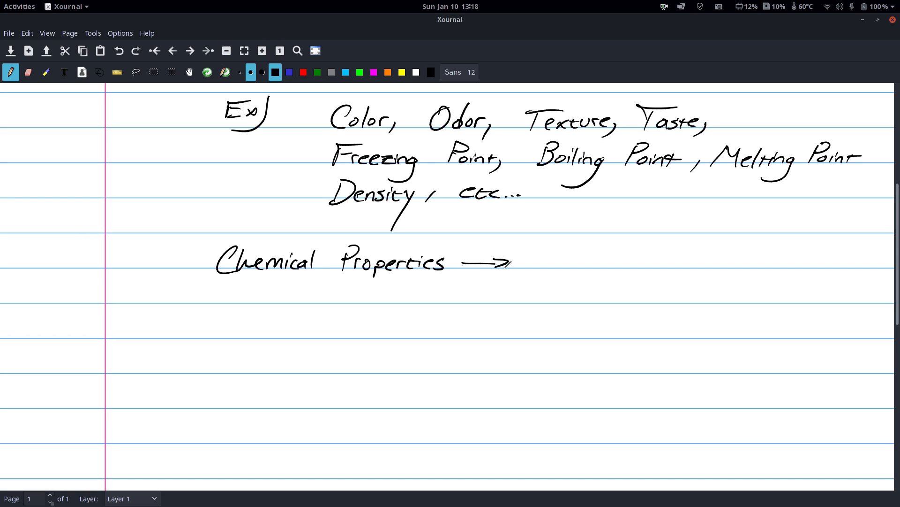
pyautogui.moveTo(552, 265); pyautogui.dragTo(585, 255)
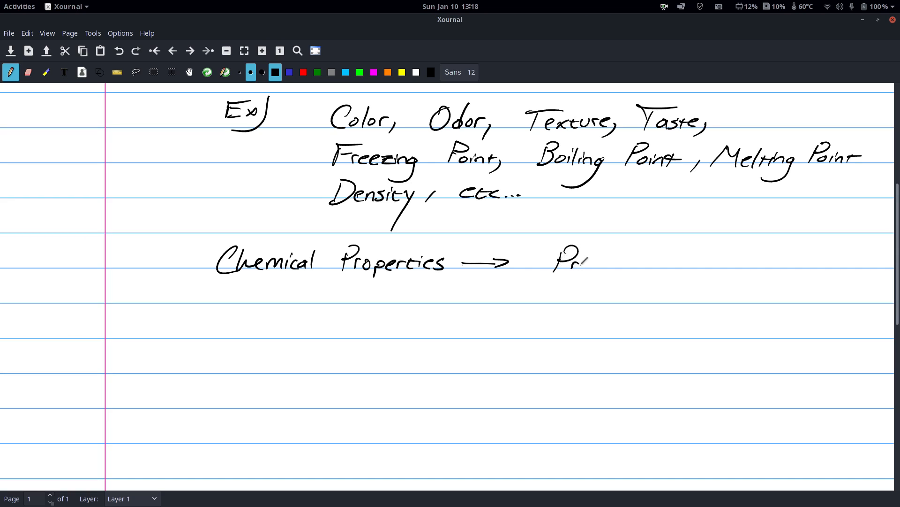
pyautogui.moveTo(574, 262); pyautogui.dragTo(646, 264)
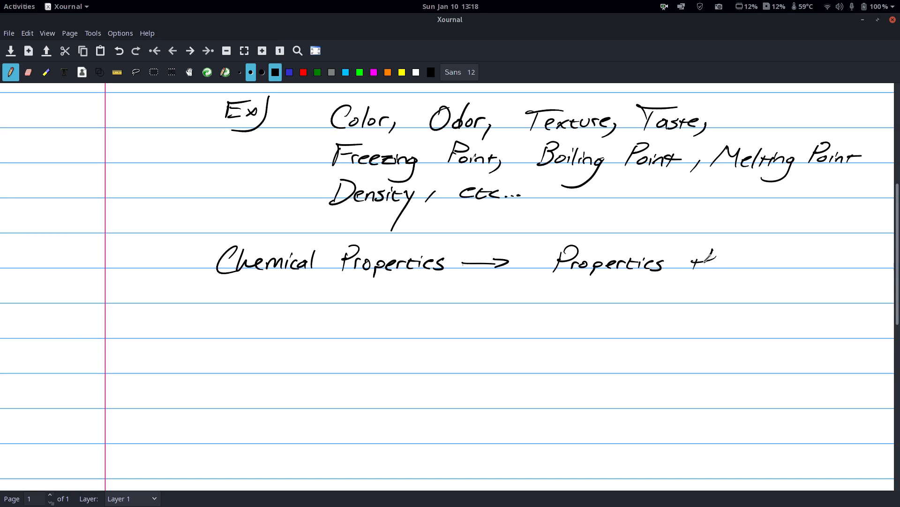
pyautogui.moveTo(684, 259); pyautogui.dragTo(781, 264)
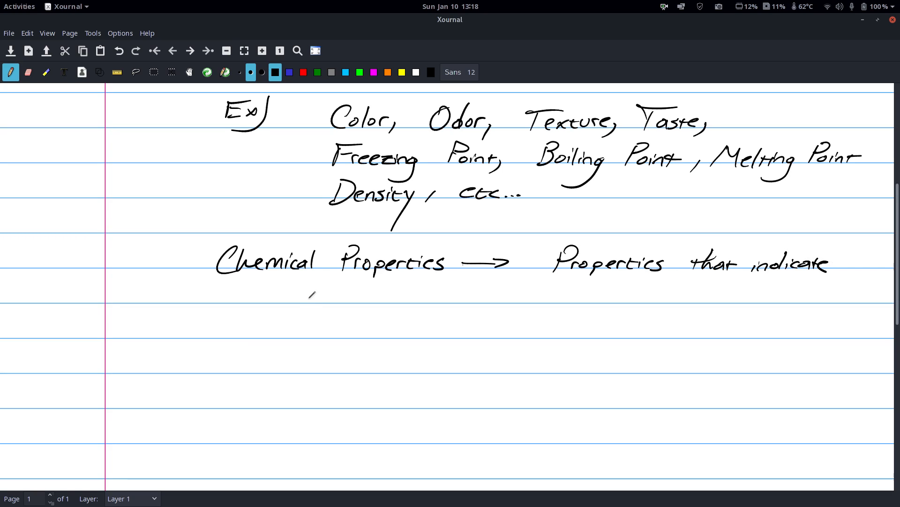
# - Finish with 'how a substance reacts with other substances' and switch ink to red
pyautogui.moveTo(290, 298); pyautogui.dragTo(368, 298)
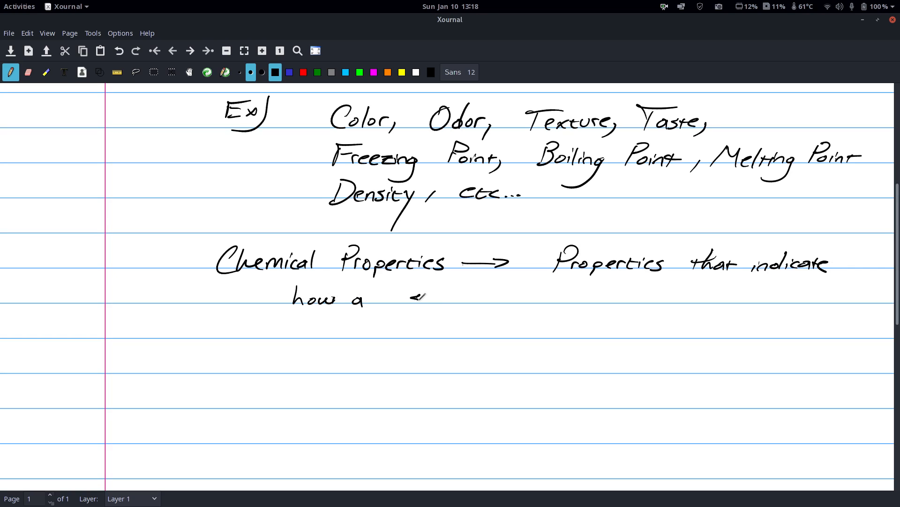
pyautogui.moveTo(408, 298); pyautogui.dragTo(468, 298)
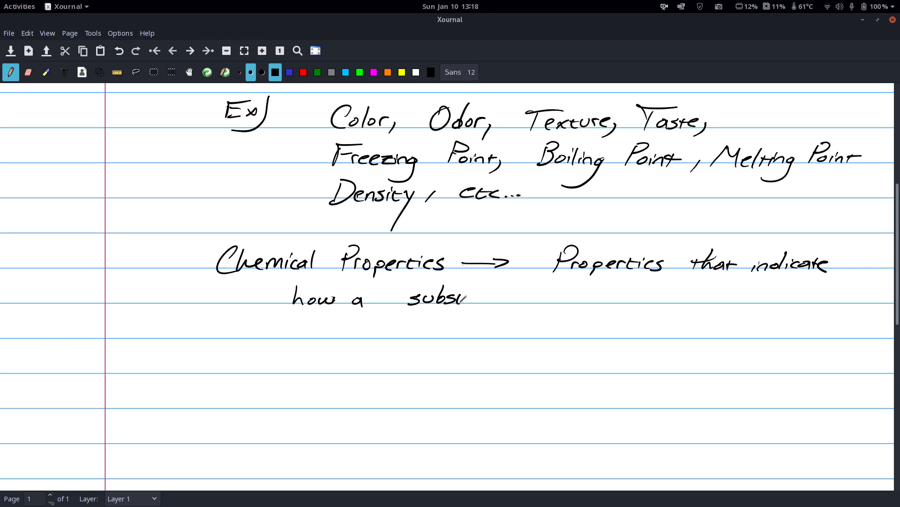
pyautogui.moveTo(466, 297); pyautogui.dragTo(509, 298)
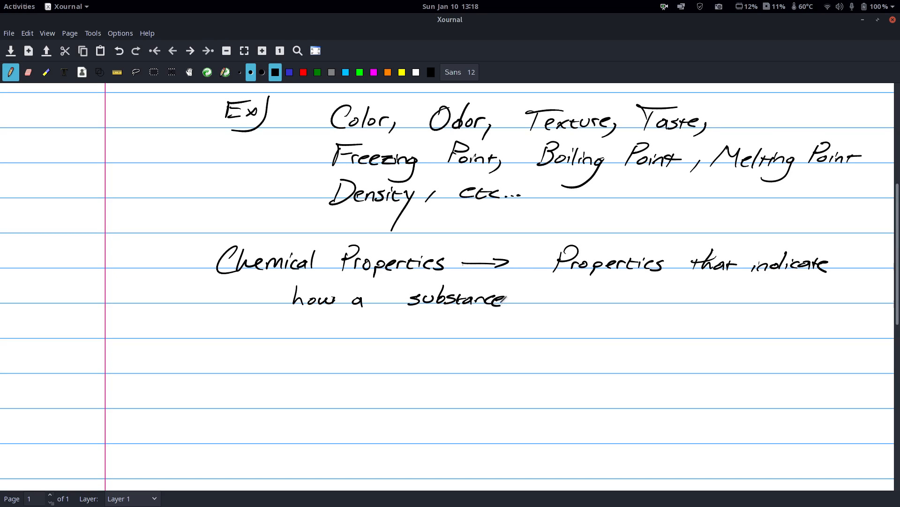
pyautogui.moveTo(540, 298); pyautogui.dragTo(585, 292)
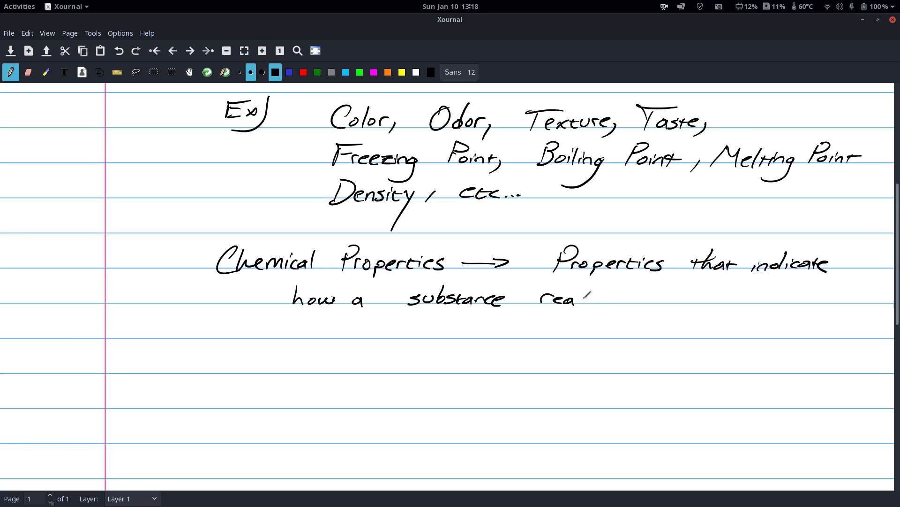
pyautogui.moveTo(574, 296); pyautogui.dragTo(663, 296)
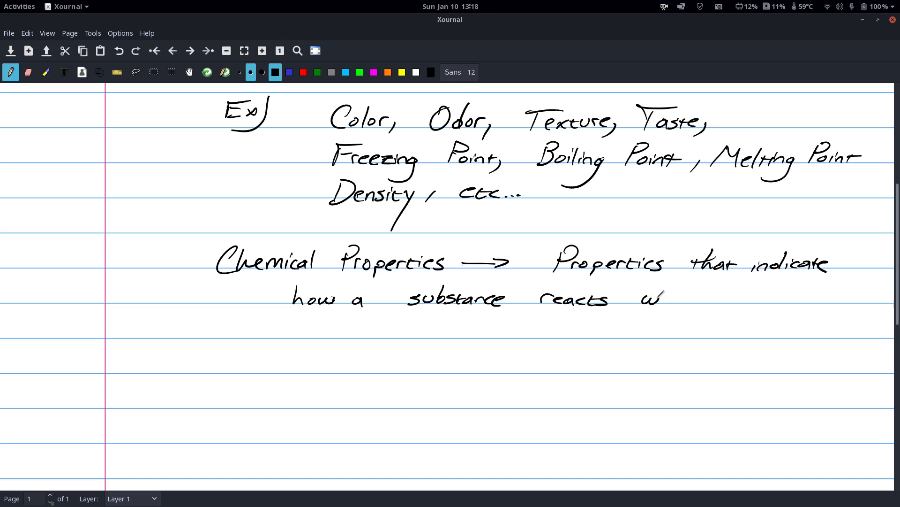
pyautogui.moveTo(654, 296); pyautogui.dragTo(730, 298)
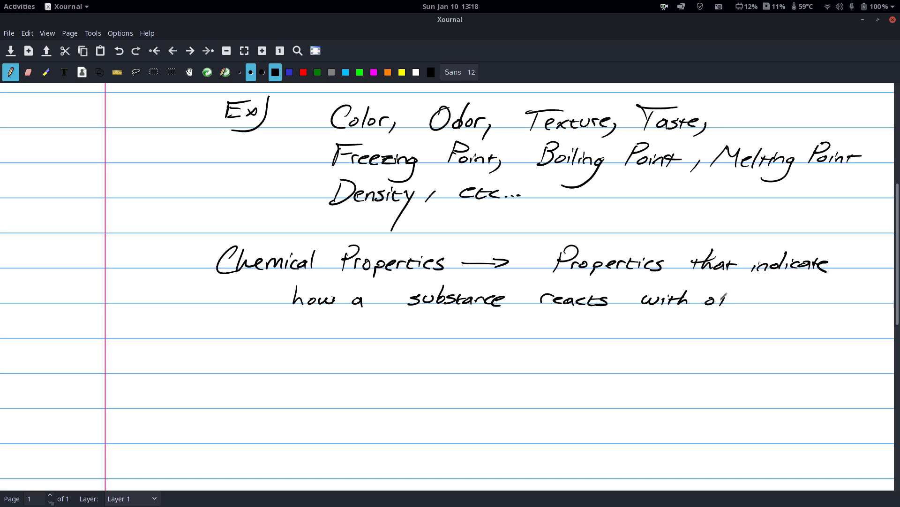
pyautogui.moveTo(723, 296); pyautogui.dragTo(804, 296)
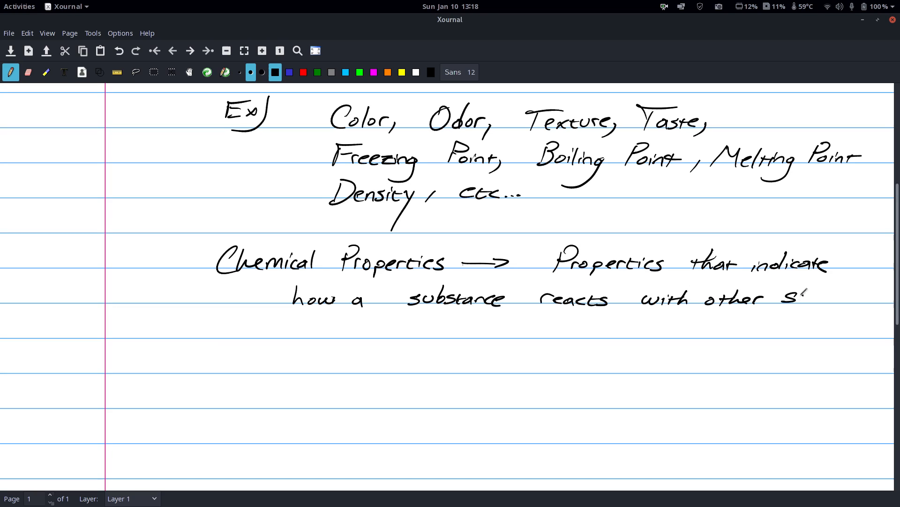
pyautogui.moveTo(795, 296); pyautogui.dragTo(850, 295)
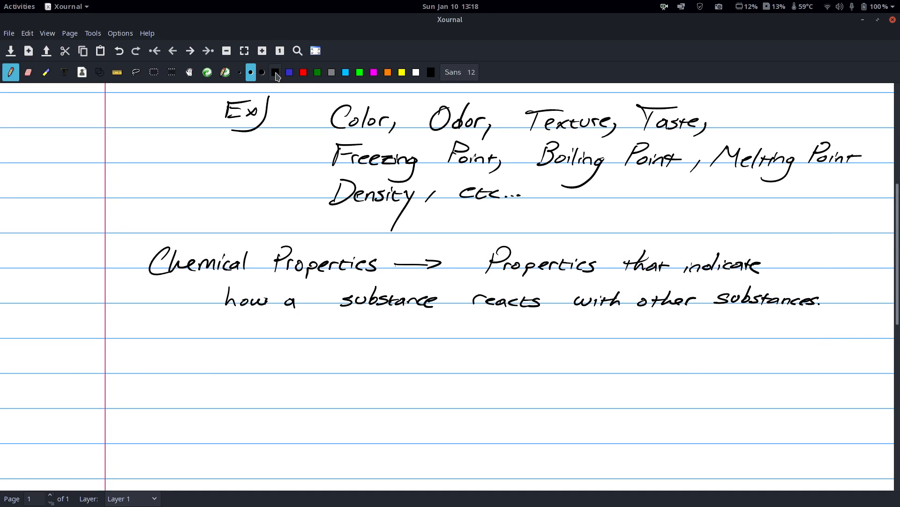
pyautogui.click(276, 71)
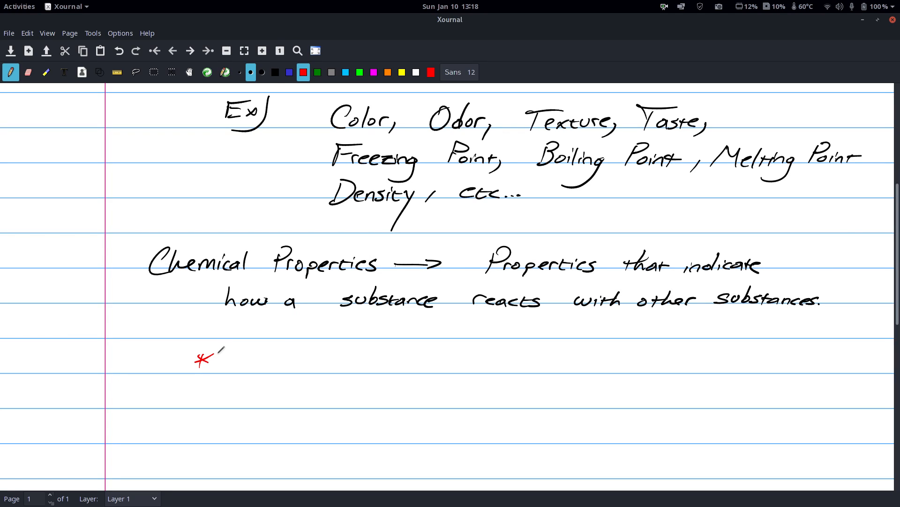
# - Write the red note '* Only observed when a substance undergoes a chemical change.'
pyautogui.moveTo(247, 356); pyautogui.dragTo(298, 365)
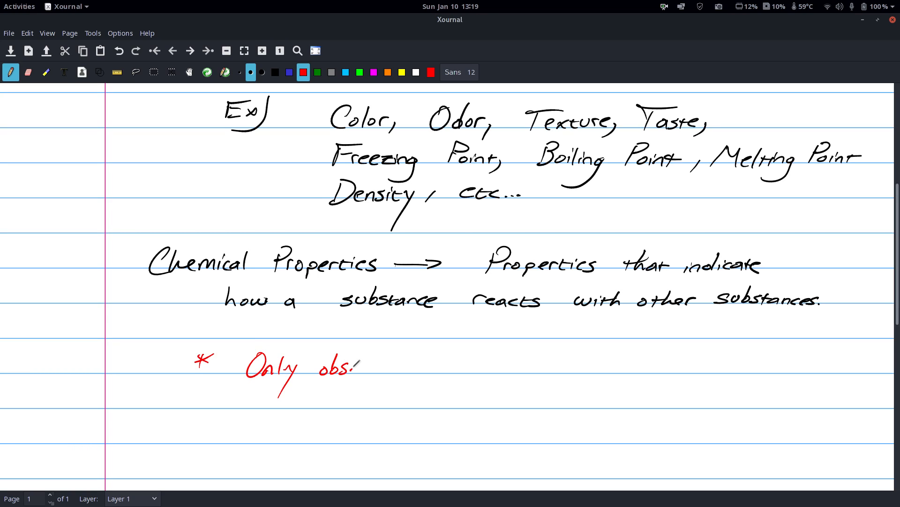
pyautogui.moveTo(350, 365); pyautogui.dragTo(395, 365)
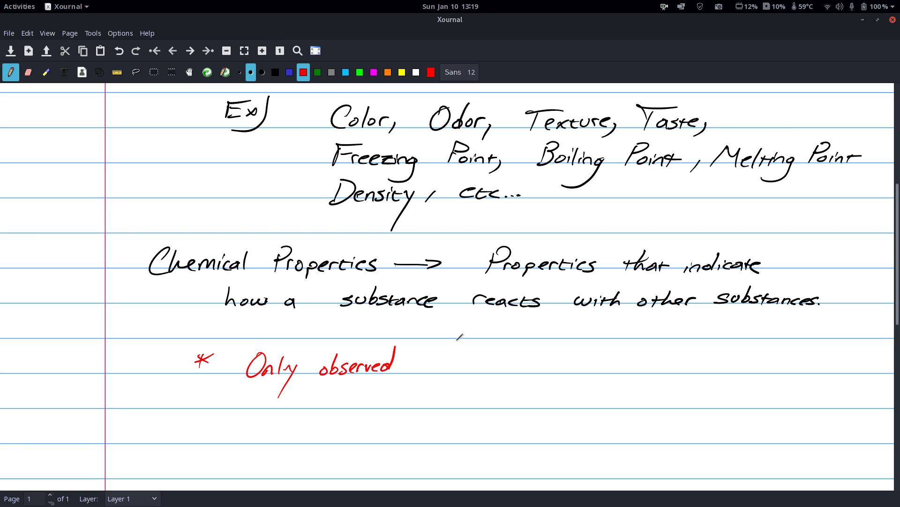
pyautogui.moveTo(436, 365); pyautogui.dragTo(488, 373)
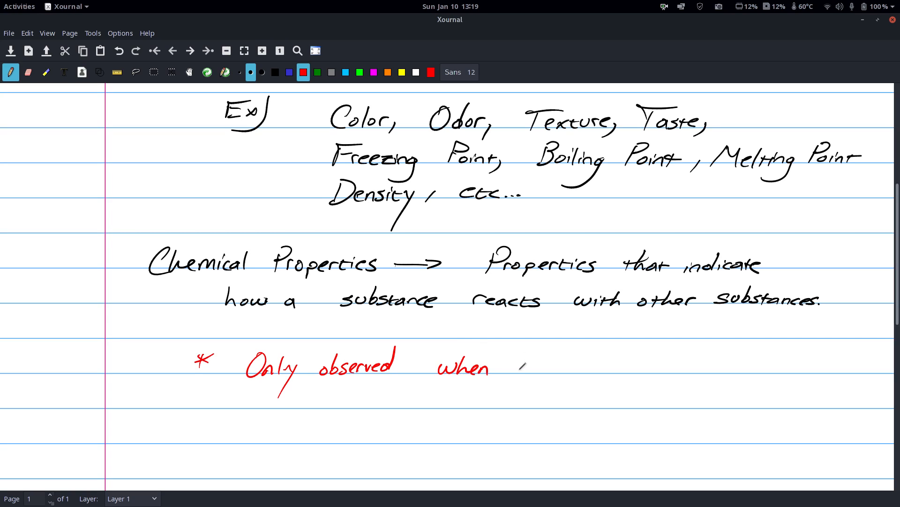
pyautogui.moveTo(514, 371); pyautogui.dragTo(528, 376)
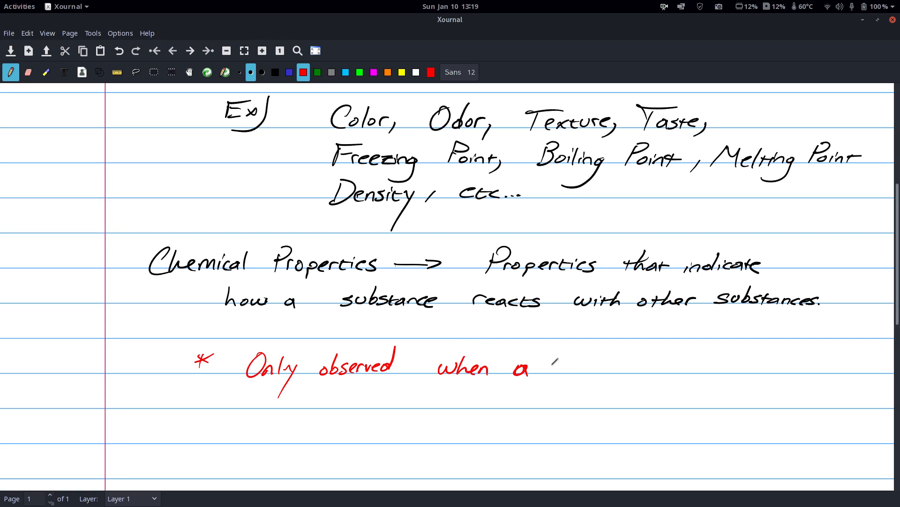
pyautogui.moveTo(552, 368); pyautogui.dragTo(601, 371)
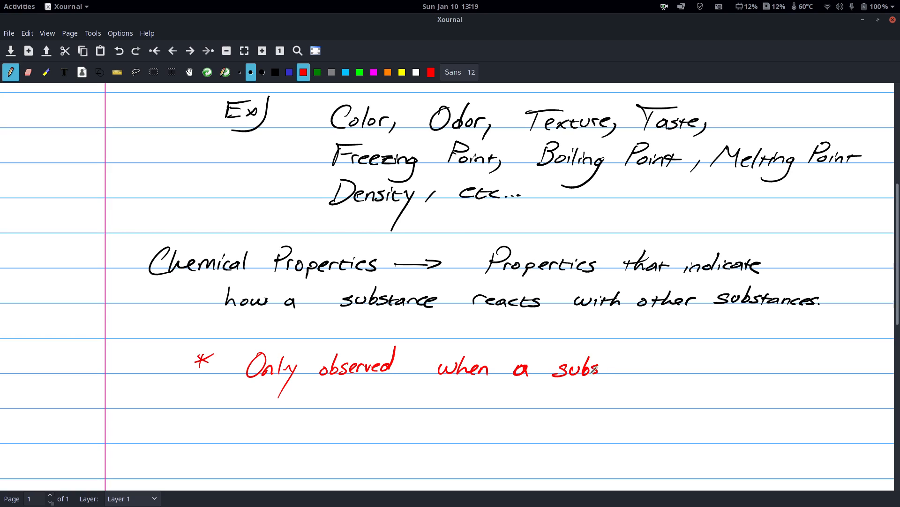
pyautogui.moveTo(574, 367); pyautogui.dragTo(646, 367)
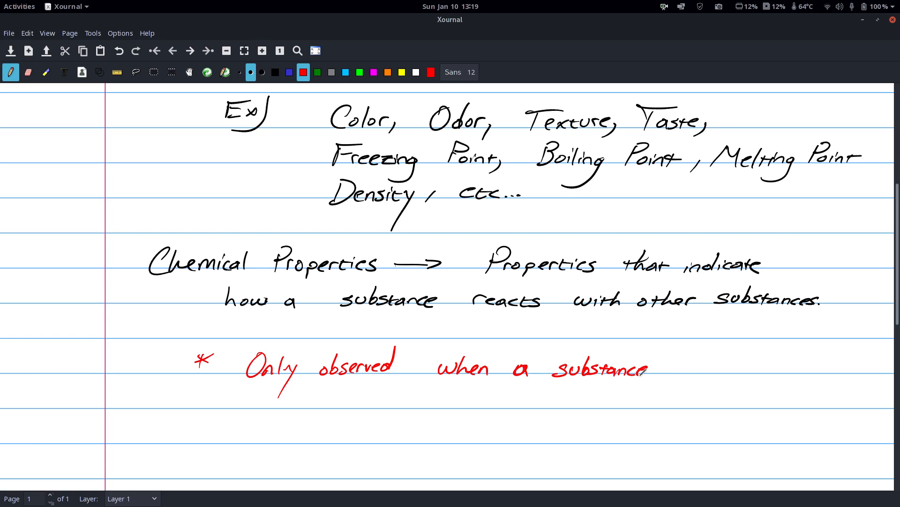
pyautogui.moveTo(666, 367); pyautogui.dragTo(721, 368)
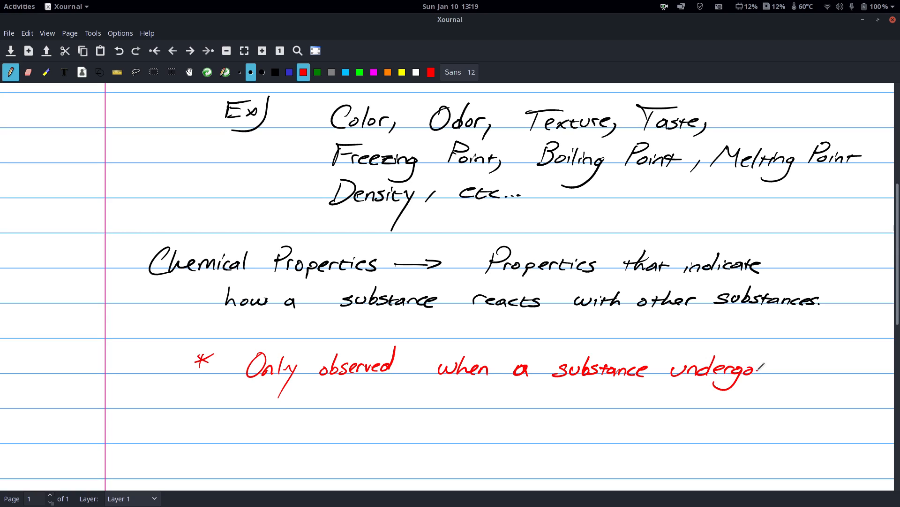
pyautogui.moveTo(746, 368); pyautogui.dragTo(822, 368)
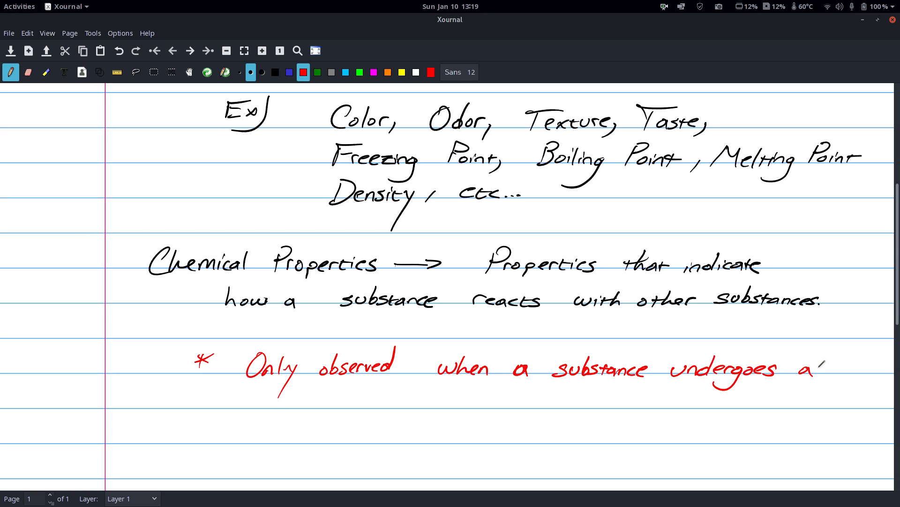
pyautogui.moveTo(289, 403); pyautogui.dragTo(349, 400)
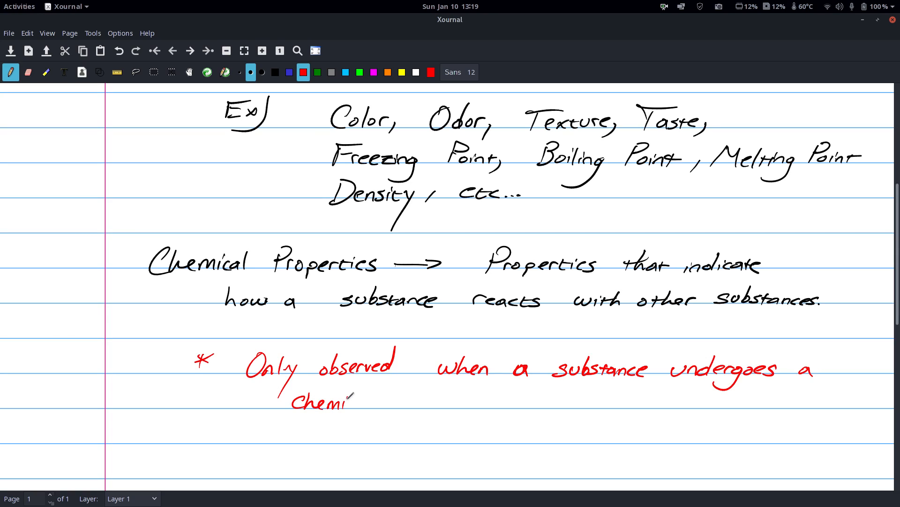
pyautogui.moveTo(349, 399); pyautogui.dragTo(436, 402)
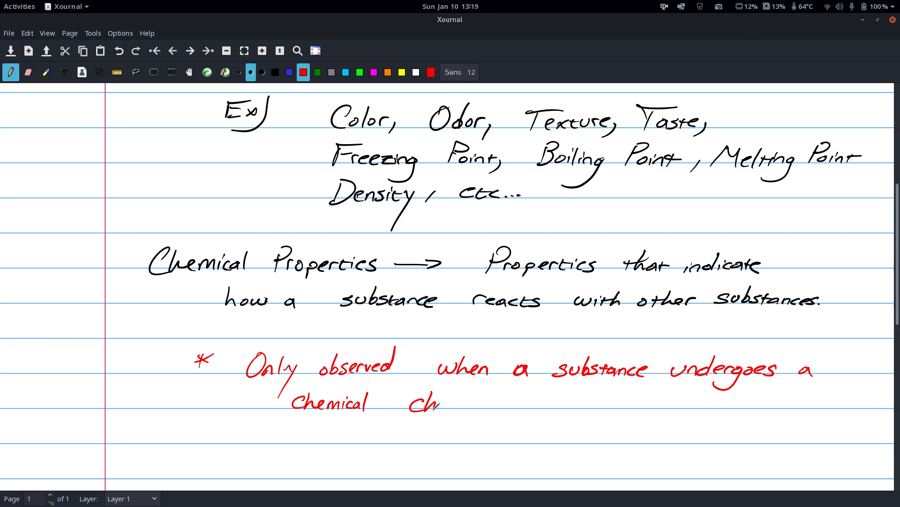
pyautogui.moveTo(439, 402); pyautogui.dragTo(482, 402)
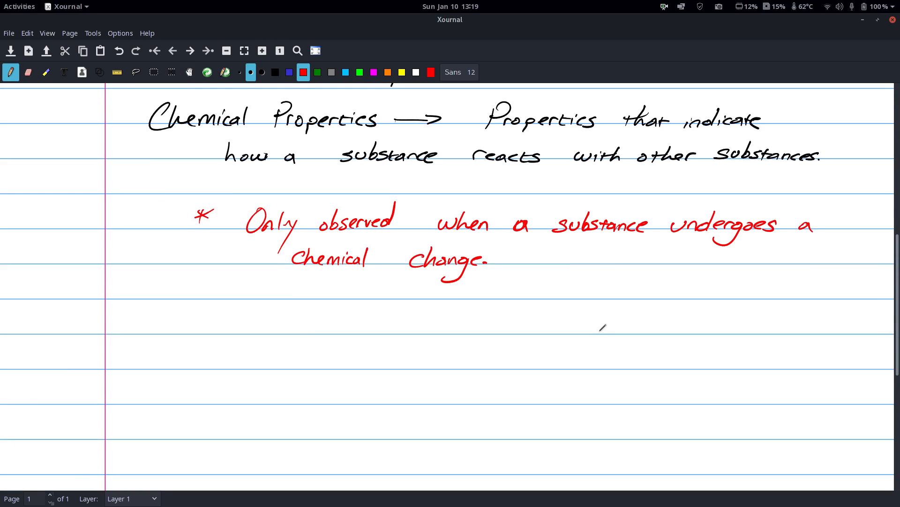
# - In black, write Ex) "flammable, combustible, reacts with..." and scroll to blank space below
pyautogui.click(274, 71)
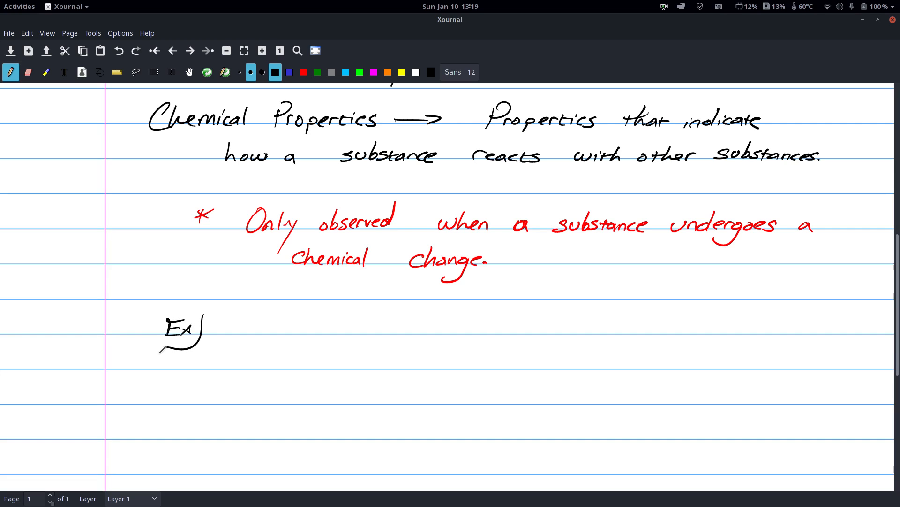
pyautogui.moveTo(265, 322); pyautogui.dragTo(311, 328)
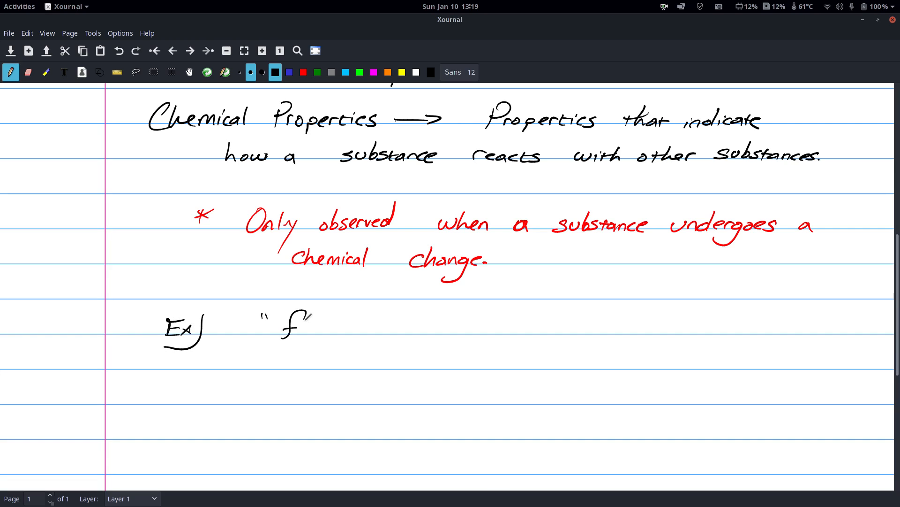
pyautogui.moveTo(287, 322); pyautogui.dragTo(344, 331)
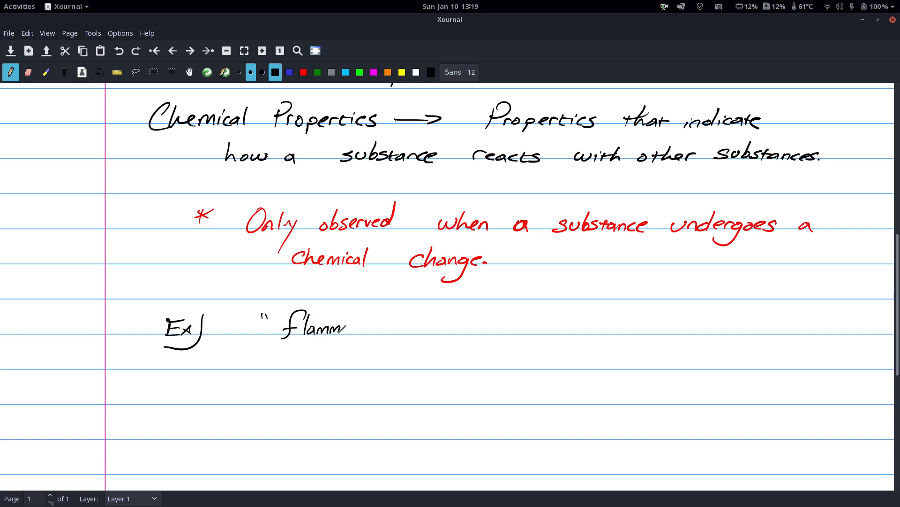
pyautogui.moveTo(345, 327); pyautogui.dragTo(387, 327)
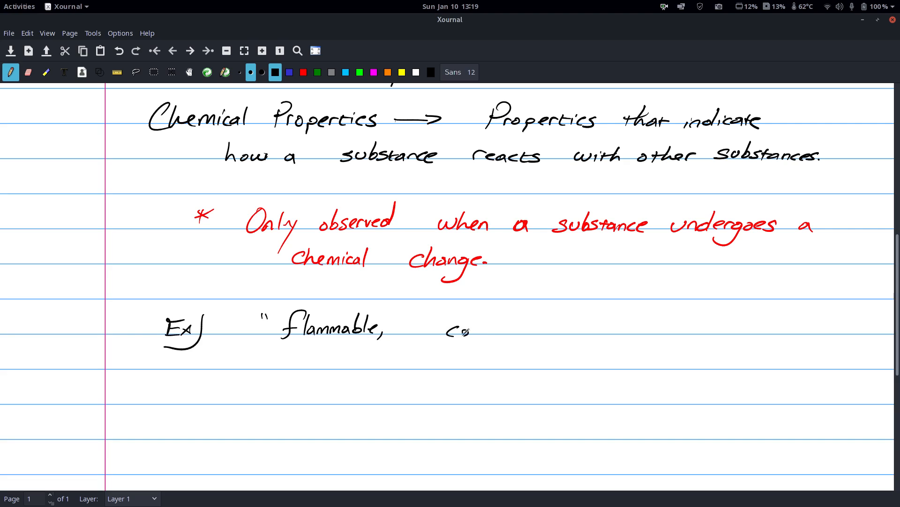
pyautogui.moveTo(444, 330); pyautogui.dragTo(531, 327)
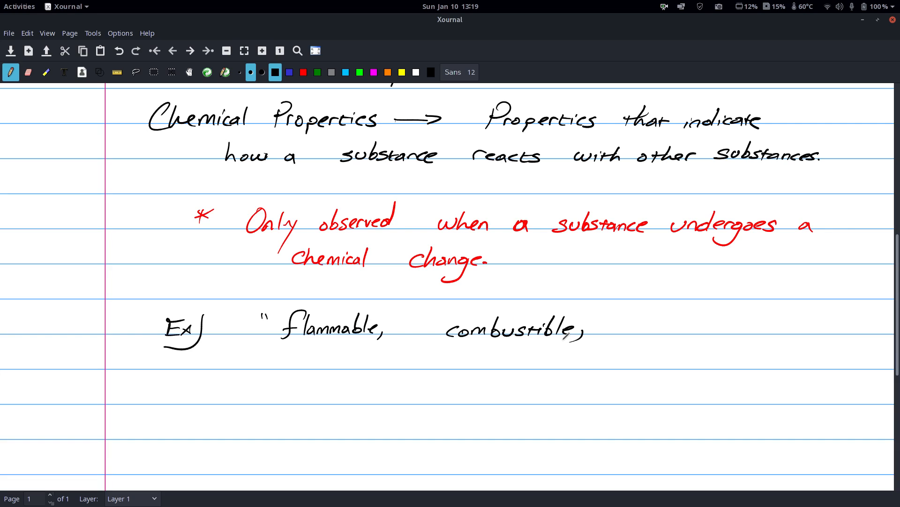
pyautogui.moveTo(614, 330); pyautogui.dragTo(644, 324)
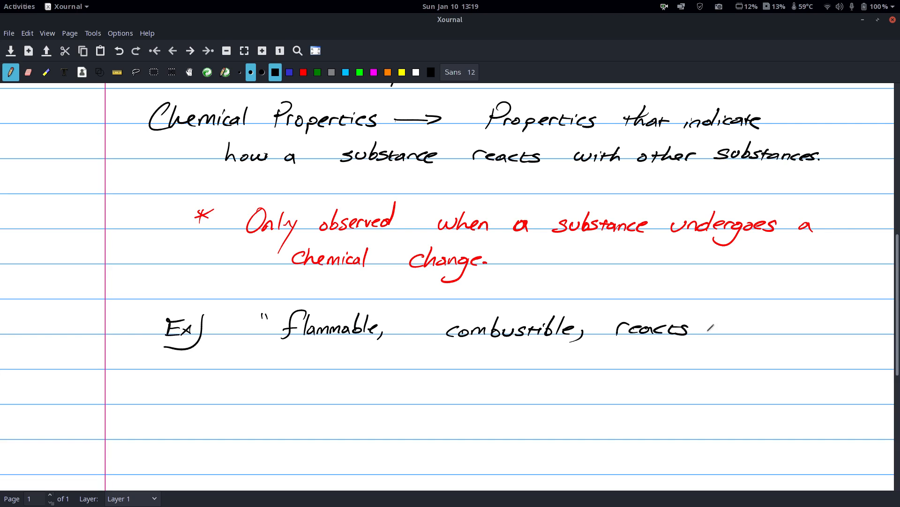
pyautogui.moveTo(696, 328); pyautogui.dragTo(776, 328)
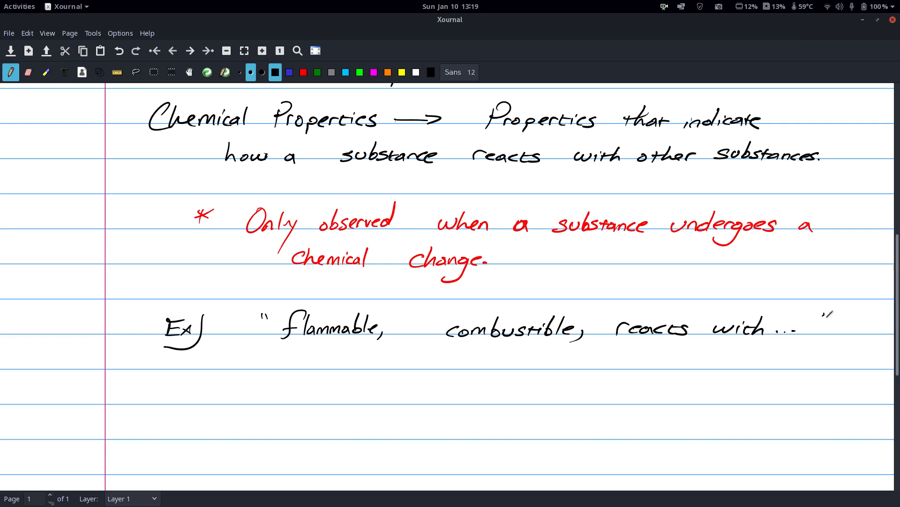
pyautogui.scroll(-3)
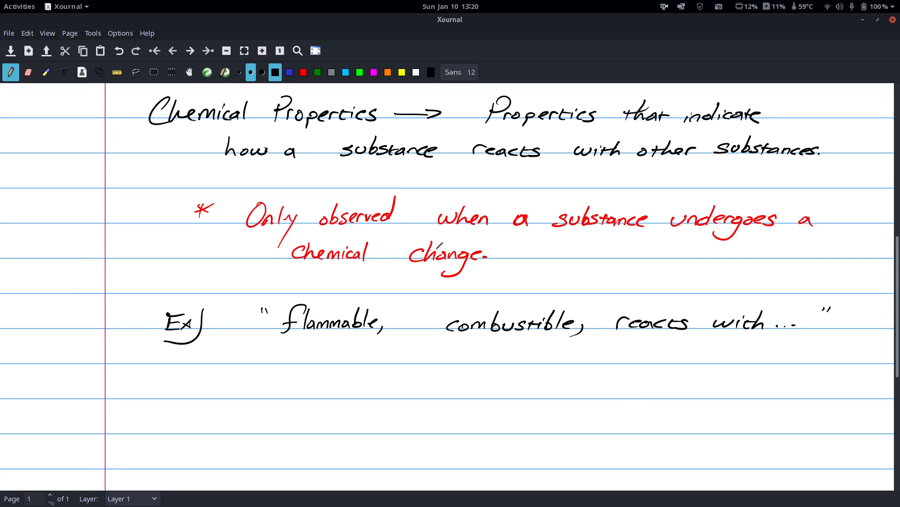
pyautogui.scroll(-3)
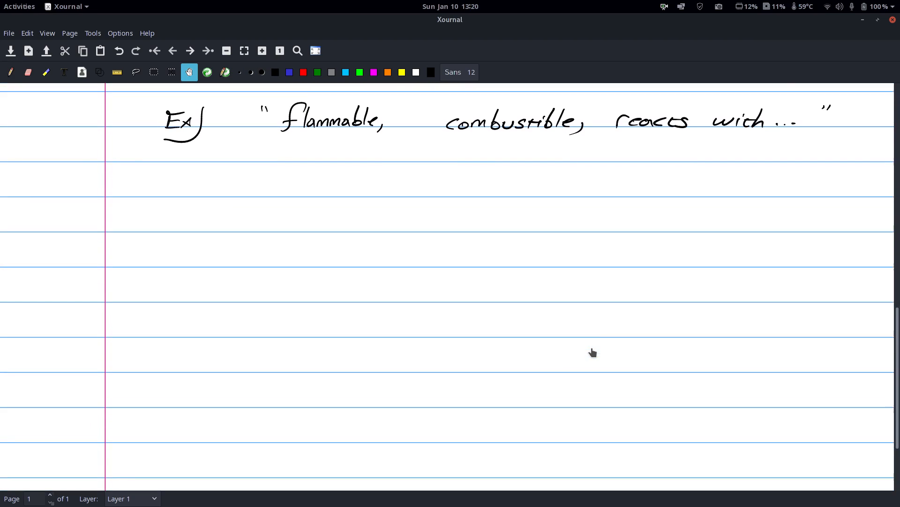
# - With the pen, write 'Intensive Properties → Do not depend on the'
pyautogui.click(10, 72)
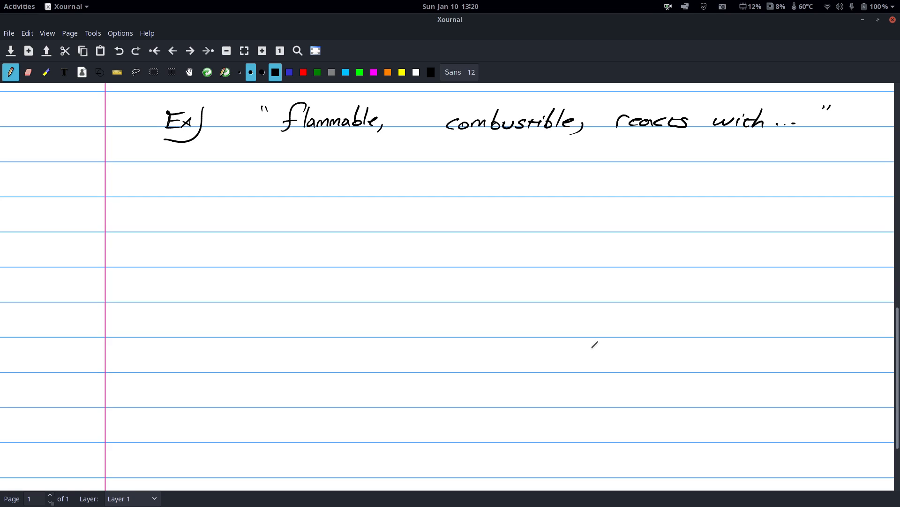
pyautogui.moveTo(206, 218)
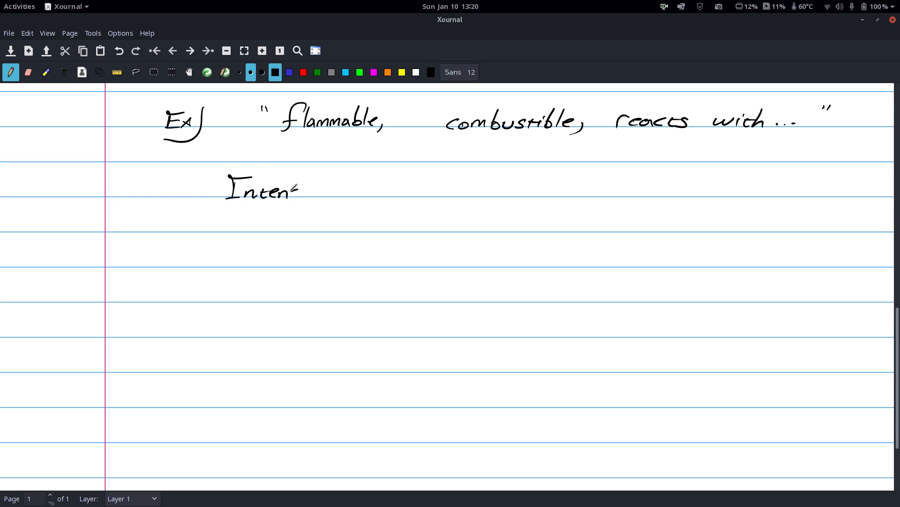
pyautogui.moveTo(296, 190); pyautogui.dragTo(330, 190)
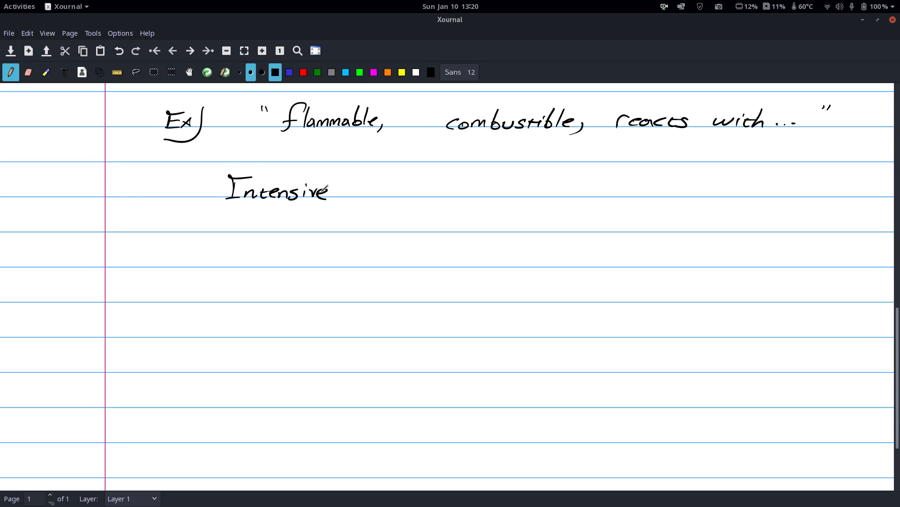
pyautogui.moveTo(368, 189); pyautogui.dragTo(408, 198)
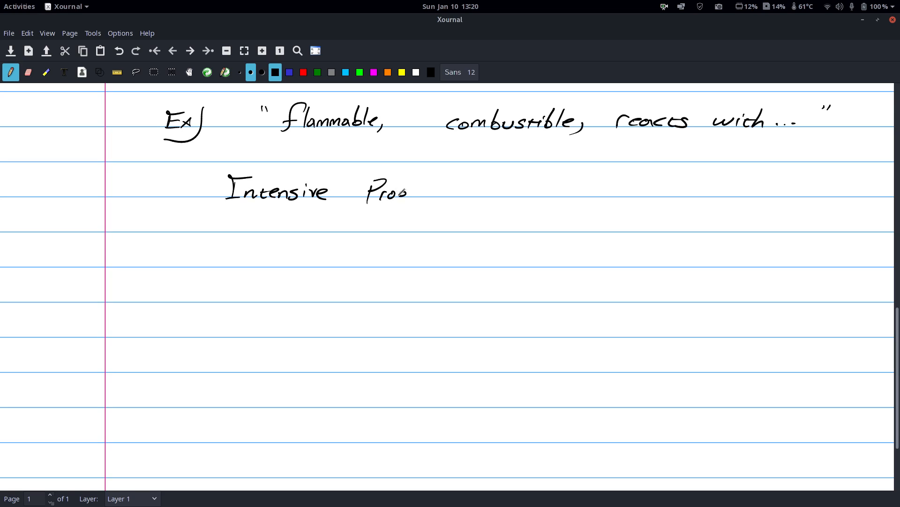
pyautogui.moveTo(403, 193); pyautogui.dragTo(471, 186)
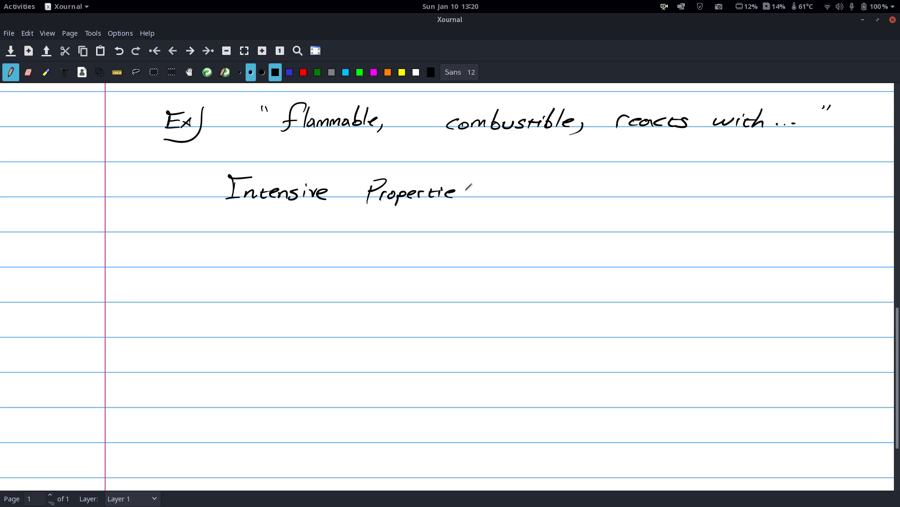
pyautogui.moveTo(466, 192); pyautogui.dragTo(517, 192)
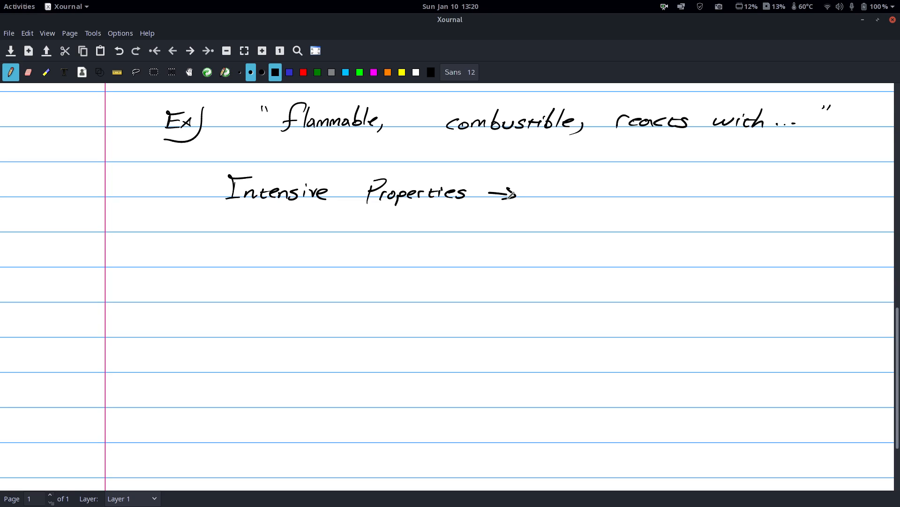
pyautogui.moveTo(569, 189); pyautogui.dragTo(600, 198)
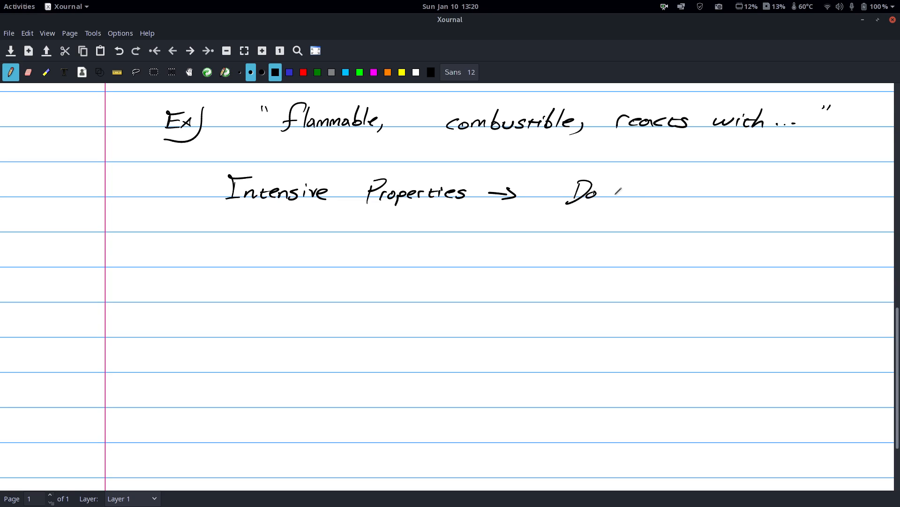
pyautogui.moveTo(620, 190); pyautogui.dragTo(701, 190)
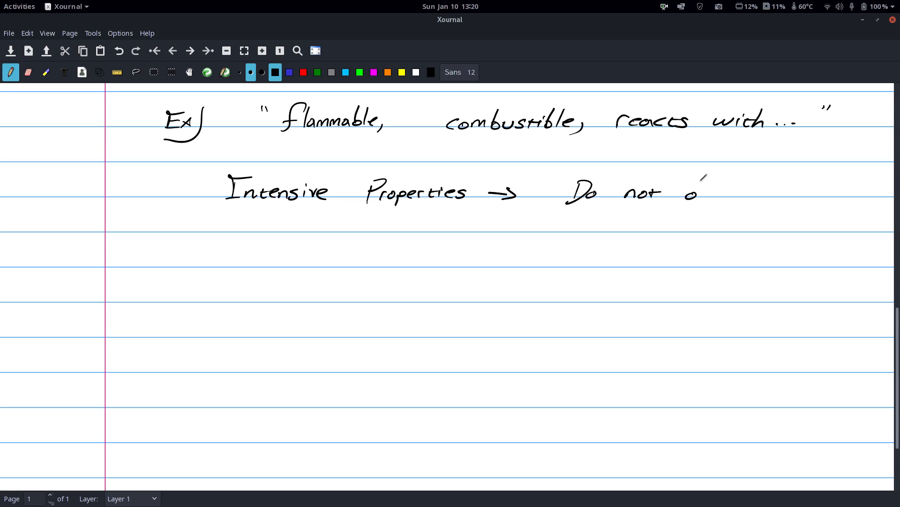
pyautogui.moveTo(684, 193); pyautogui.dragTo(764, 193)
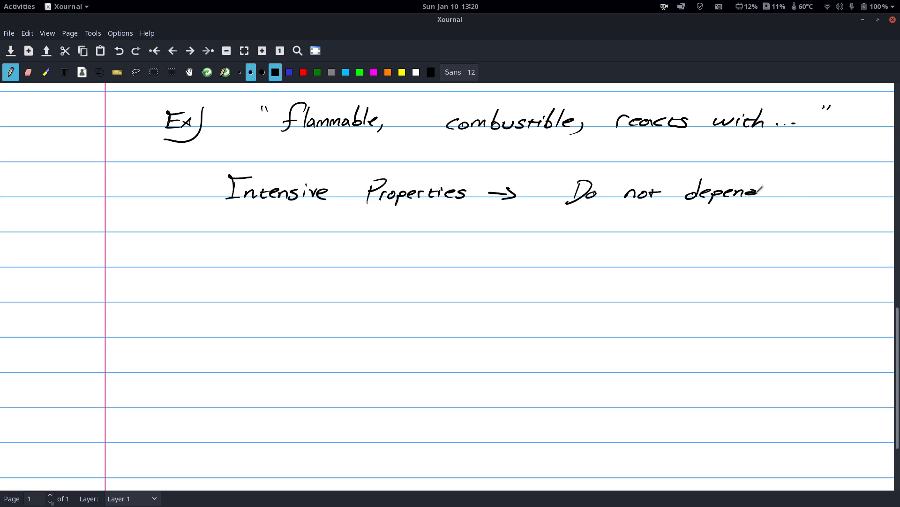
pyautogui.moveTo(763, 189); pyautogui.dragTo(839, 189)
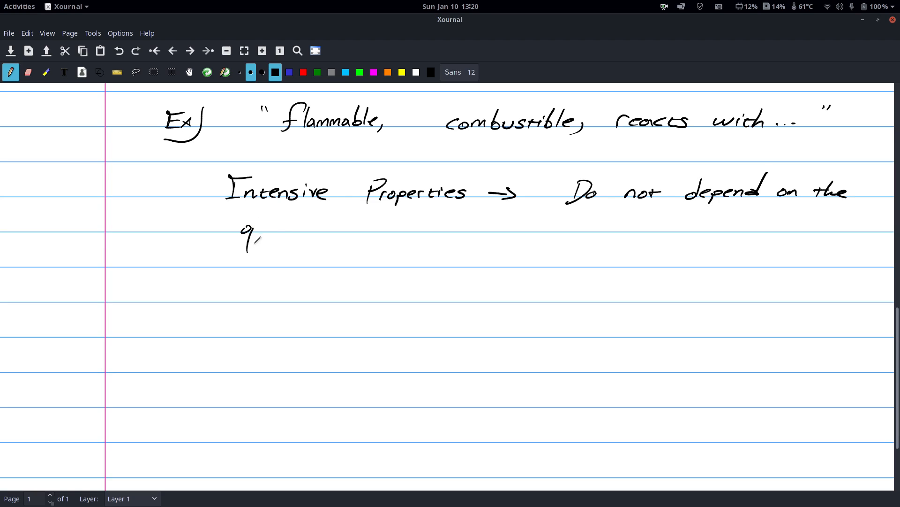
# - Finish with 'quantity of matter.' and start an Ex) label below
pyautogui.moveTo(252, 236); pyautogui.dragTo(296, 230)
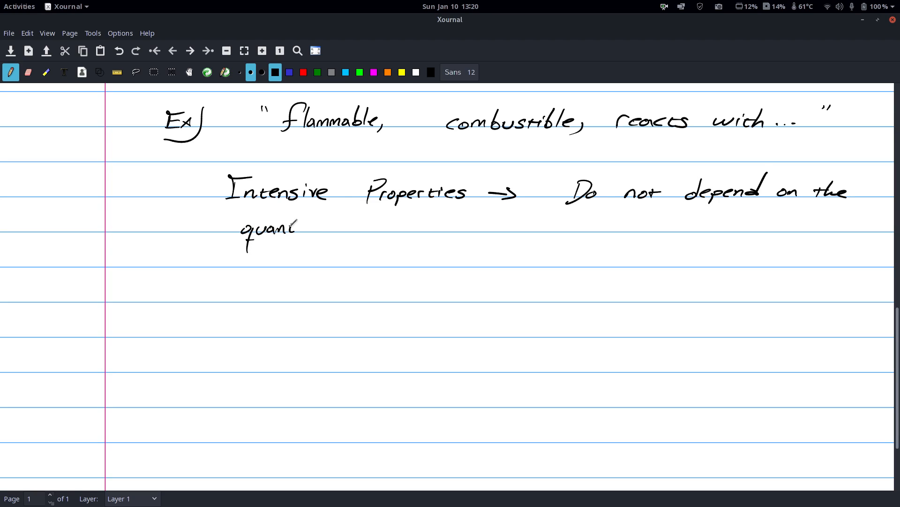
pyautogui.moveTo(296, 227); pyautogui.dragTo(379, 230)
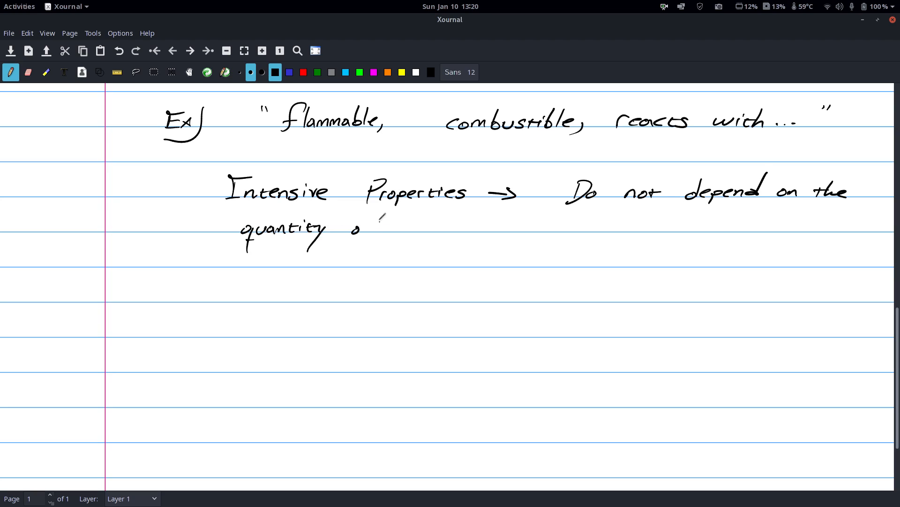
pyautogui.moveTo(350, 227); pyautogui.dragTo(436, 227)
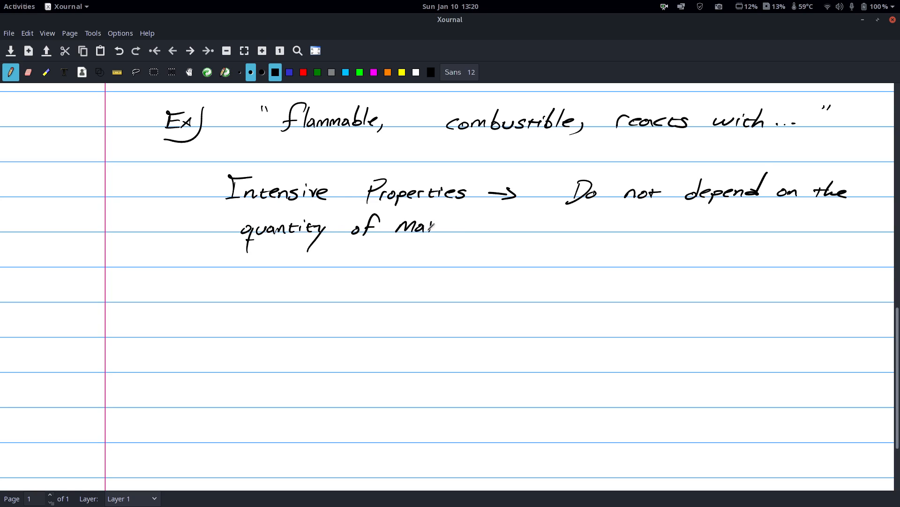
pyautogui.moveTo(436, 227); pyautogui.dragTo(474, 227)
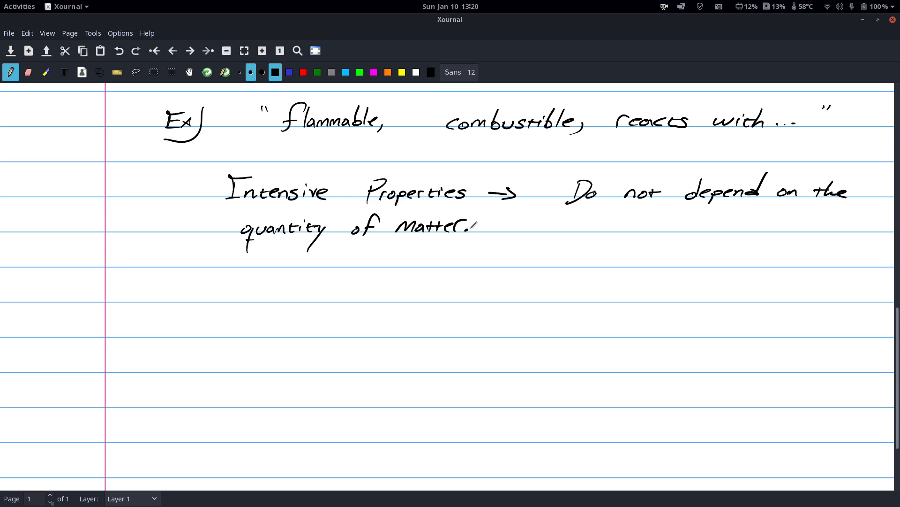
pyautogui.moveTo(241, 287); pyautogui.dragTo(273, 301)
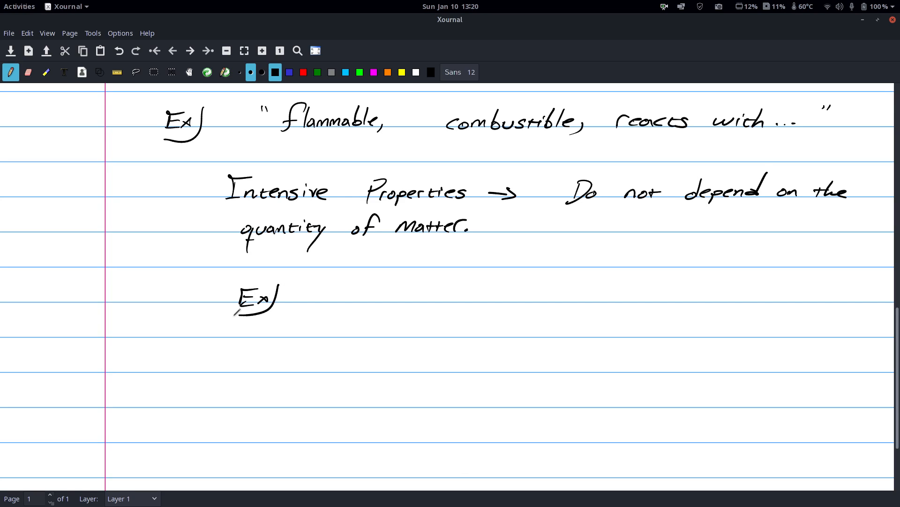
pyautogui.moveTo(346, 302)
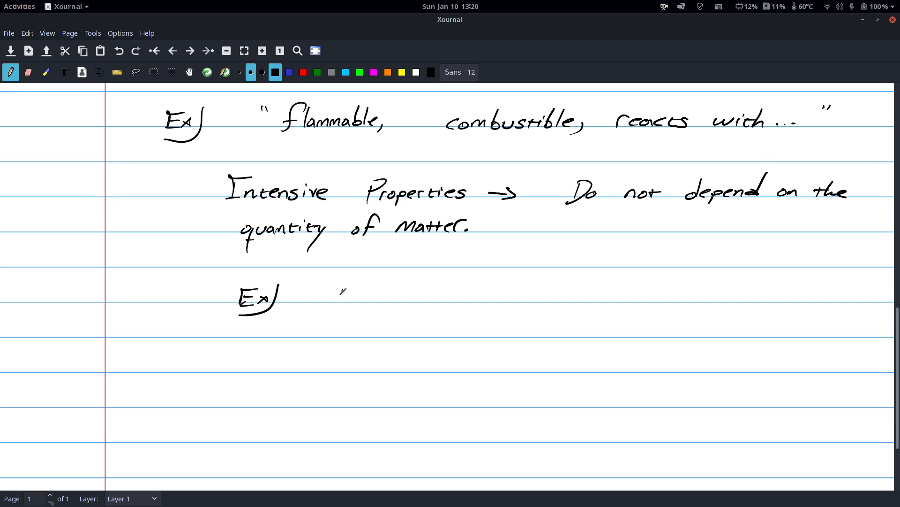
# - List the intensive examples Density, State, Temperature
pyautogui.moveTo(330, 298); pyautogui.dragTo(393, 292)
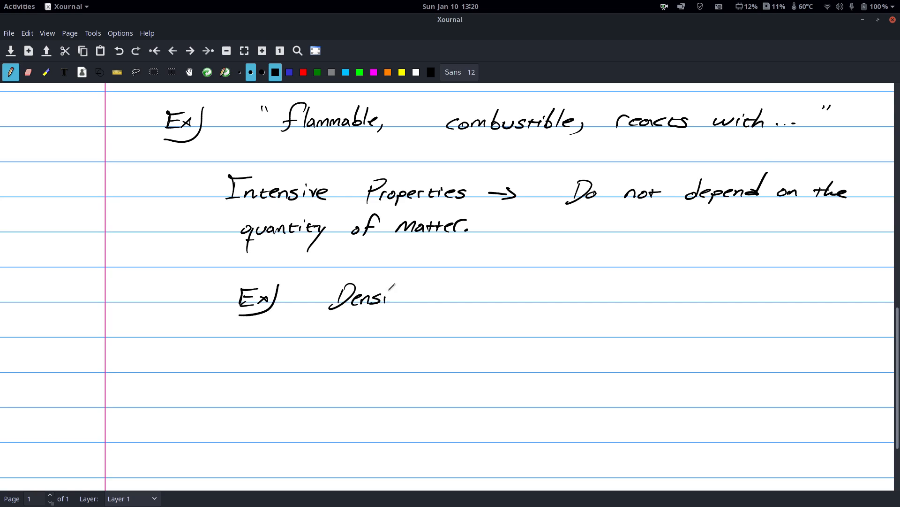
pyautogui.moveTo(390, 292); pyautogui.dragTo(482, 298)
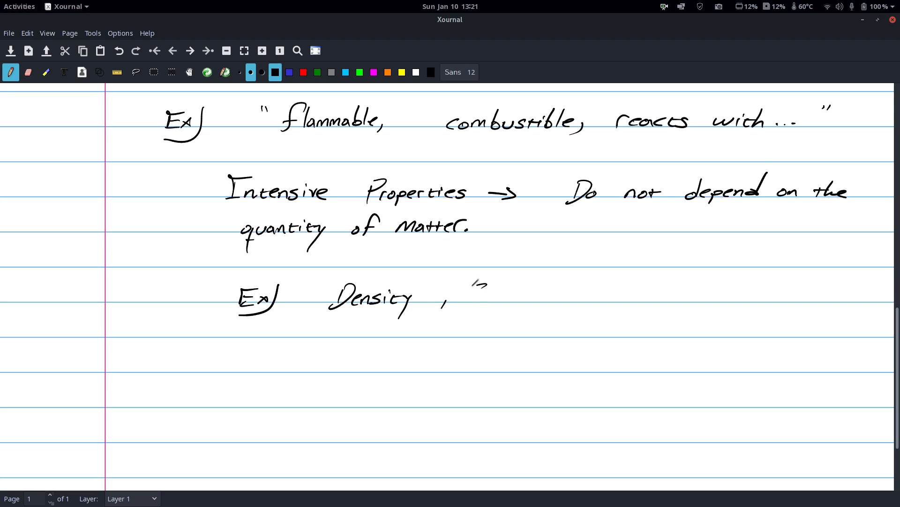
pyautogui.moveTo(471, 296); pyautogui.dragTo(528, 295)
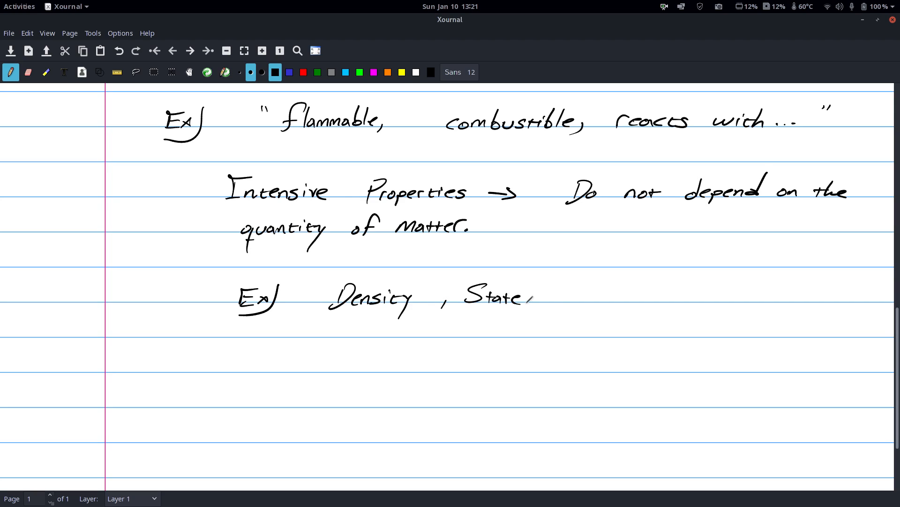
pyautogui.moveTo(554, 298); pyautogui.dragTo(606, 296)
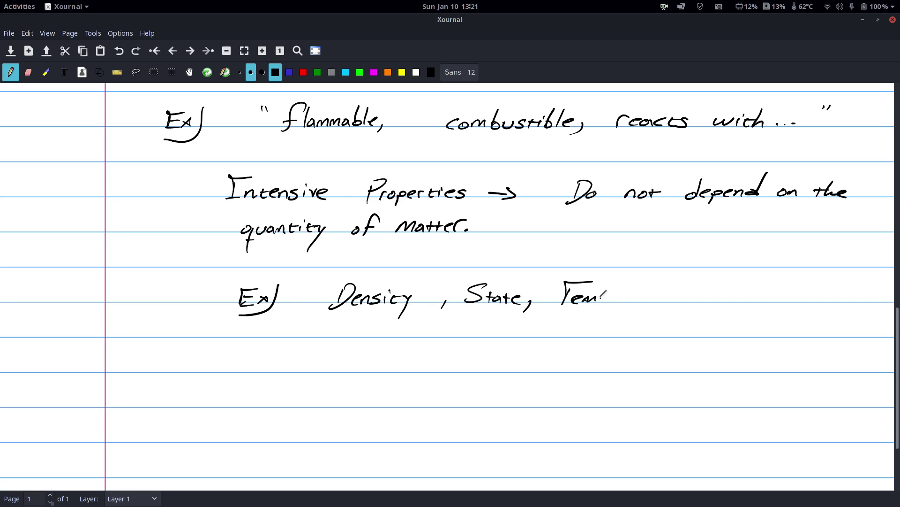
pyautogui.moveTo(598, 295); pyautogui.dragTo(650, 295)
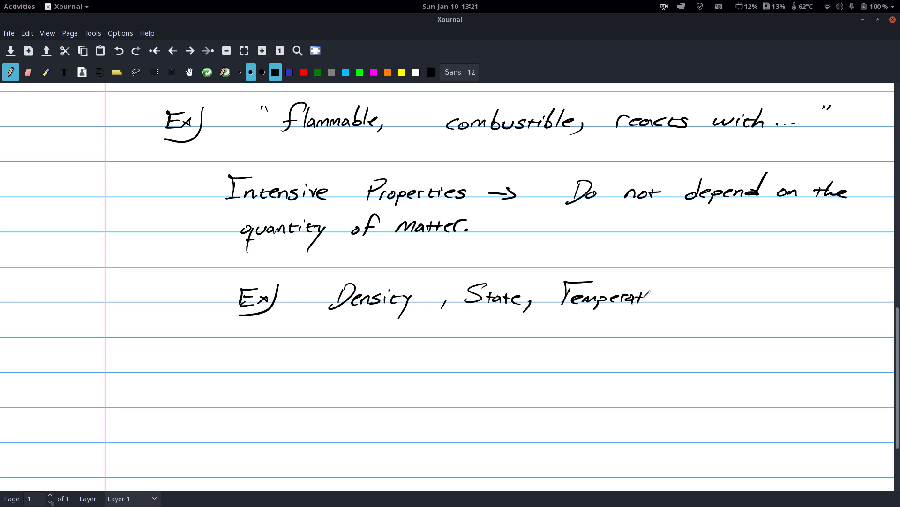
pyautogui.moveTo(644, 295); pyautogui.dragTo(677, 298)
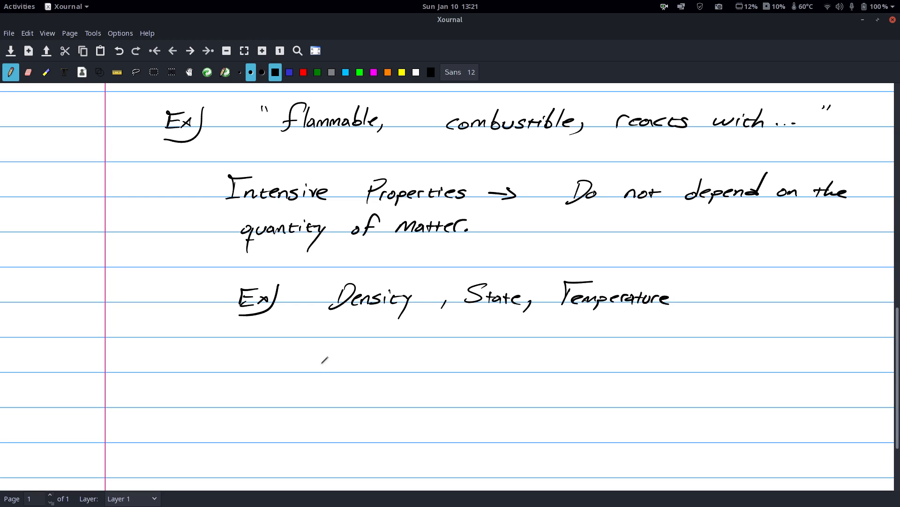
# - Sketch a tiny speck and a hatched lump of iron, each arrowed and labelled Fe
pyautogui.click(324, 365)
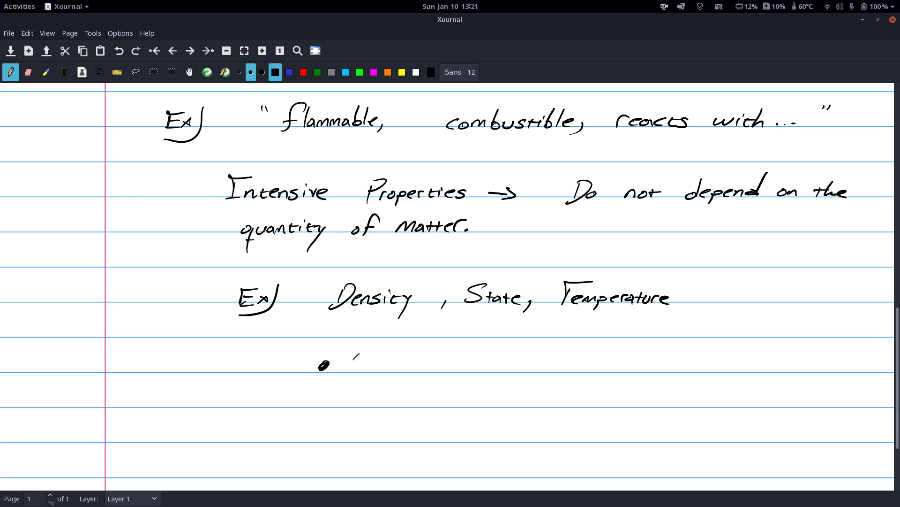
pyautogui.moveTo(379, 361); pyautogui.dragTo(335, 361)
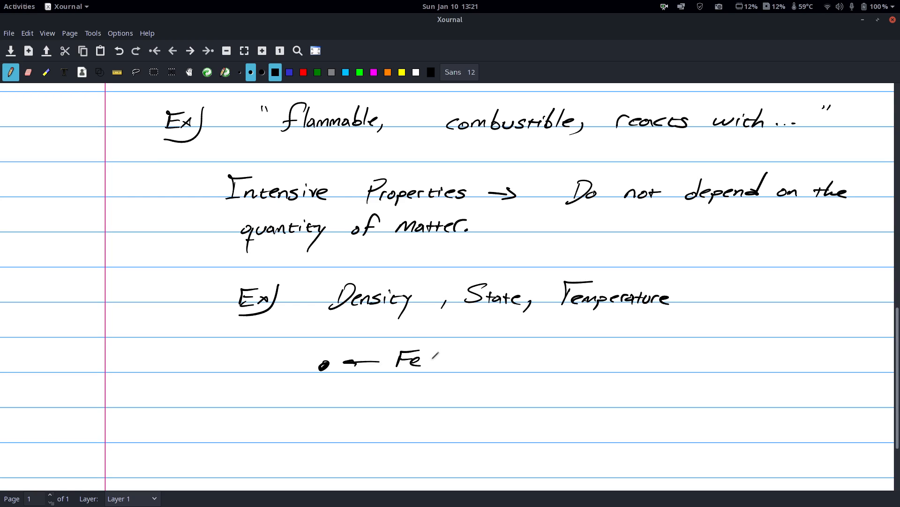
pyautogui.moveTo(396, 356); pyautogui.dragTo(422, 365)
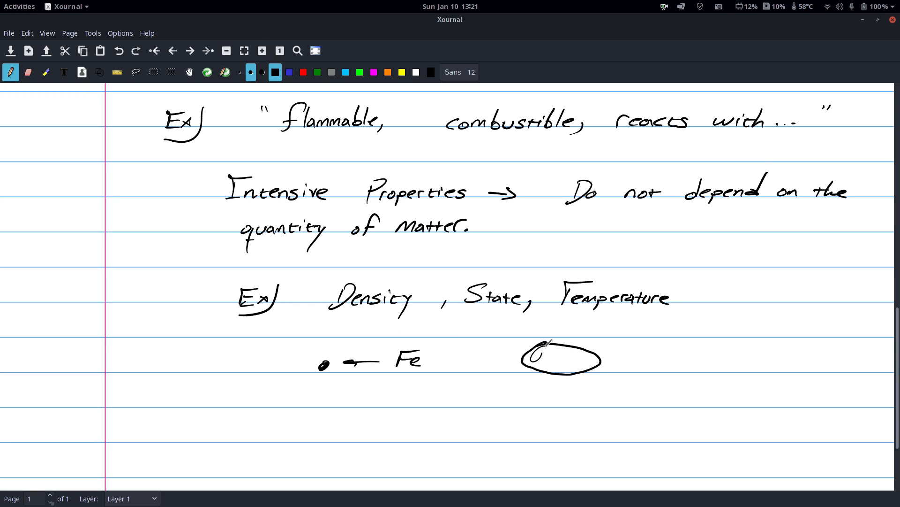
pyautogui.moveTo(528, 356); pyautogui.dragTo(597, 357)
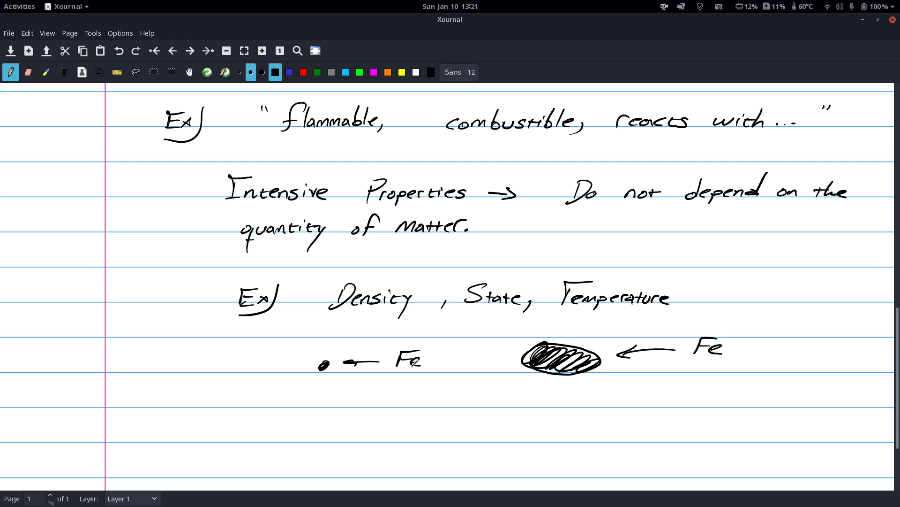
pyautogui.scroll(-3)
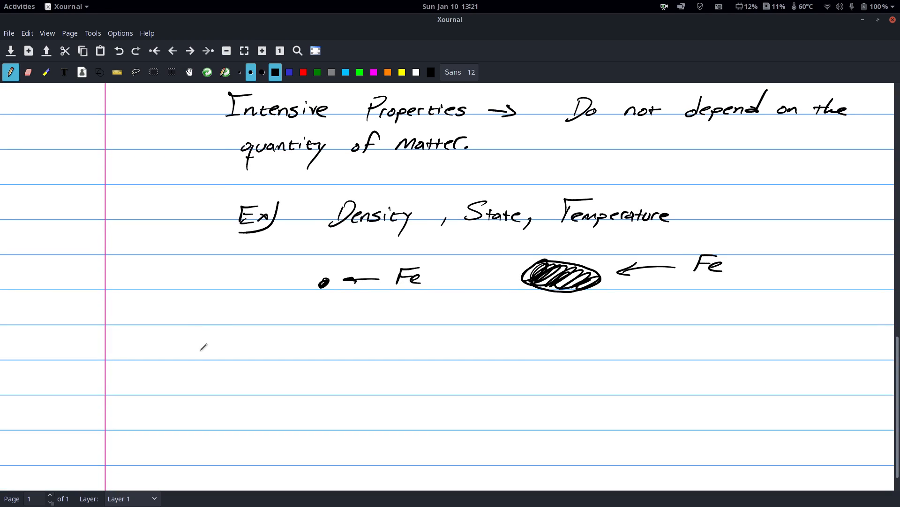
# - Handwrite 'Extensive Properties → Depend on the quantity of matter.'
pyautogui.moveTo(197, 344); pyautogui.dragTo(247, 356)
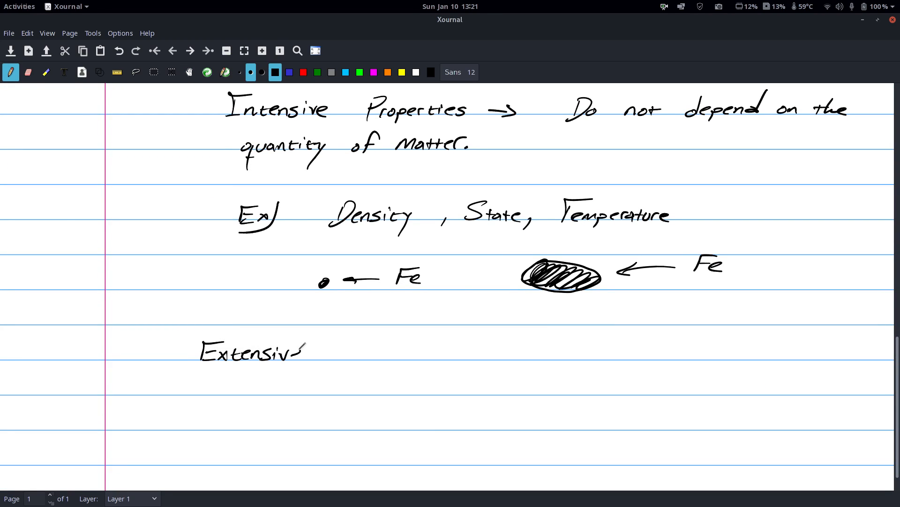
pyautogui.moveTo(336, 354); pyautogui.dragTo(381, 354)
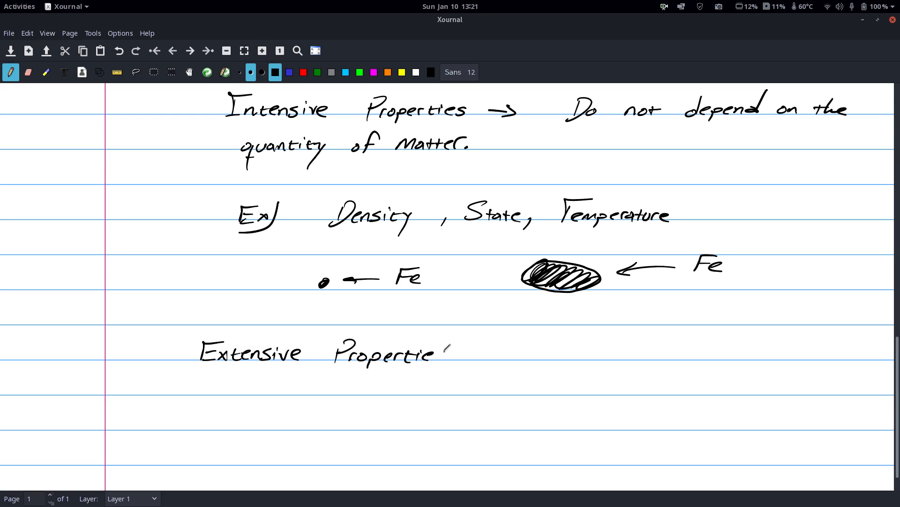
pyautogui.moveTo(442, 354); pyautogui.dragTo(500, 355)
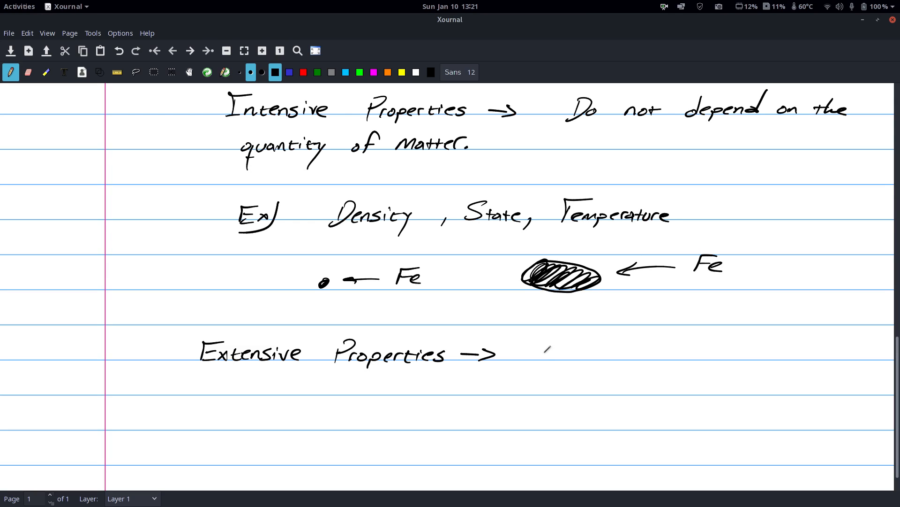
pyautogui.moveTo(531, 353); pyautogui.dragTo(600, 354)
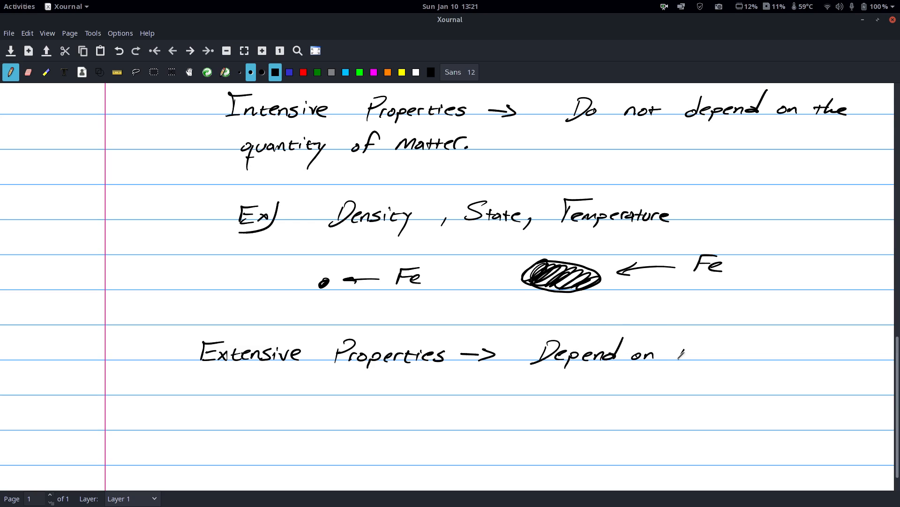
pyautogui.moveTo(677, 354); pyautogui.dragTo(741, 362)
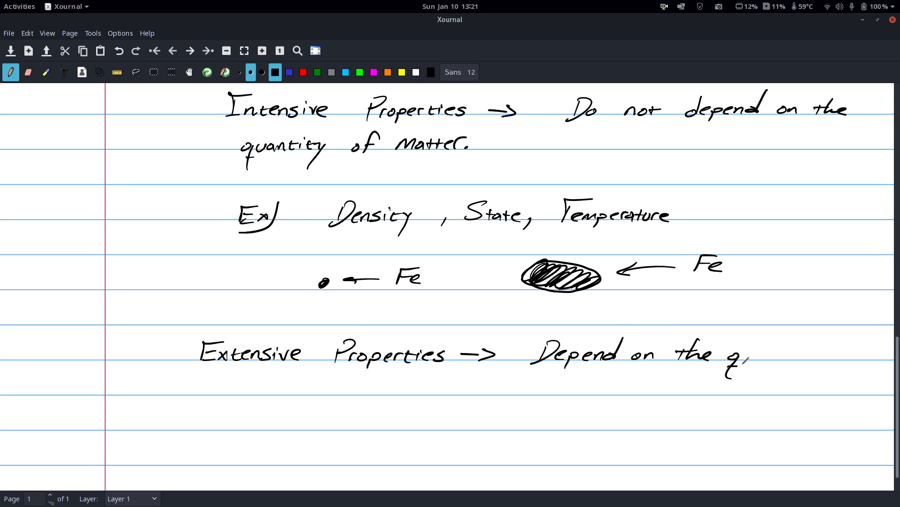
pyautogui.moveTo(735, 360); pyautogui.dragTo(798, 354)
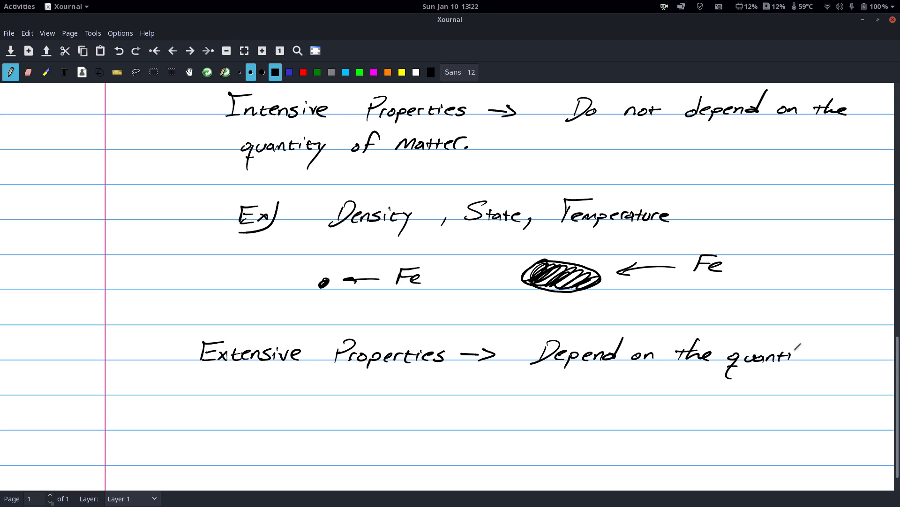
pyautogui.moveTo(793, 357); pyautogui.dragTo(856, 357)
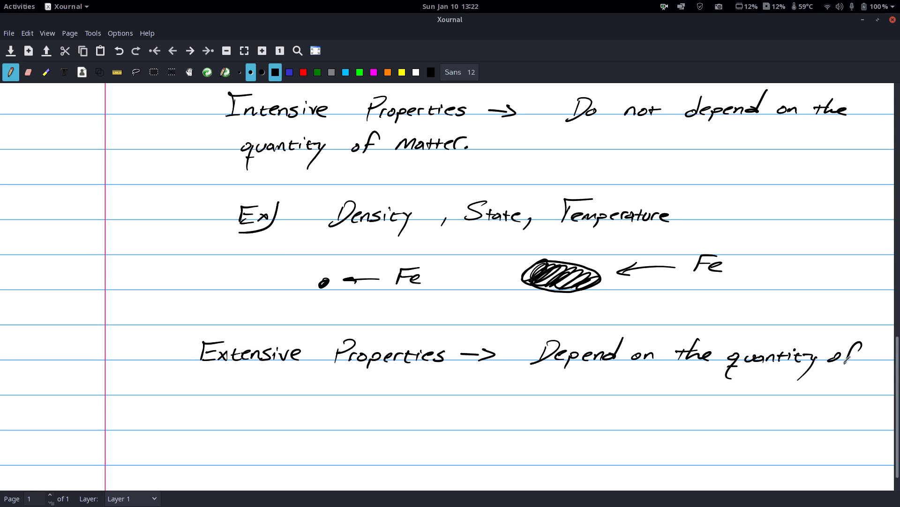
pyautogui.moveTo(213, 396); pyautogui.dragTo(233, 379)
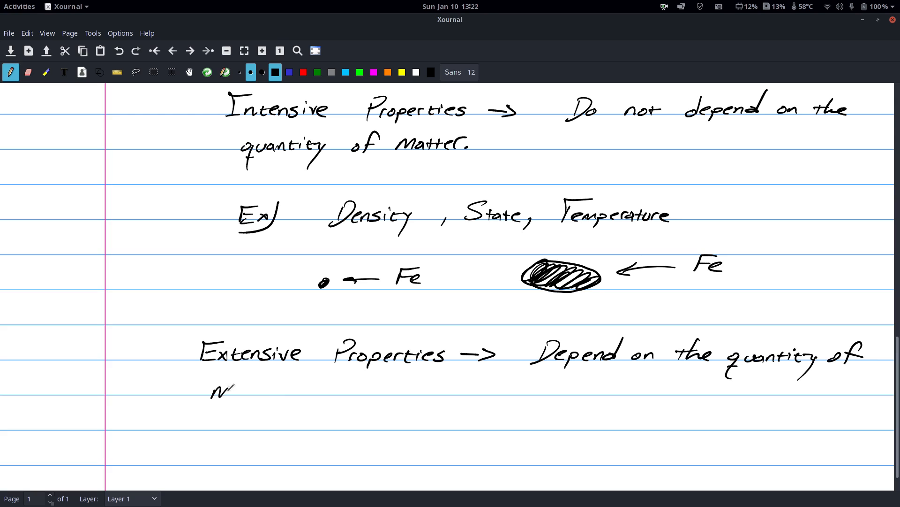
pyautogui.moveTo(229, 390); pyautogui.dragTo(275, 390)
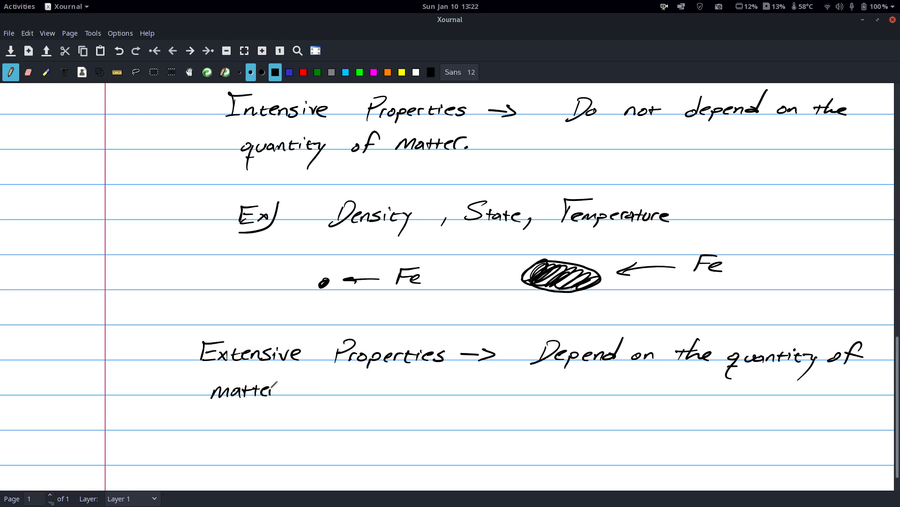
pyautogui.moveTo(282, 387); pyautogui.dragTo(289, 390)
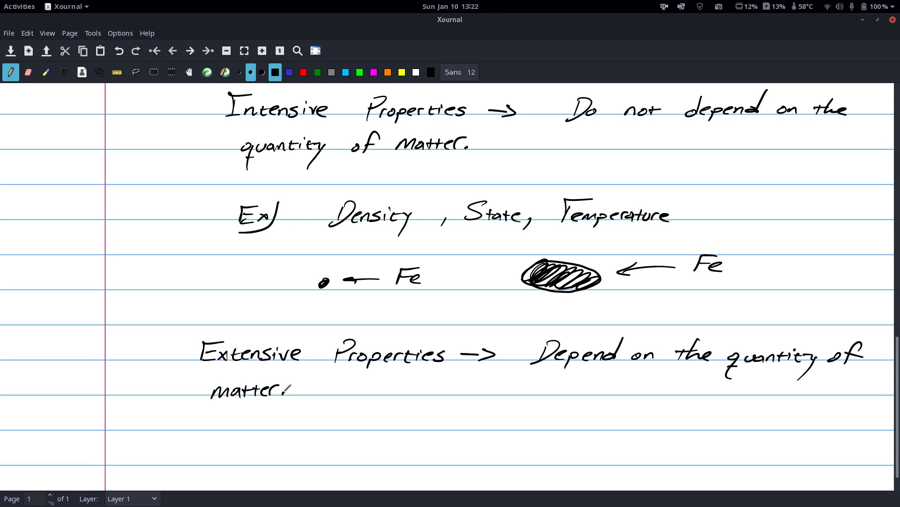
# - Write 'Ex) Volume, Mass, Size ...' under the extensive definition
pyautogui.scroll(-3)
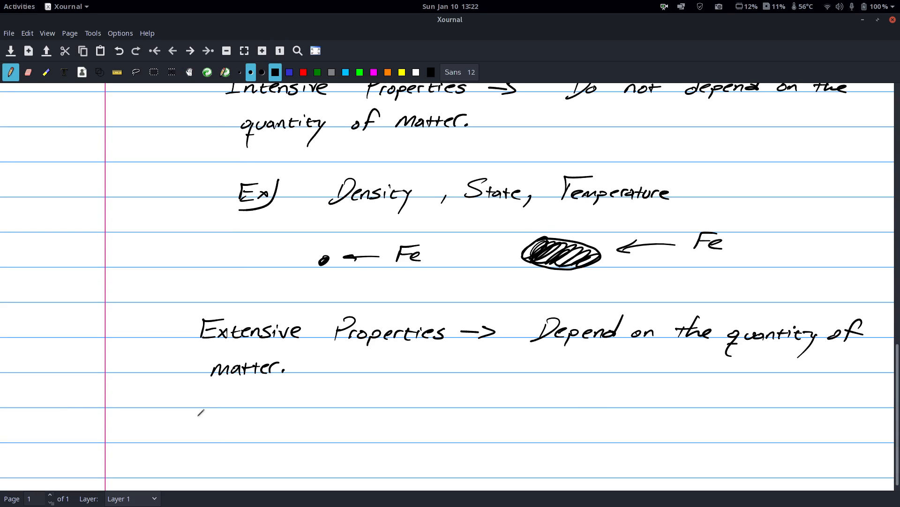
pyautogui.moveTo(201, 425); pyautogui.dragTo(235, 449)
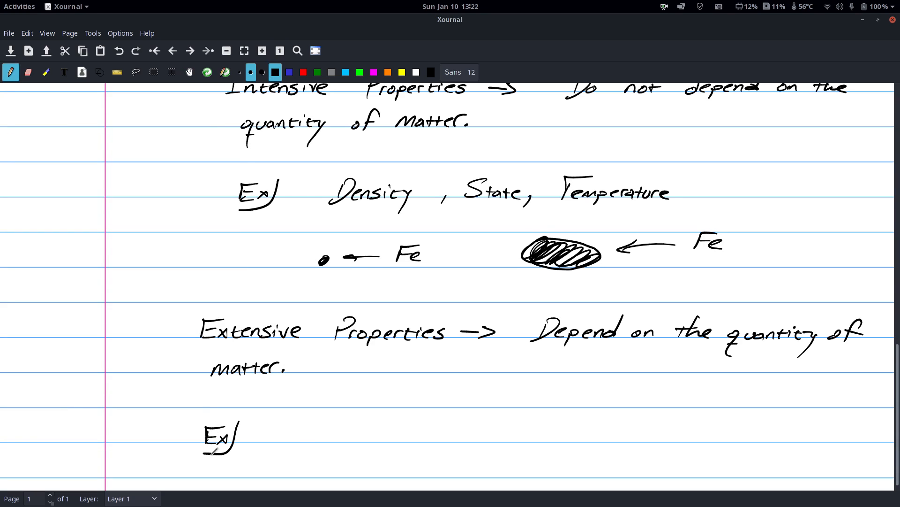
pyautogui.moveTo(292, 431); pyautogui.dragTo(345, 431)
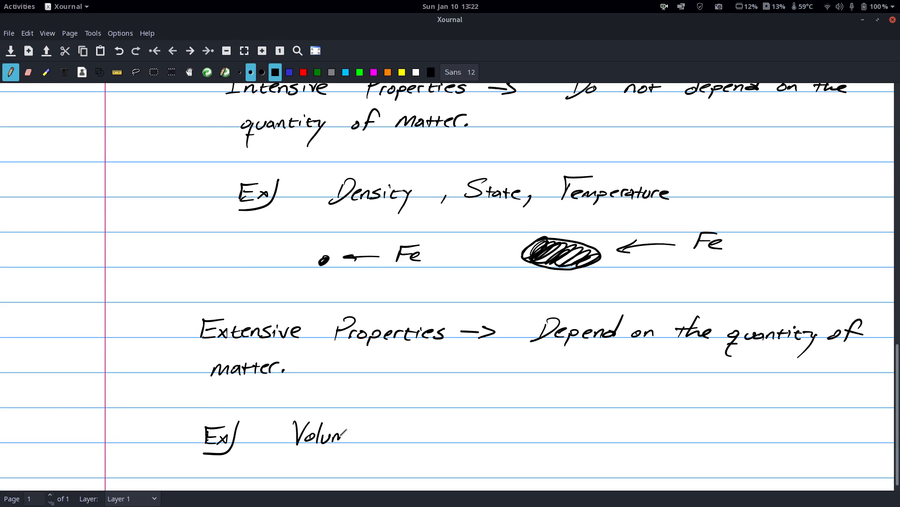
pyautogui.moveTo(344, 433); pyautogui.dragTo(414, 433)
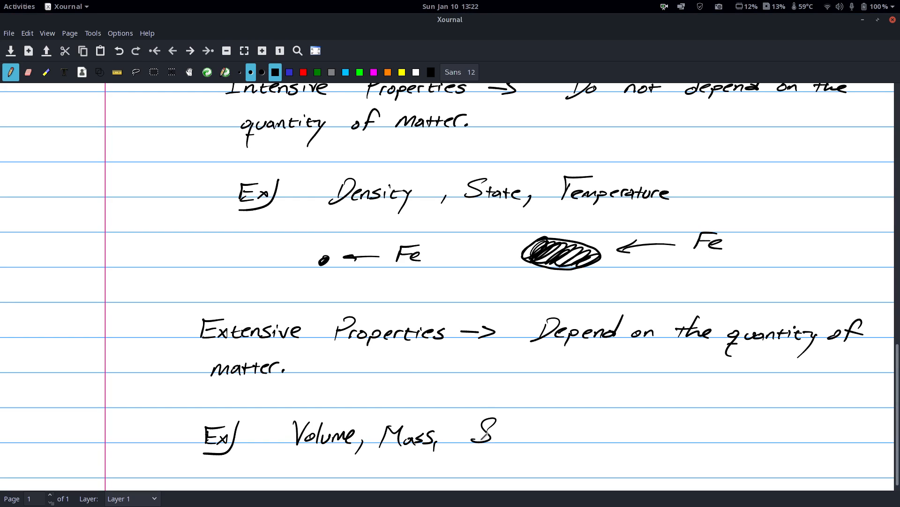
pyautogui.moveTo(482, 433); pyautogui.dragTo(551, 420)
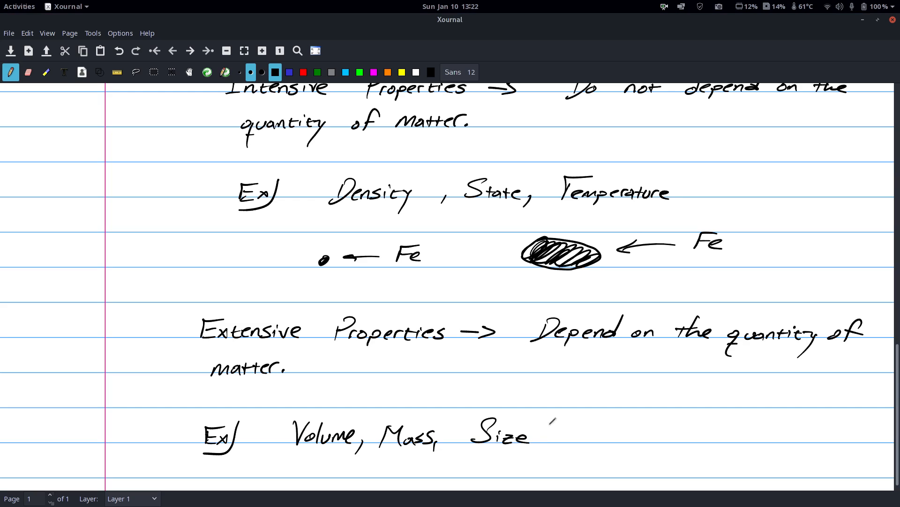
pyautogui.moveTo(551, 436); pyautogui.dragTo(592, 433)
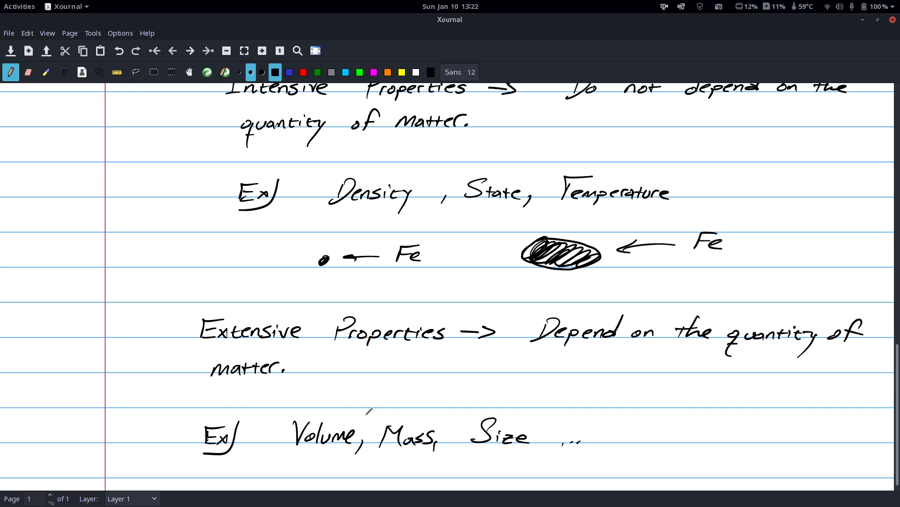
pyautogui.moveTo(542, 421)
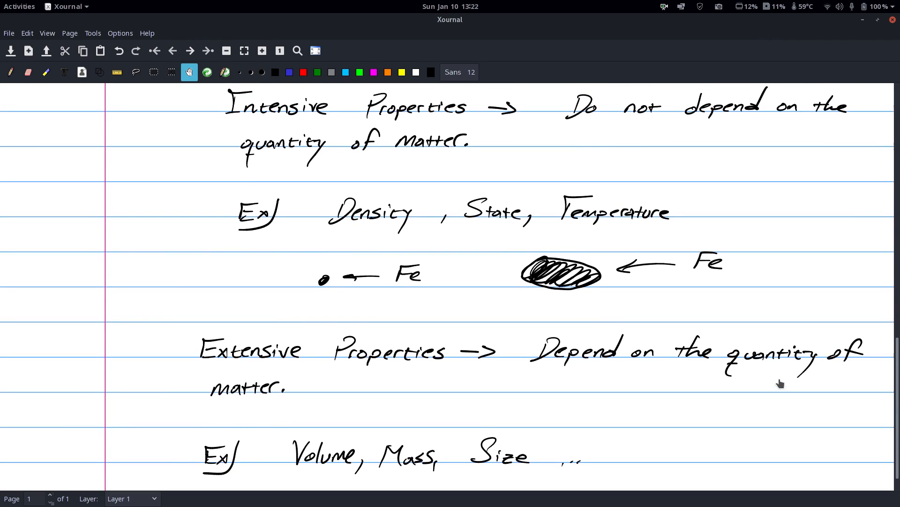
pyautogui.click(10, 72)
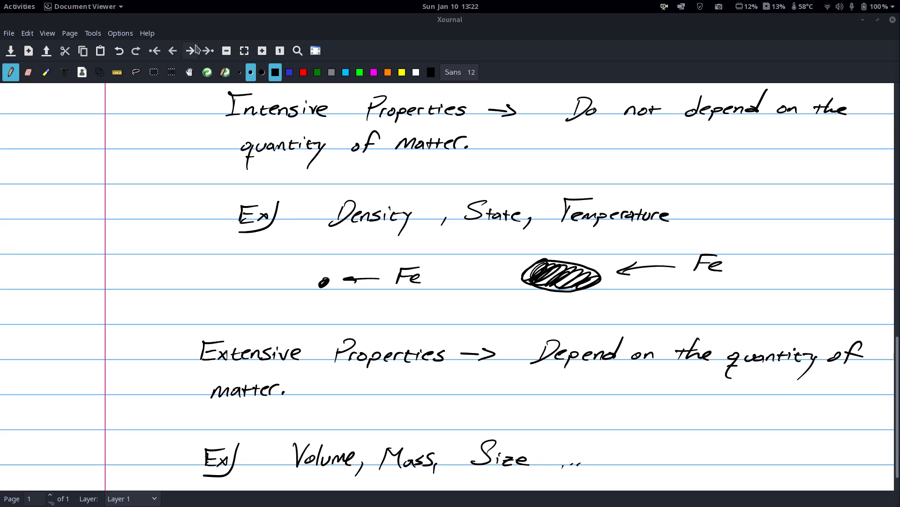
# - Start a fresh page and write the heading 'Physical Change →'
pyautogui.click(190, 50)
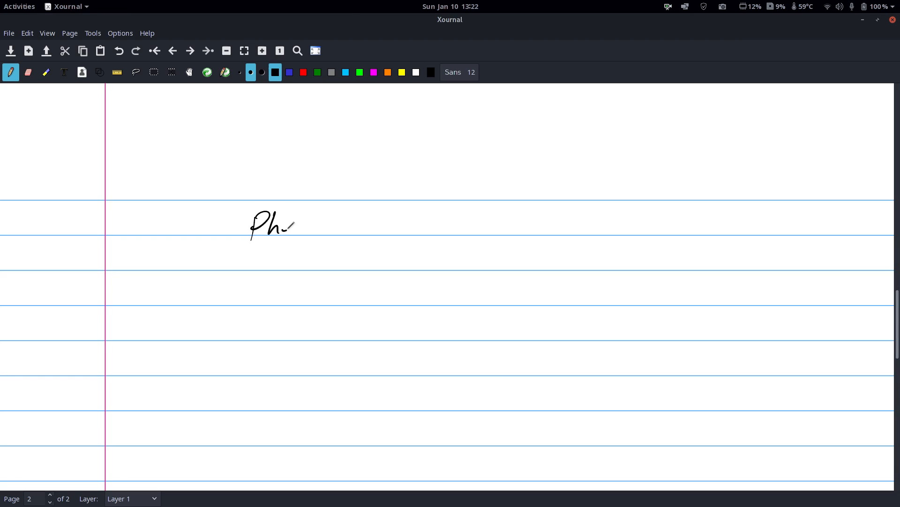
pyautogui.moveTo(290, 224); pyautogui.dragTo(339, 230)
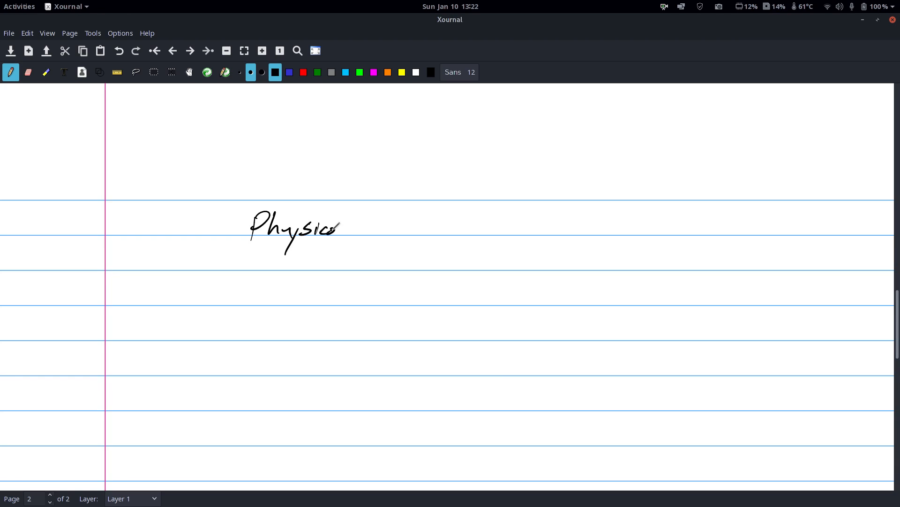
pyautogui.moveTo(344, 227); pyautogui.dragTo(422, 227)
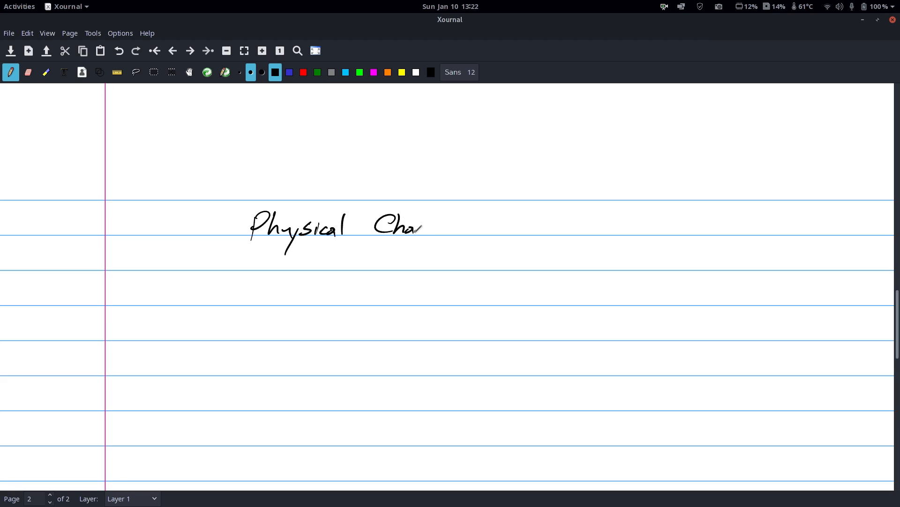
pyautogui.moveTo(422, 227); pyautogui.dragTo(445, 236)
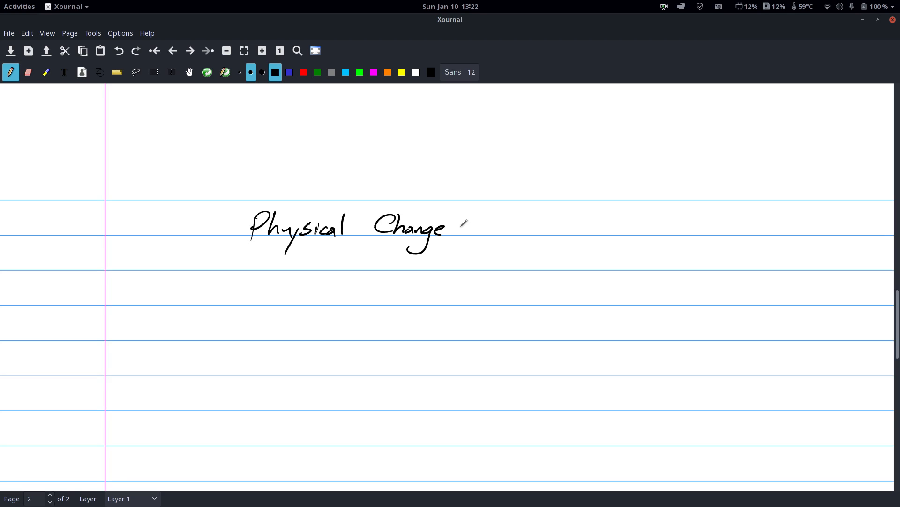
pyautogui.moveTo(459, 229); pyautogui.dragTo(497, 229)
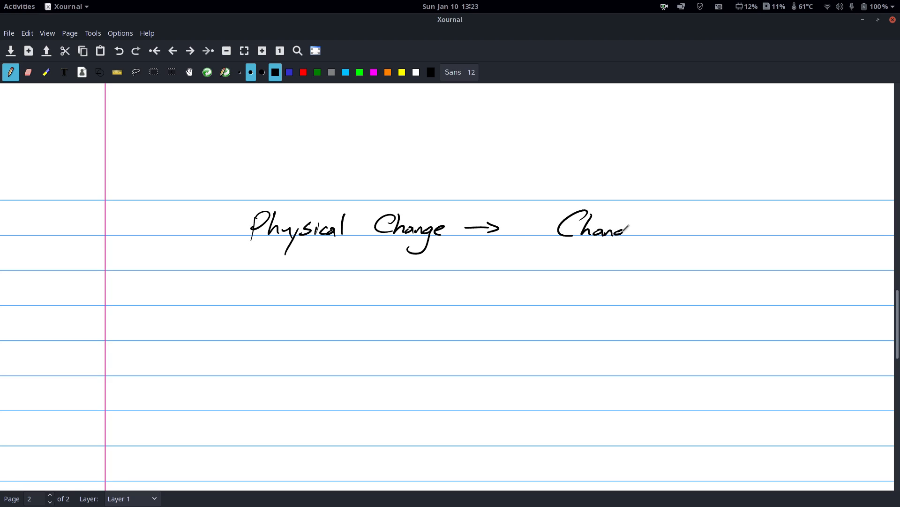
# - Complete it with 'Change in appearance without changing composition.'
pyautogui.moveTo(626, 229); pyautogui.dragTo(736, 230)
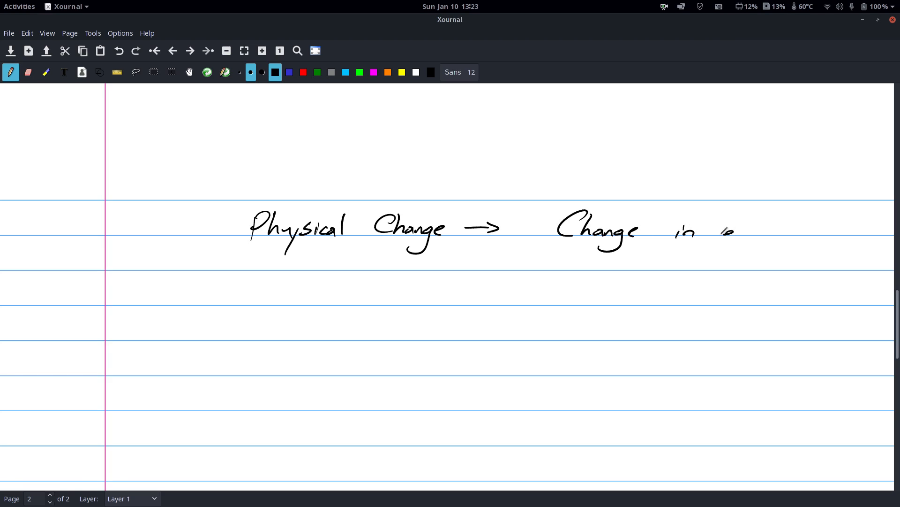
pyautogui.moveTo(730, 232); pyautogui.dragTo(782, 229)
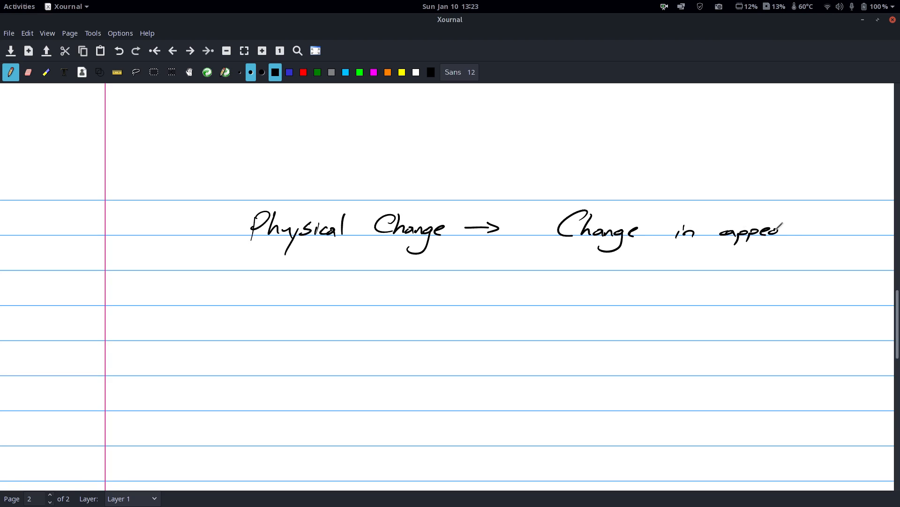
pyautogui.moveTo(778, 230); pyautogui.dragTo(838, 230)
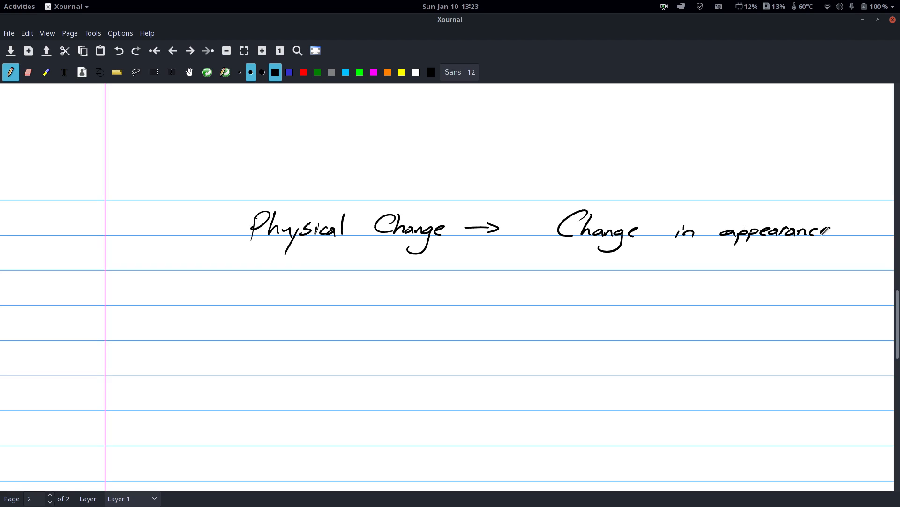
pyautogui.moveTo(246, 265); pyautogui.dragTo(290, 265)
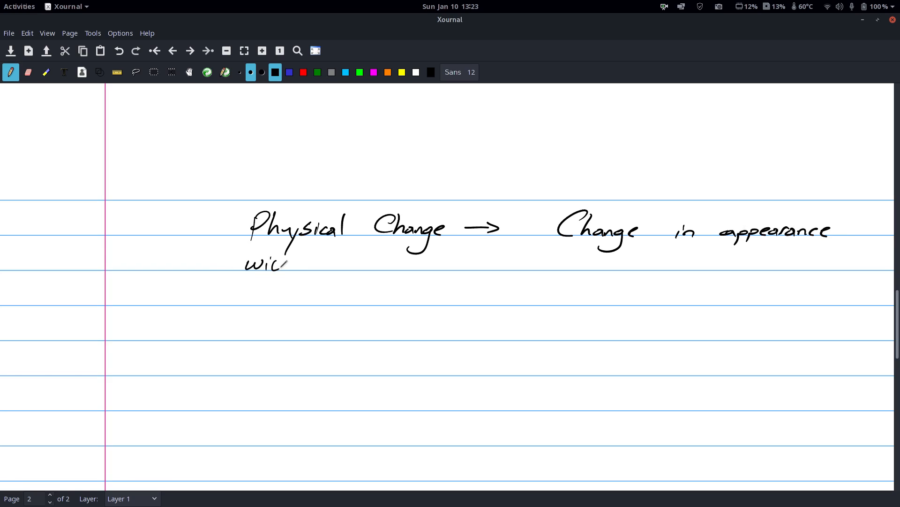
pyautogui.moveTo(281, 264); pyautogui.dragTo(328, 265)
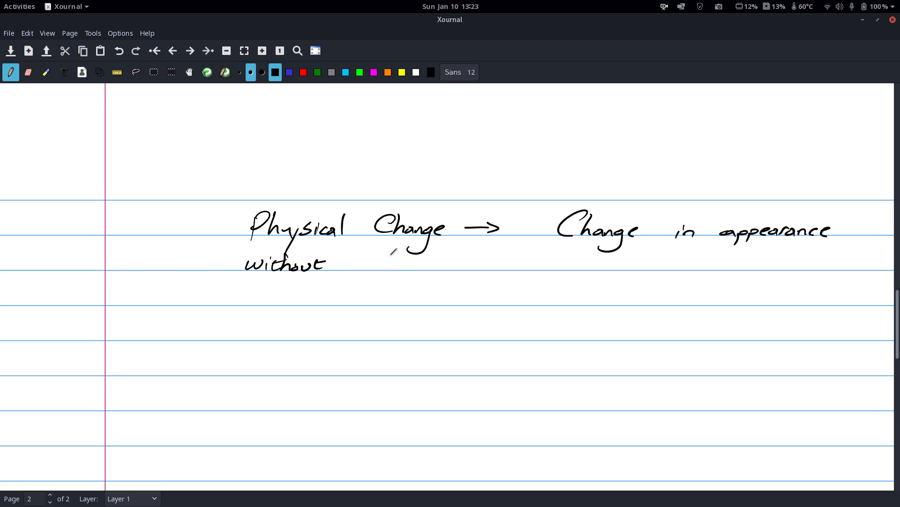
pyautogui.moveTo(390, 264); pyautogui.dragTo(448, 262)
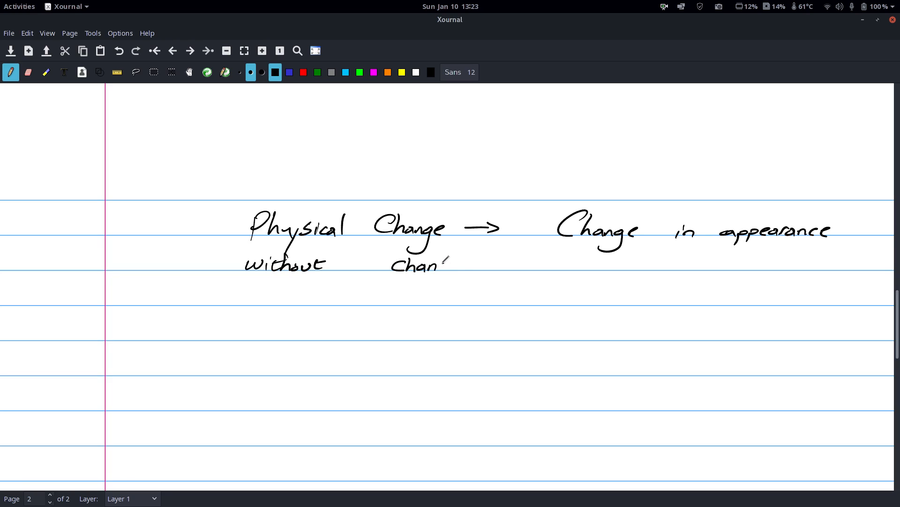
pyautogui.moveTo(437, 265); pyautogui.dragTo(471, 282)
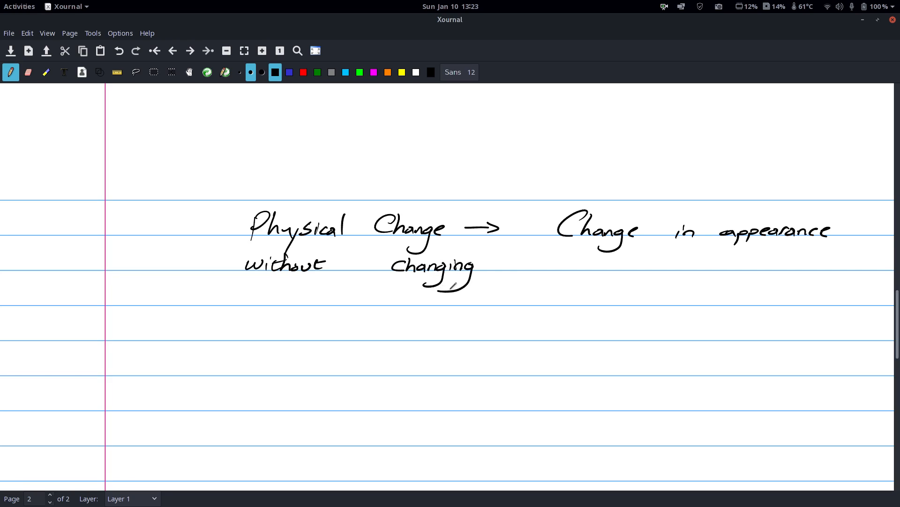
pyautogui.moveTo(525, 270); pyautogui.dragTo(585, 270)
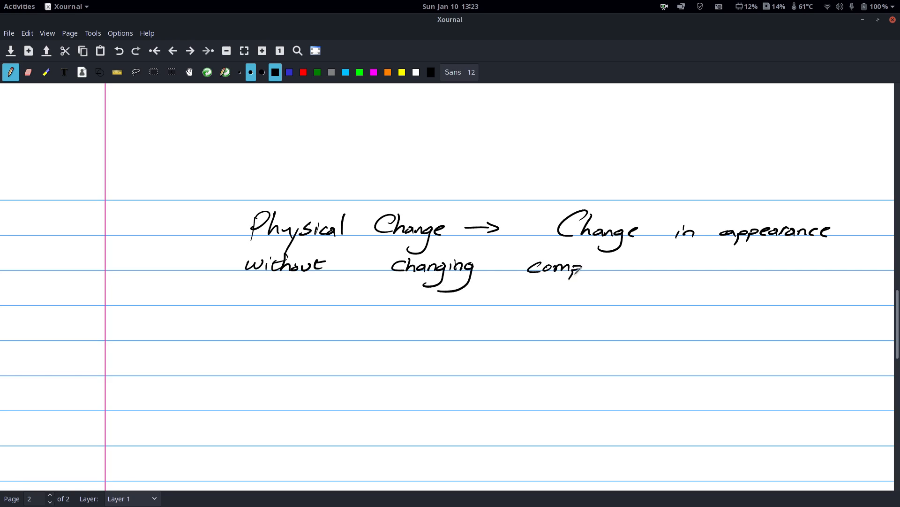
pyautogui.moveTo(583, 268); pyautogui.dragTo(628, 265)
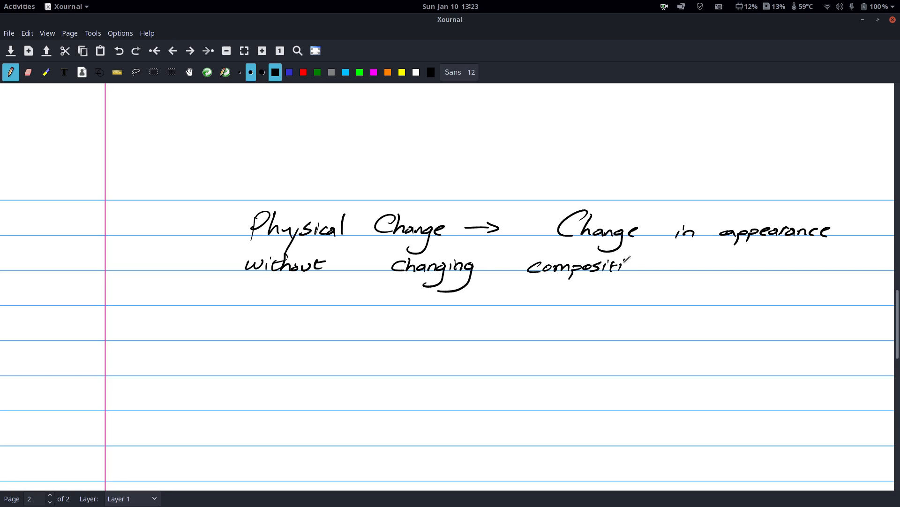
pyautogui.moveTo(628, 266); pyautogui.dragTo(661, 265)
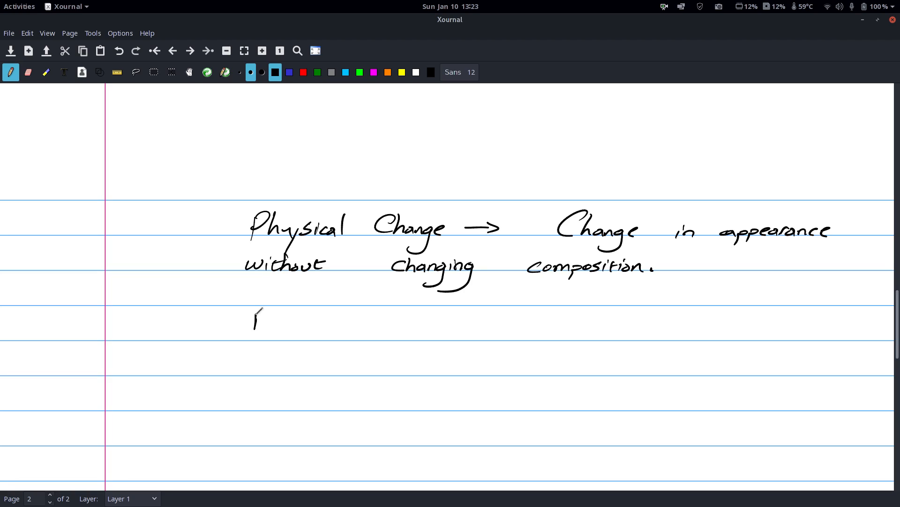
# - Handwrite the examples line "Ex/ Cutting, Pulverize, Breaking..." under the physical change definition
pyautogui.moveTo(252, 311); pyautogui.dragTo(293, 350)
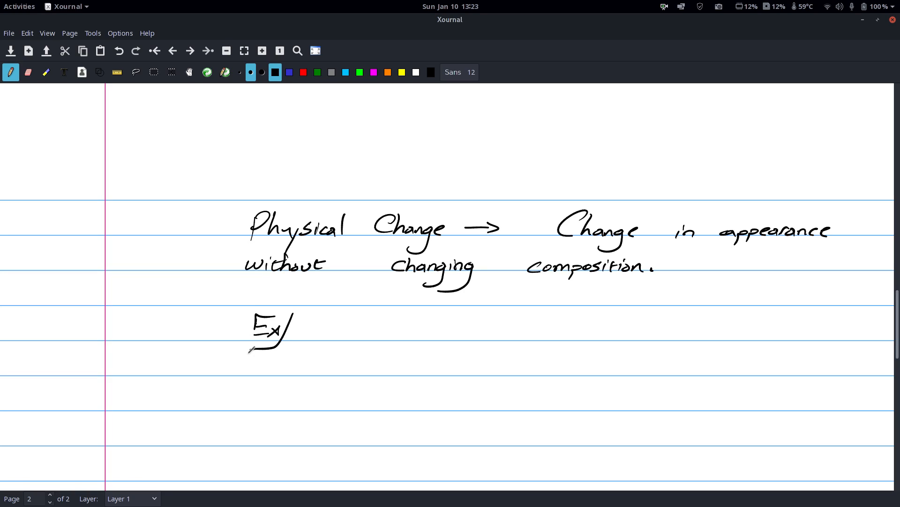
pyautogui.moveTo(350, 313); pyautogui.dragTo(344, 339)
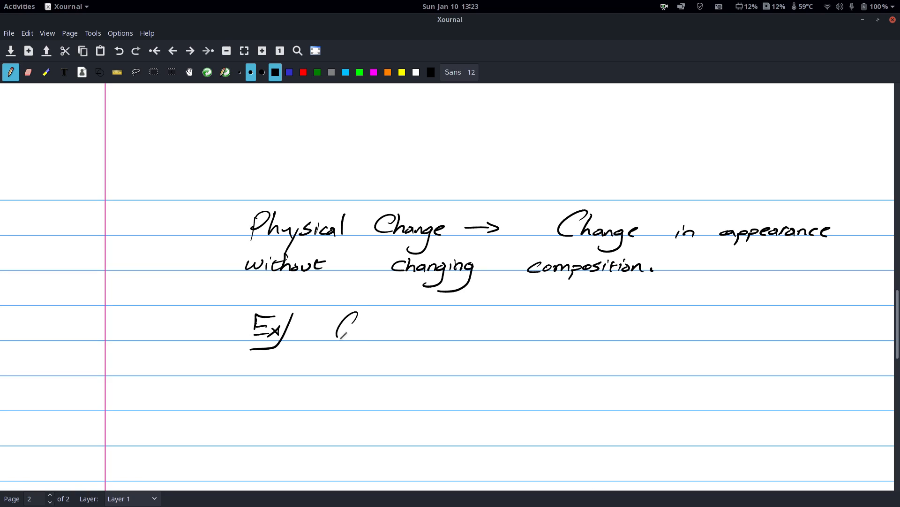
pyautogui.moveTo(338, 327); pyautogui.dragTo(406, 333)
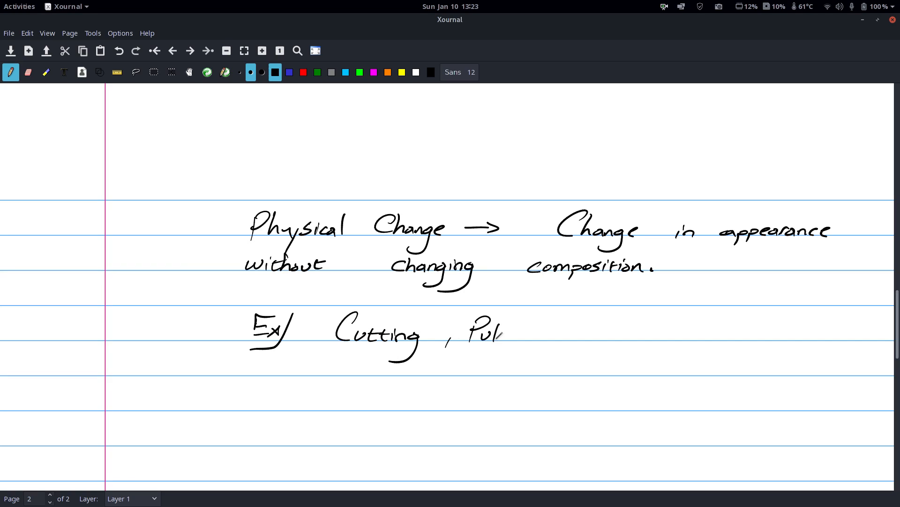
pyautogui.moveTo(506, 333); pyautogui.dragTo(551, 333)
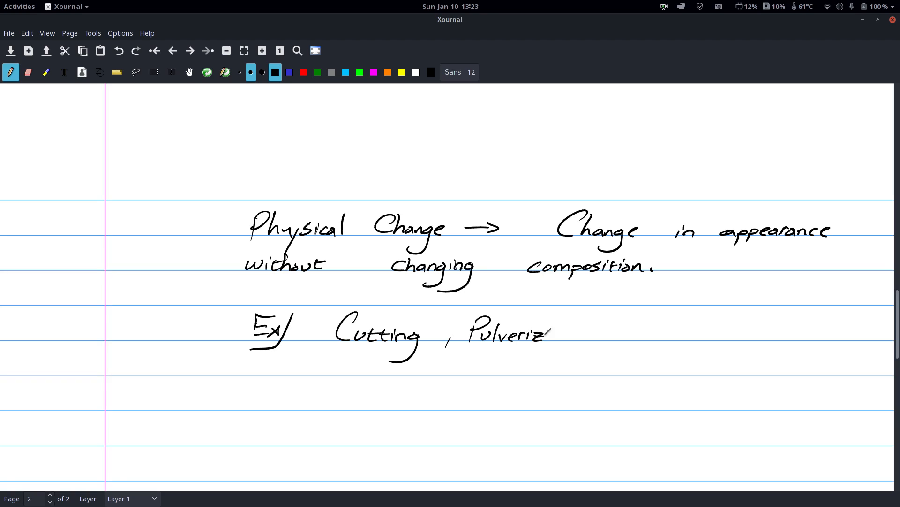
pyautogui.moveTo(546, 333); pyautogui.dragTo(586, 341)
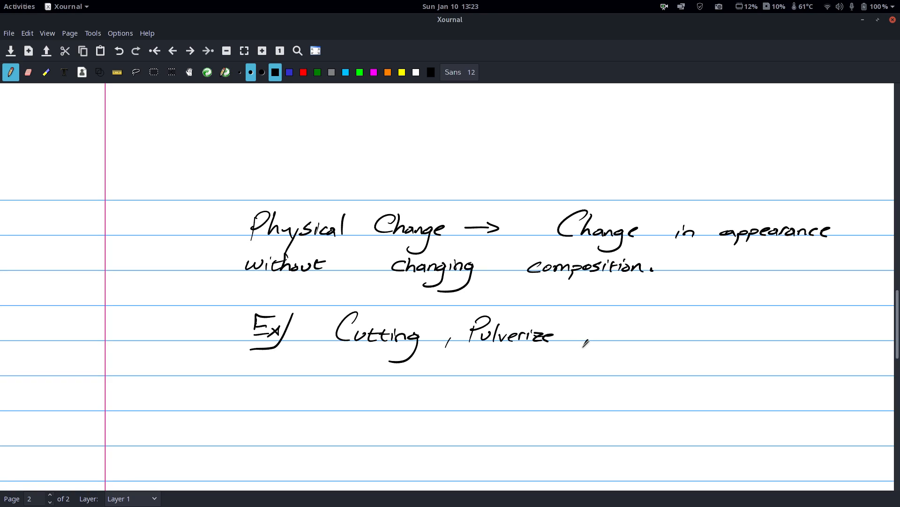
pyautogui.moveTo(629, 321); pyautogui.dragTo(643, 342)
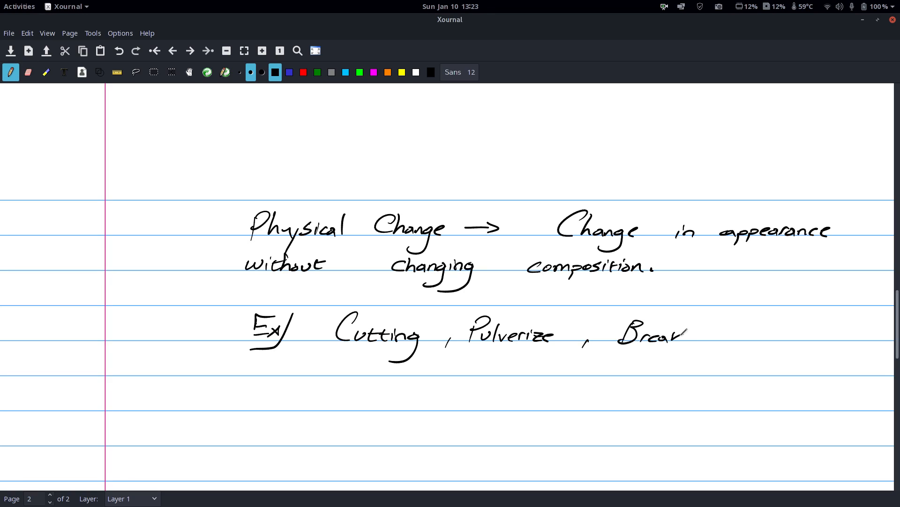
pyautogui.moveTo(684, 333); pyautogui.dragTo(741, 336)
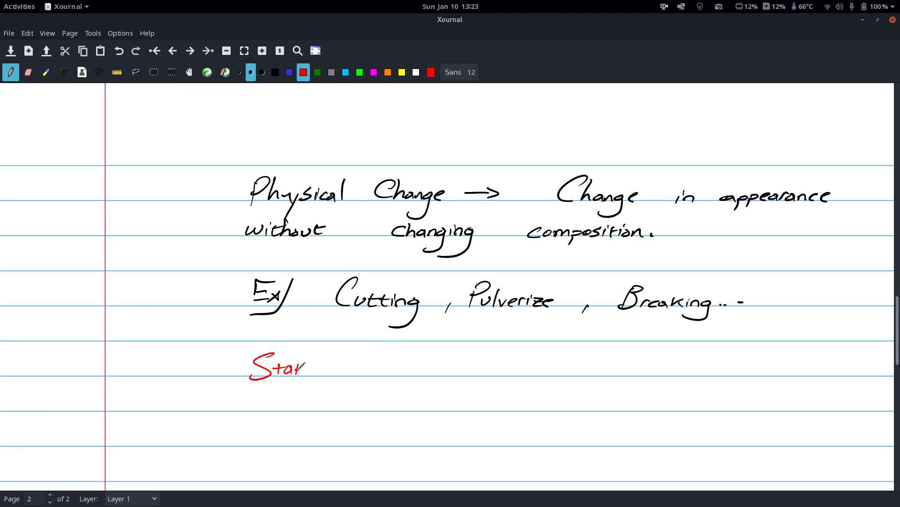
# - Write "State Changes ->" in red, then "Melting, Boiling, Freezing..." in black after it
pyautogui.moveTo(282, 367); pyautogui.dragTo(385, 367)
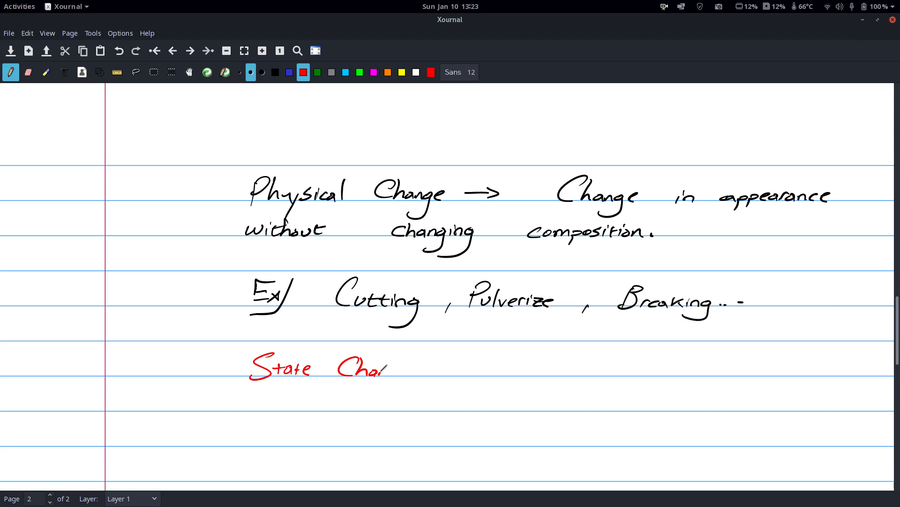
pyautogui.moveTo(384, 368); pyautogui.dragTo(465, 362)
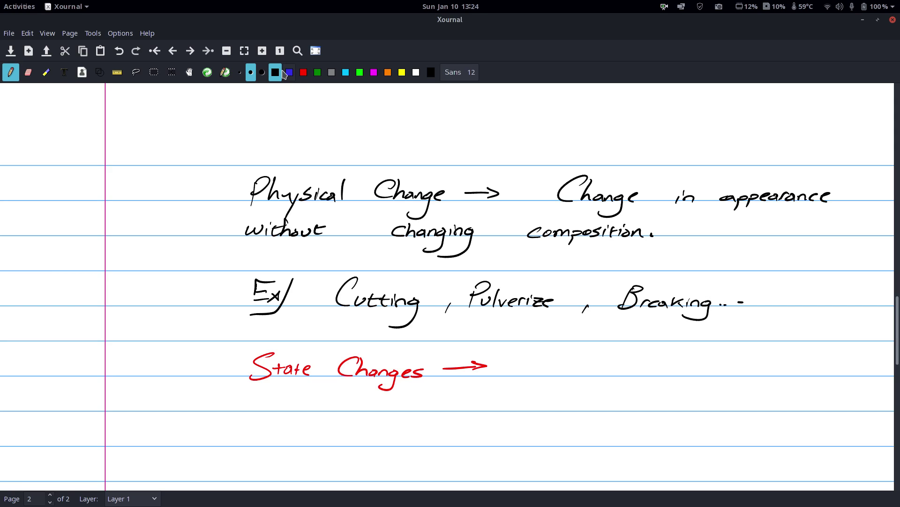
pyautogui.moveTo(290, 71)
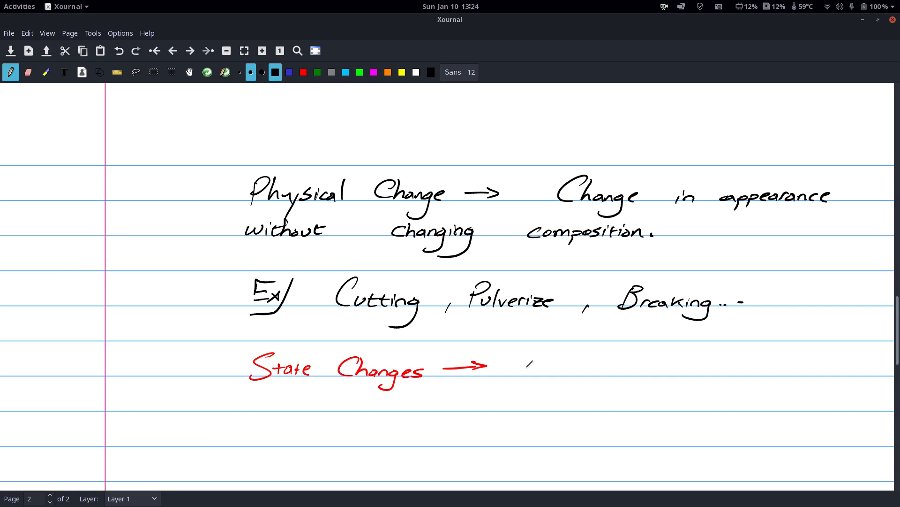
pyautogui.moveTo(514, 373); pyautogui.dragTo(543, 356)
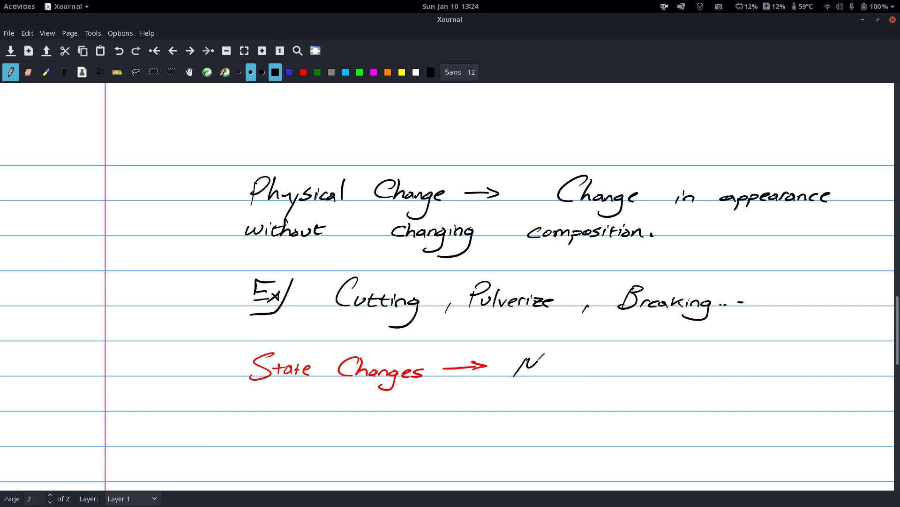
pyautogui.moveTo(514, 368); pyautogui.dragTo(595, 368)
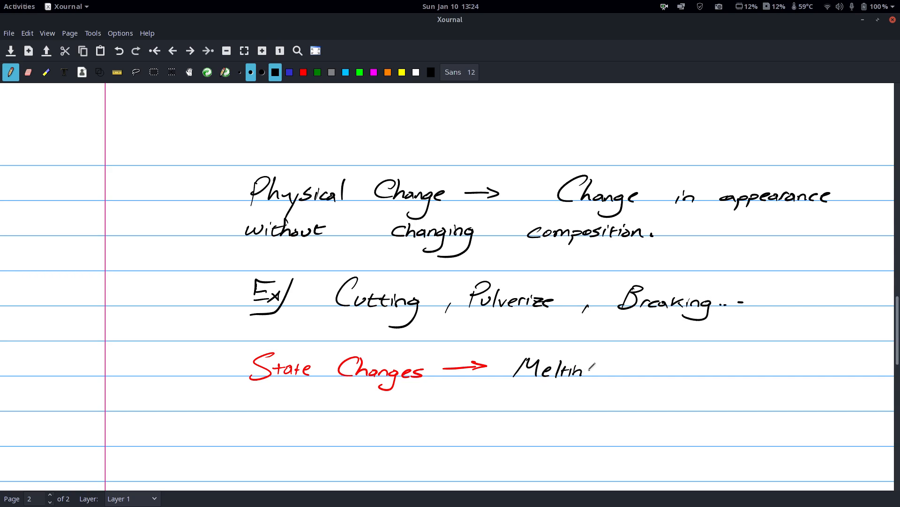
pyautogui.moveTo(580, 371); pyautogui.dragTo(654, 371)
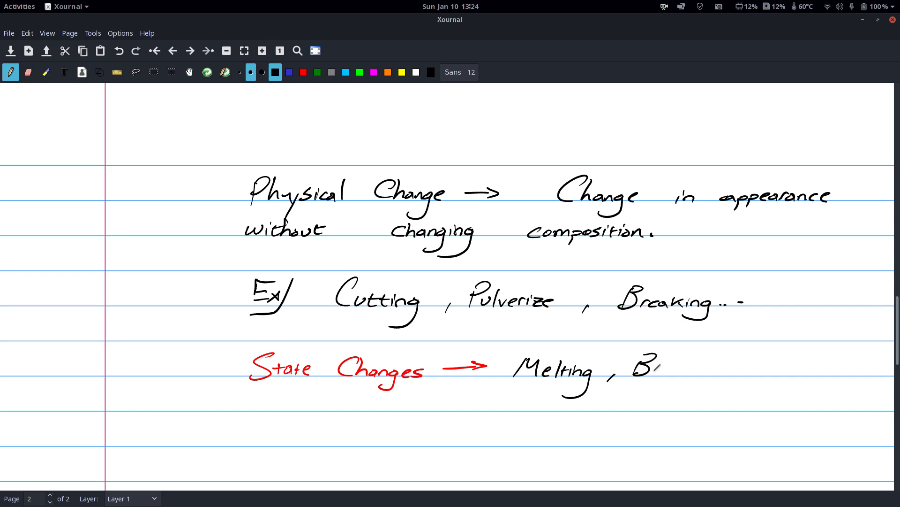
pyautogui.moveTo(637, 367); pyautogui.dragTo(707, 371)
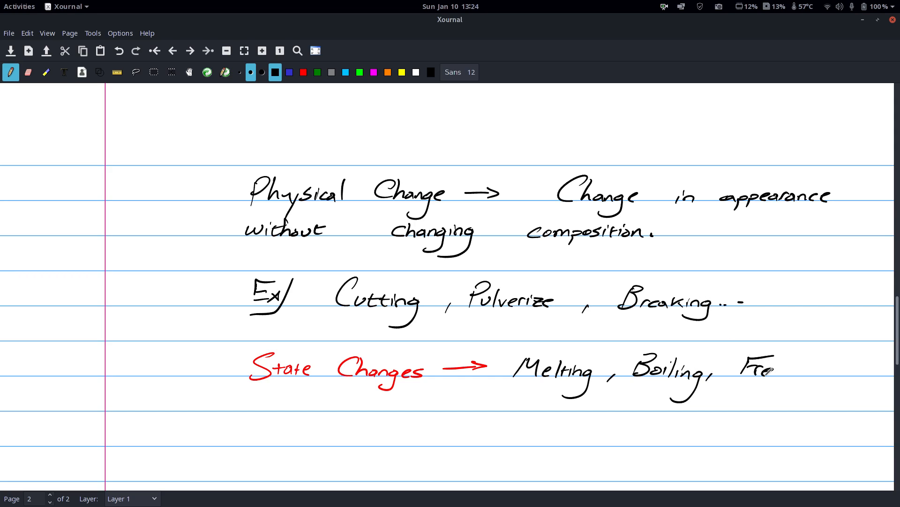
pyautogui.moveTo(747, 371); pyautogui.dragTo(833, 370)
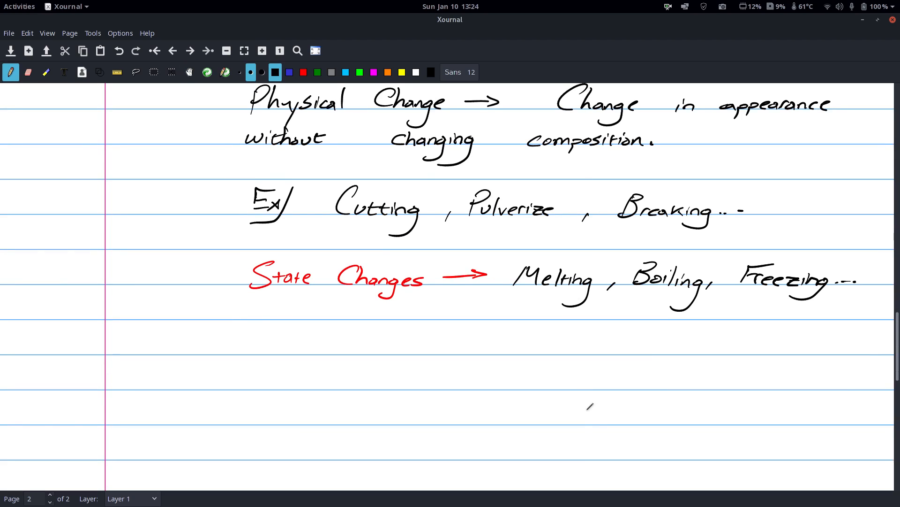
# - Handwrite the "Chemical Change" heading and begin the definition with "One or more substances"
pyautogui.moveTo(238, 344); pyautogui.dragTo(295, 344)
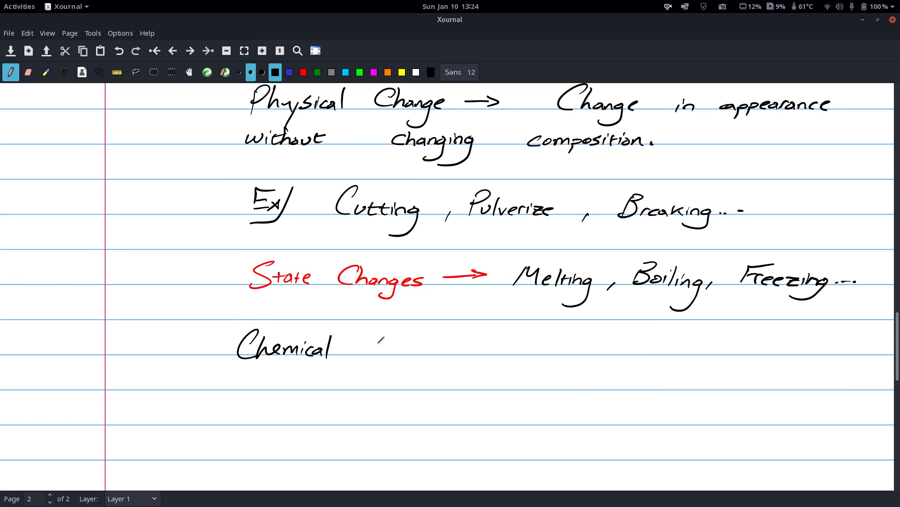
pyautogui.moveTo(365, 344); pyautogui.dragTo(428, 347)
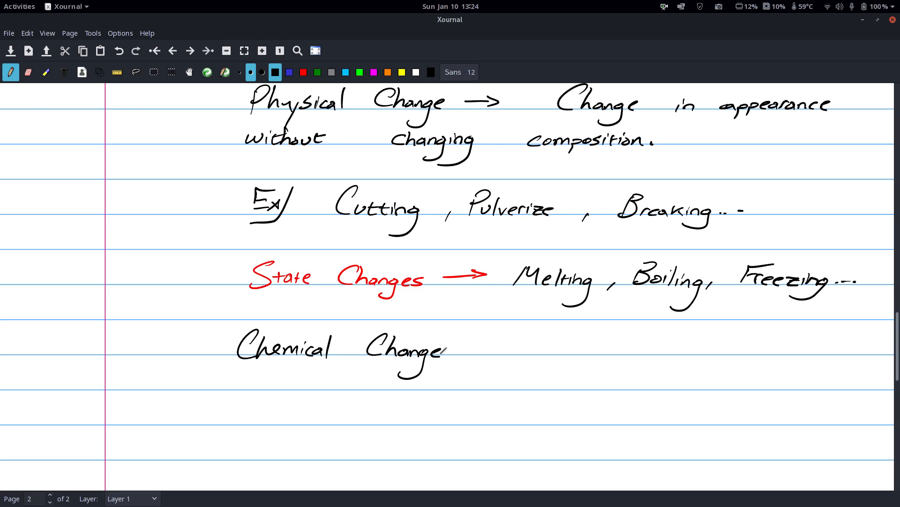
pyautogui.moveTo(485, 345); pyautogui.dragTo(528, 350)
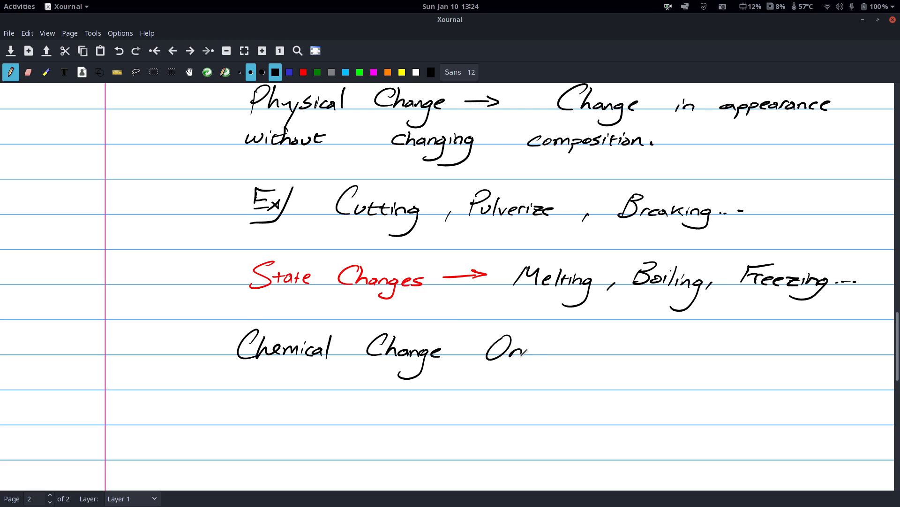
pyautogui.moveTo(488, 347); pyautogui.dragTo(632, 350)
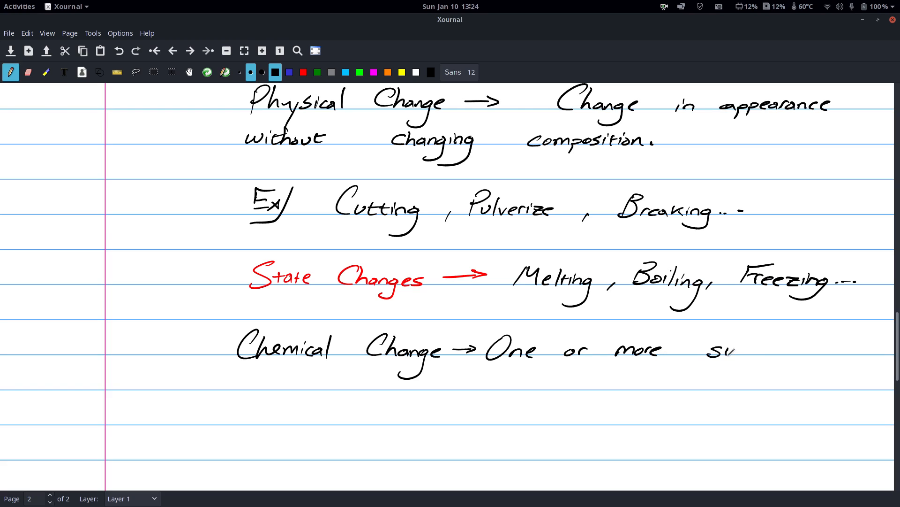
pyautogui.moveTo(718, 350); pyautogui.dragTo(781, 350)
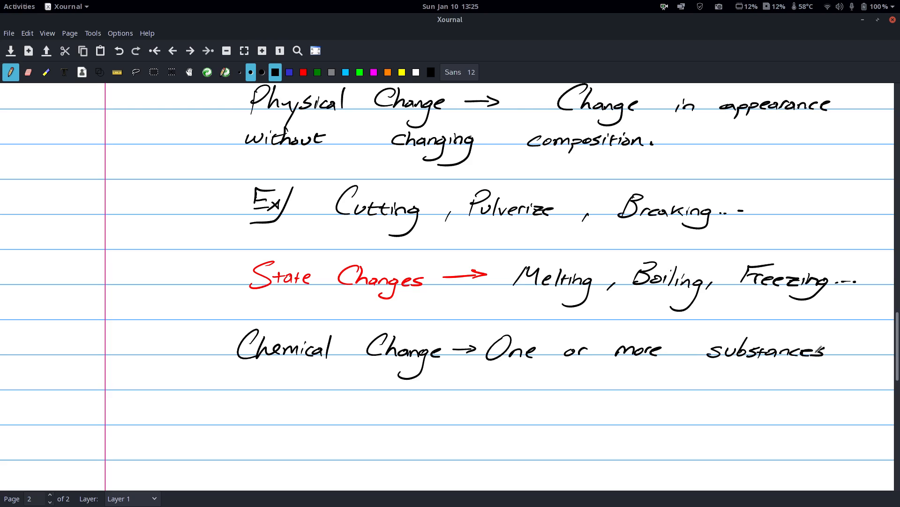
# - Continue on the next line with "react to form new substances"
pyautogui.moveTo(232, 382); pyautogui.dragTo(264, 379)
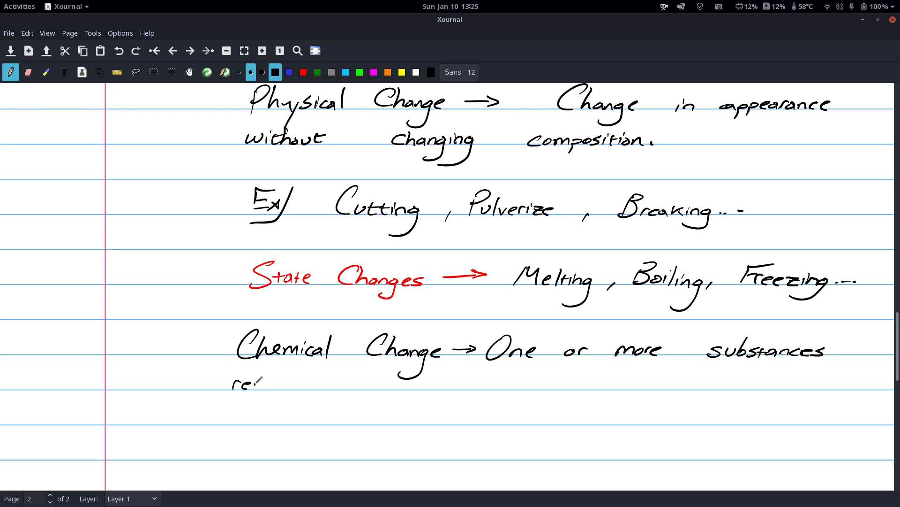
pyautogui.moveTo(229, 385); pyautogui.dragTo(338, 385)
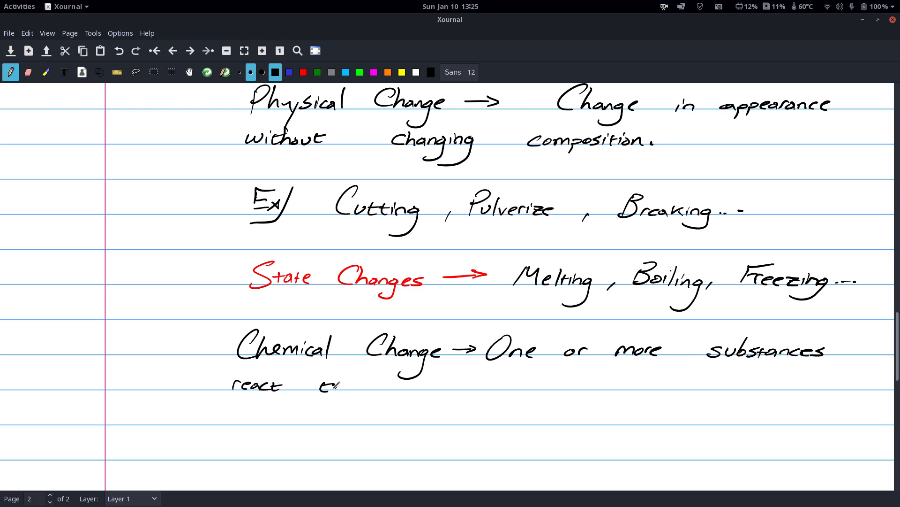
pyautogui.moveTo(322, 384); pyautogui.dragTo(408, 384)
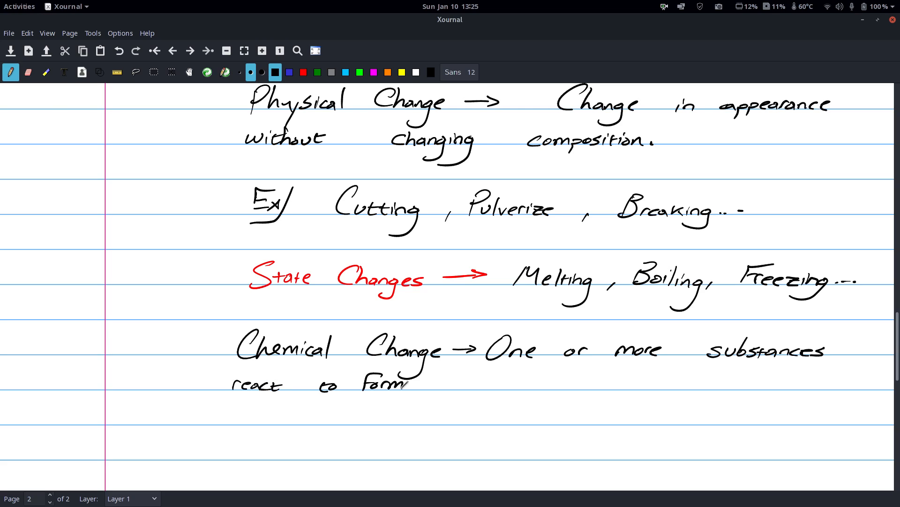
pyautogui.moveTo(460, 391); pyautogui.dragTo(503, 379)
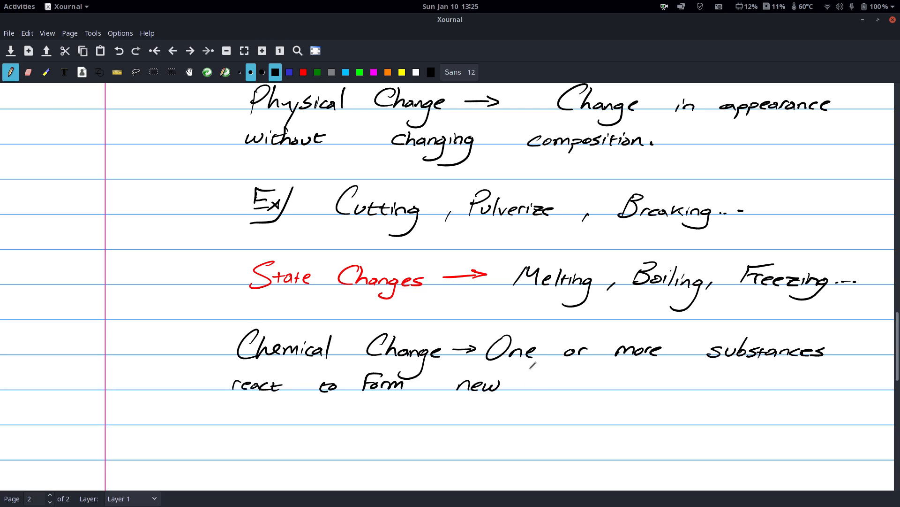
pyautogui.moveTo(528, 384); pyautogui.dragTo(569, 382)
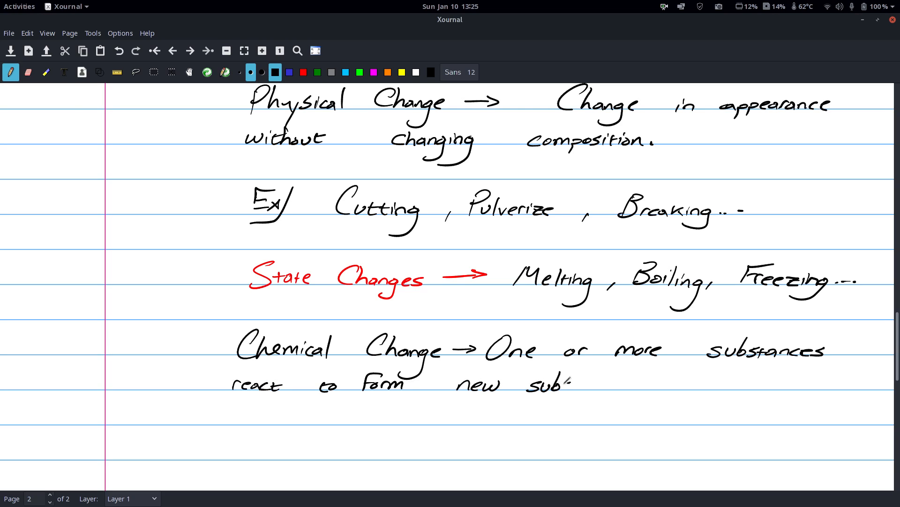
pyautogui.moveTo(568, 385); pyautogui.dragTo(612, 384)
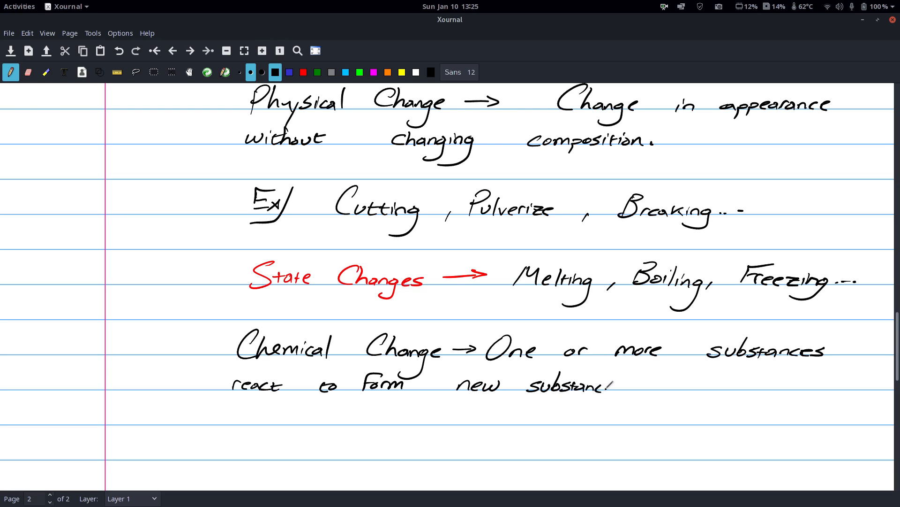
pyautogui.moveTo(609, 382); pyautogui.dragTo(632, 379)
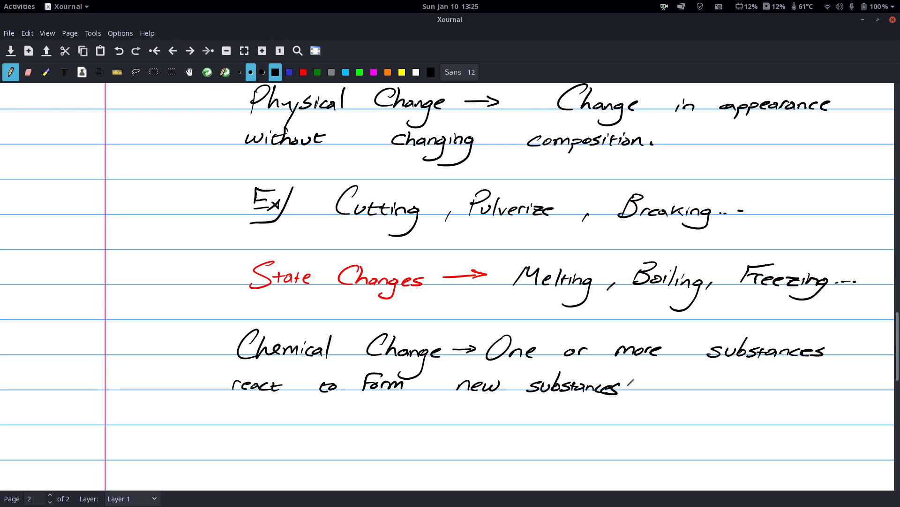
# - Finish the definition with "with different chemical & physical properties."
pyautogui.moveTo(655, 382); pyautogui.dragTo(675, 377)
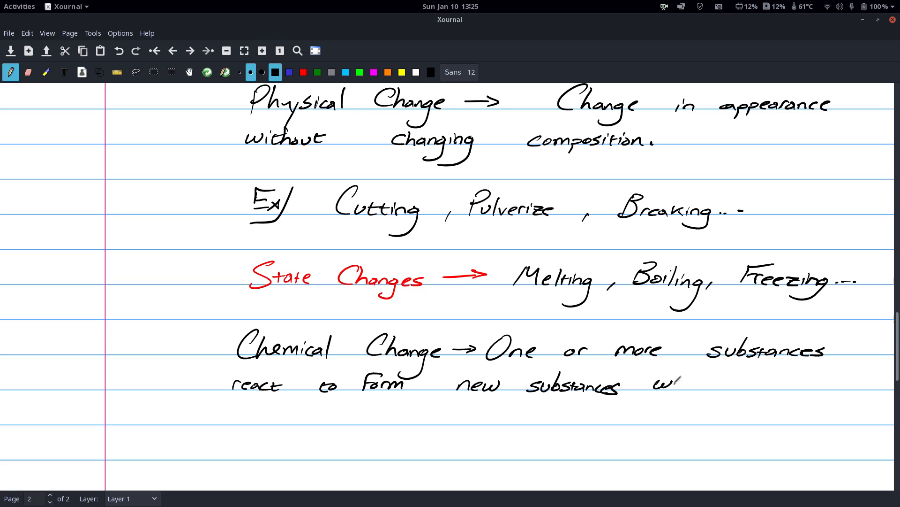
pyautogui.moveTo(660, 382); pyautogui.dragTo(747, 382)
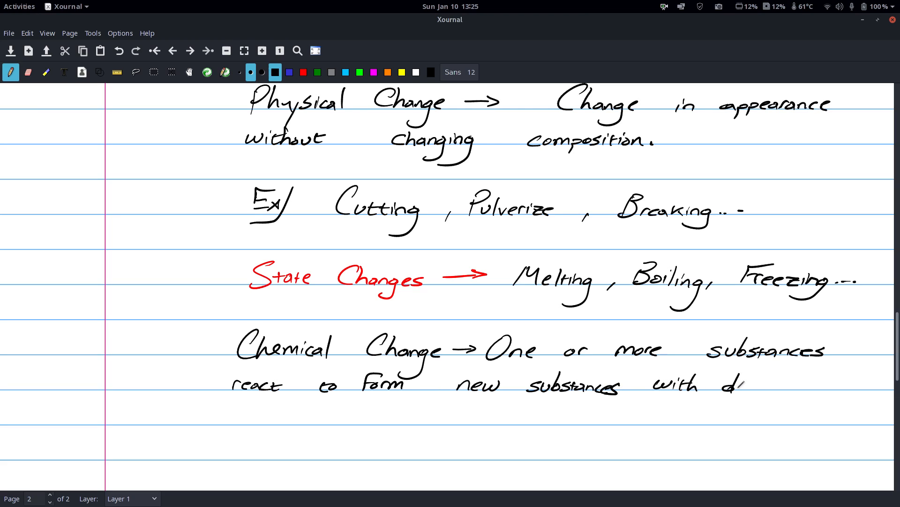
pyautogui.moveTo(741, 382); pyautogui.dragTo(790, 382)
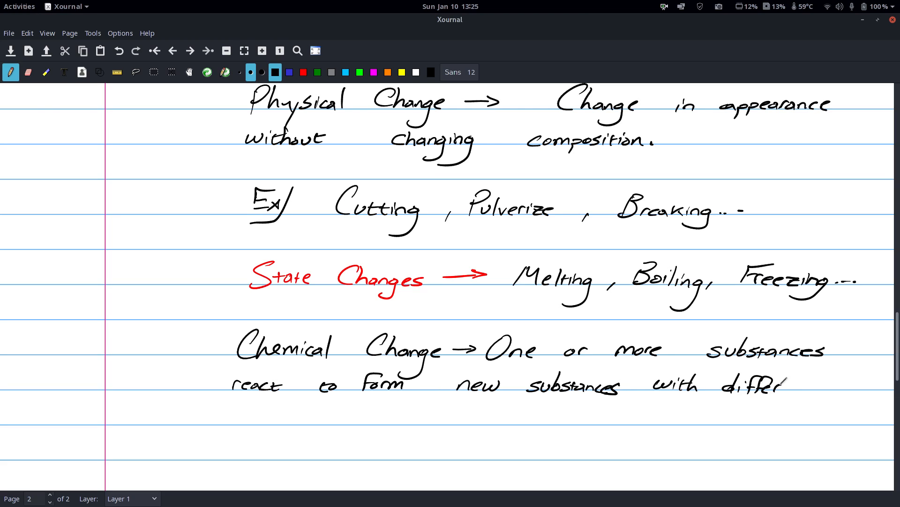
pyautogui.moveTo(787, 385); pyautogui.dragTo(833, 385)
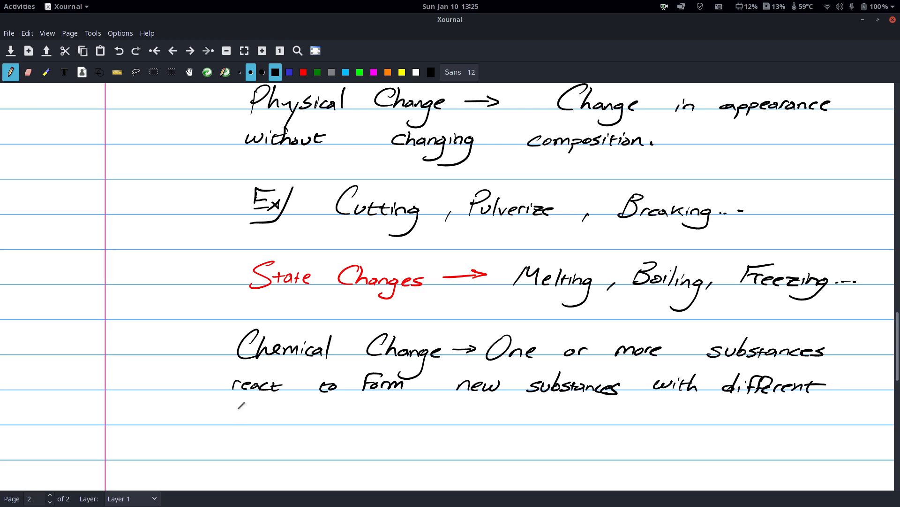
pyautogui.moveTo(233, 419); pyautogui.dragTo(298, 414)
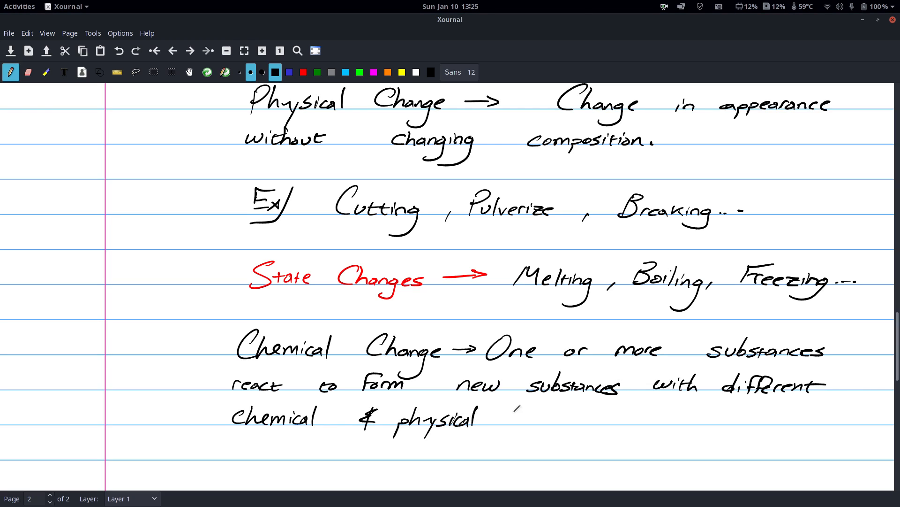
pyautogui.moveTo(517, 420); pyautogui.dragTo(574, 419)
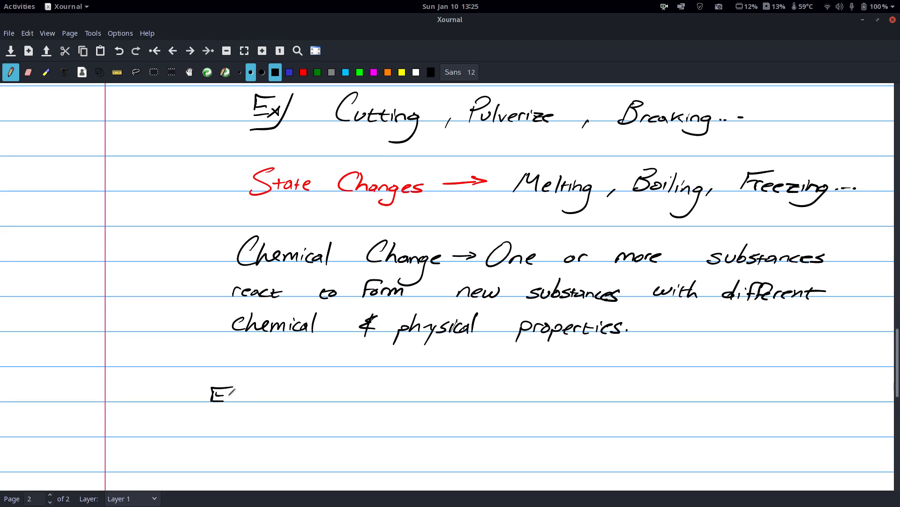
# - Handwrite "Ex/ Rusting, Burning, Corrosion, Decaying..." below the chemical change definition
pyautogui.moveTo(209, 396); pyautogui.dragTo(250, 402)
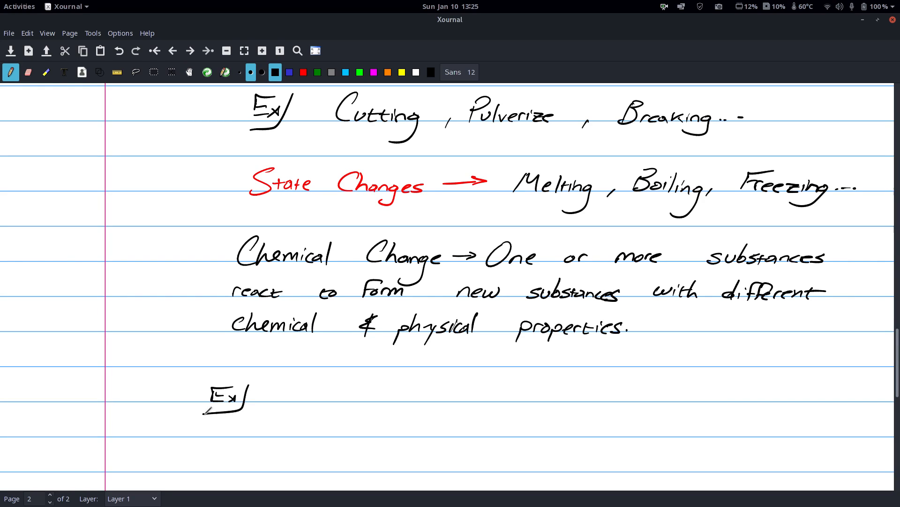
pyautogui.moveTo(281, 383)
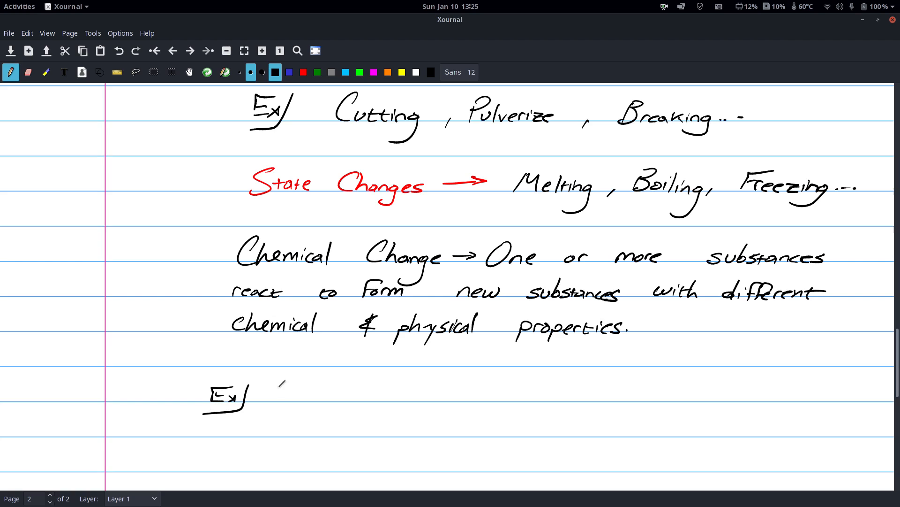
pyautogui.scroll(-3)
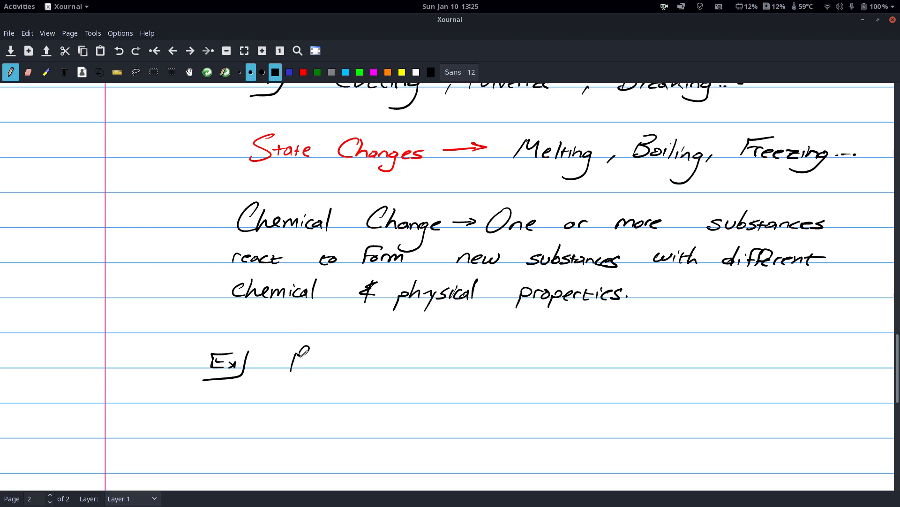
pyautogui.moveTo(290, 356); pyautogui.dragTo(359, 365)
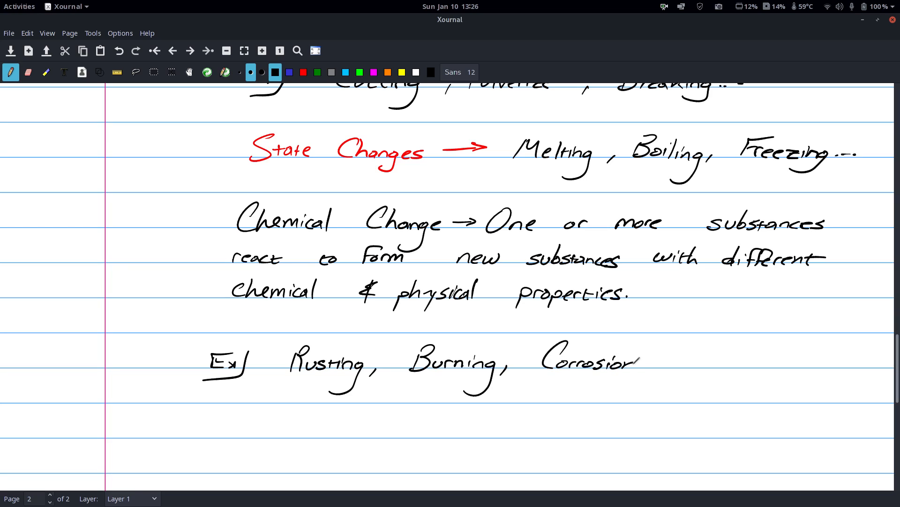
pyautogui.moveTo(649, 365); pyautogui.dragTo(704, 353)
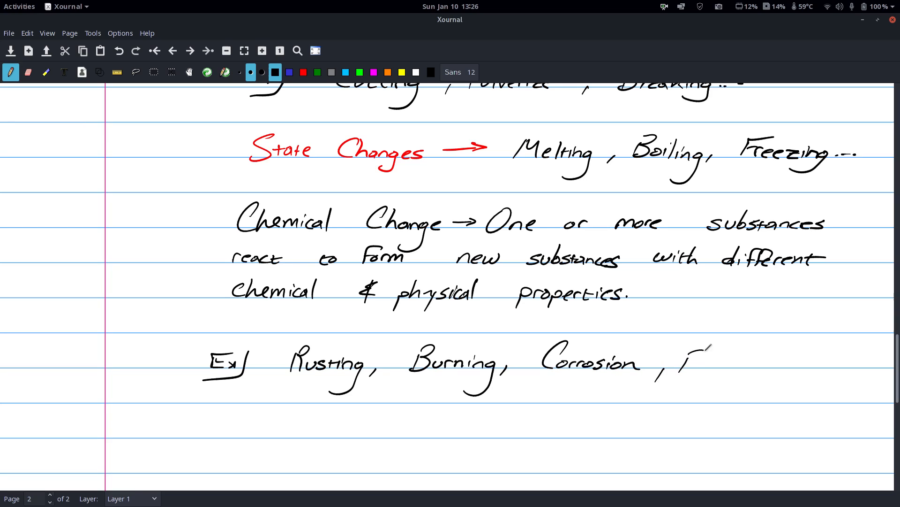
pyautogui.moveTo(689, 362); pyautogui.dragTo(747, 365)
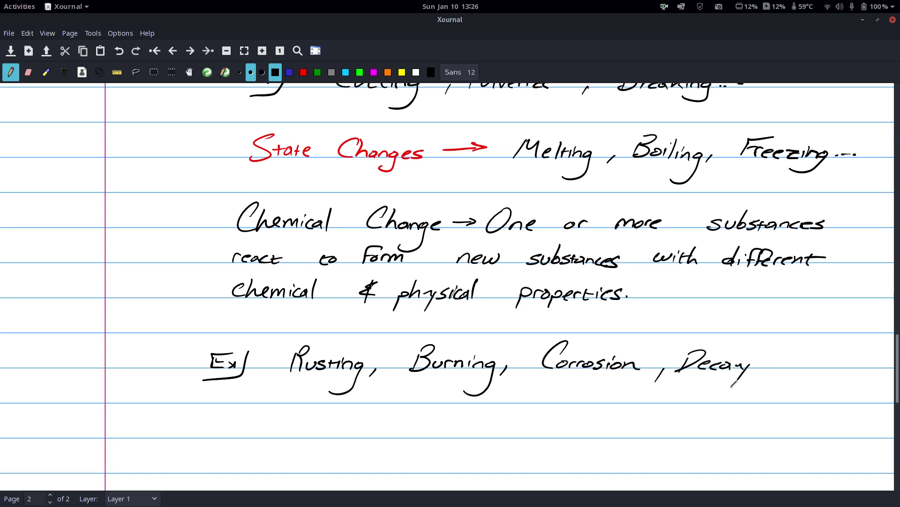
pyautogui.moveTo(746, 368); pyautogui.dragTo(822, 365)
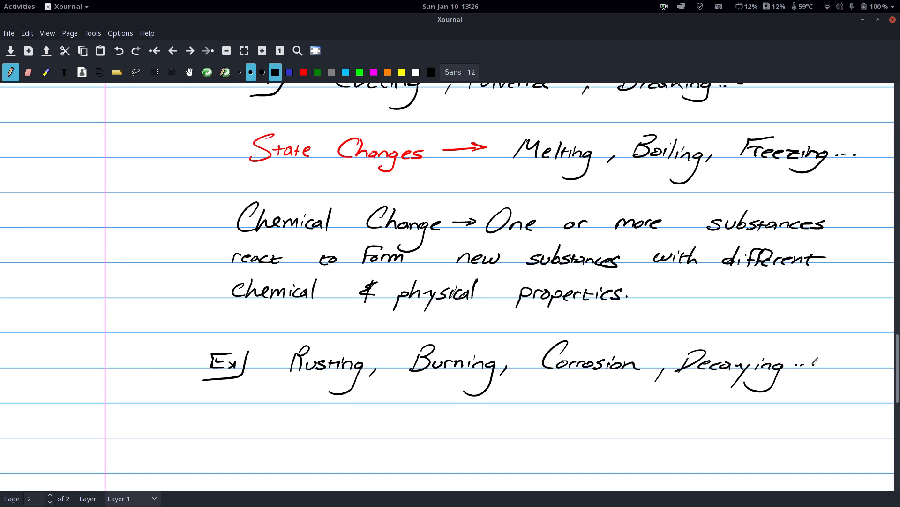
pyautogui.scroll(-3)
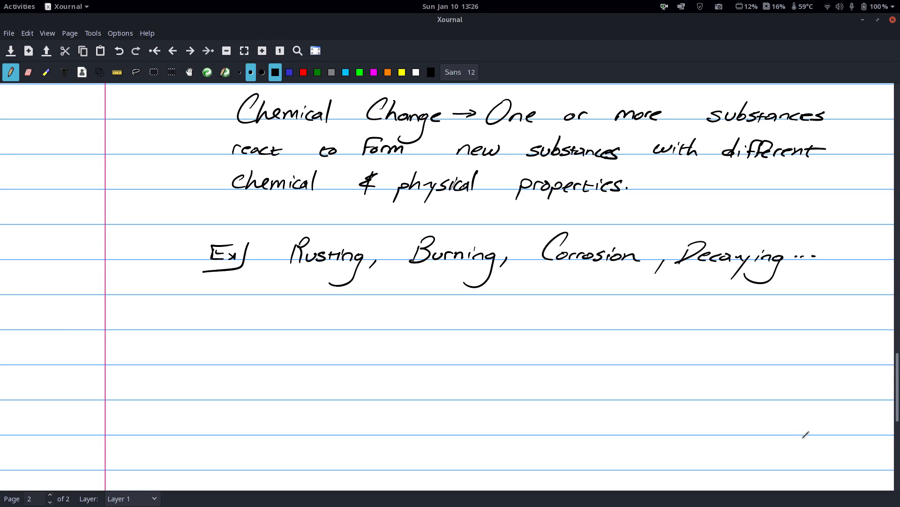
# - In red, write "Beginning Substance is different than the Ending Substance." under the examples
pyautogui.click(304, 72)
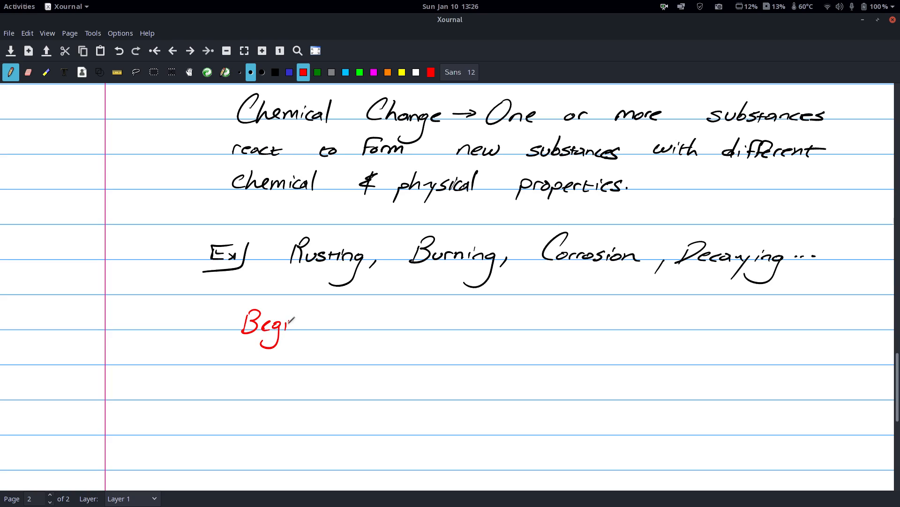
pyautogui.moveTo(290, 321); pyautogui.dragTo(338, 330)
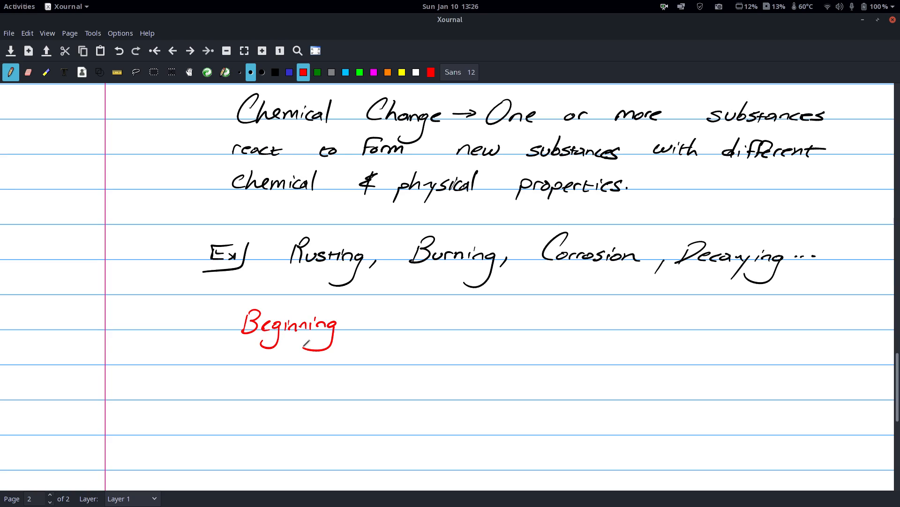
pyautogui.moveTo(382, 310); pyautogui.dragTo(436, 325)
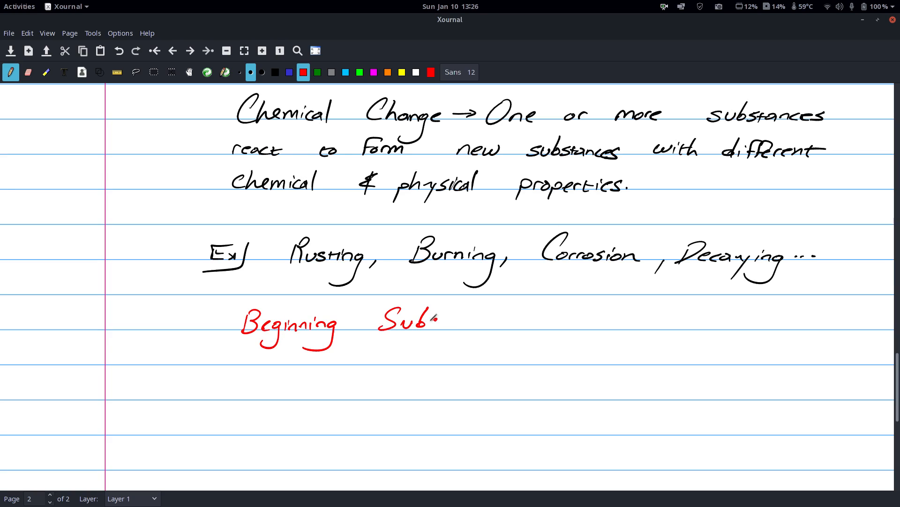
pyautogui.moveTo(433, 319); pyautogui.dragTo(497, 322)
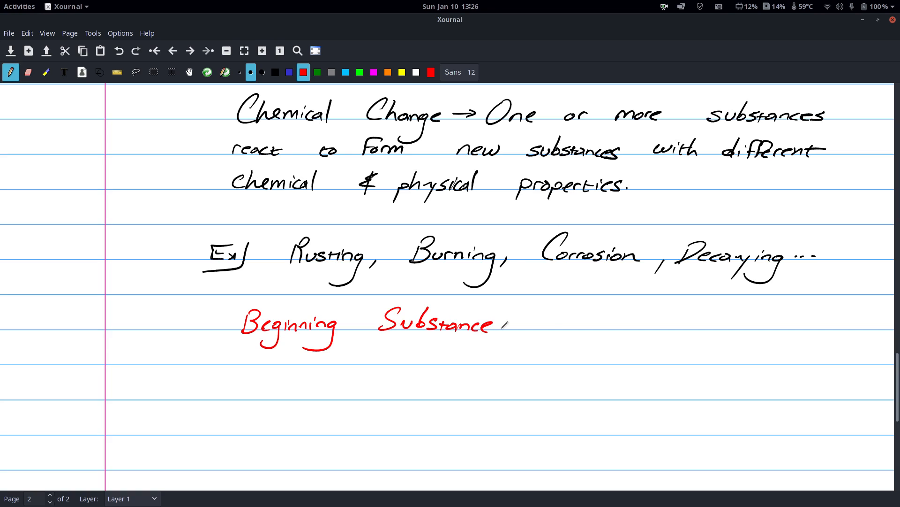
pyautogui.moveTo(546, 325); pyautogui.dragTo(608, 327)
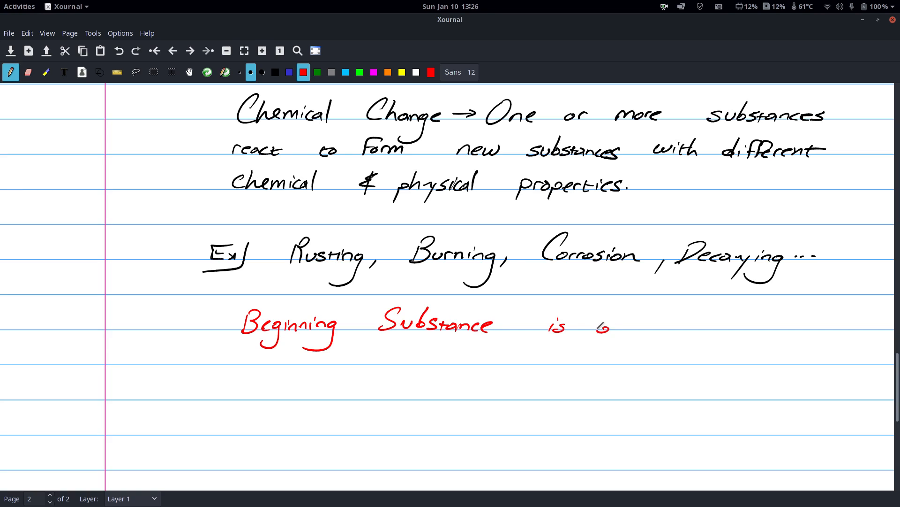
pyautogui.moveTo(597, 324); pyautogui.dragTo(661, 322)
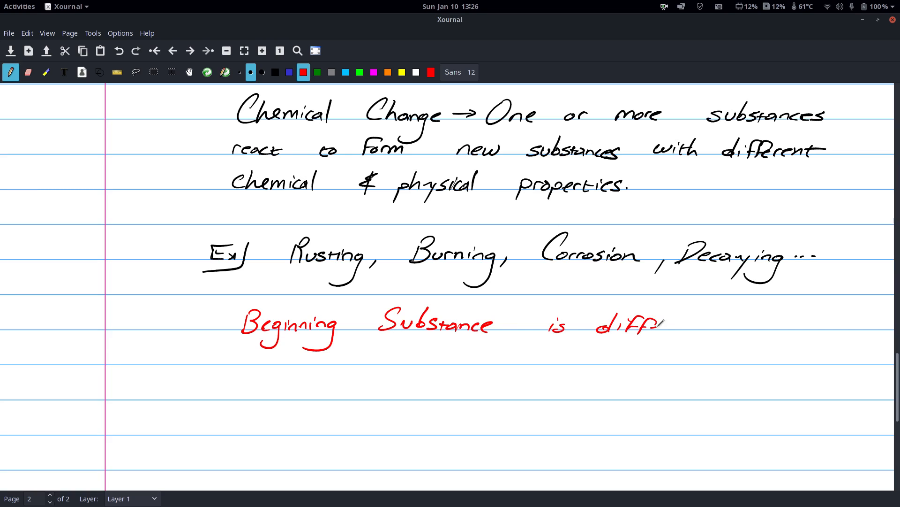
pyautogui.moveTo(649, 324); pyautogui.dragTo(741, 322)
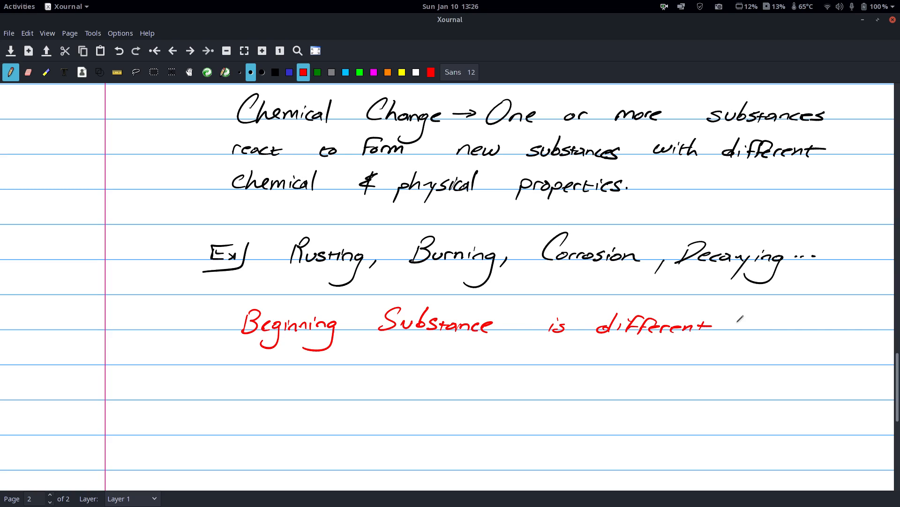
pyautogui.moveTo(723, 327); pyautogui.dragTo(781, 333)
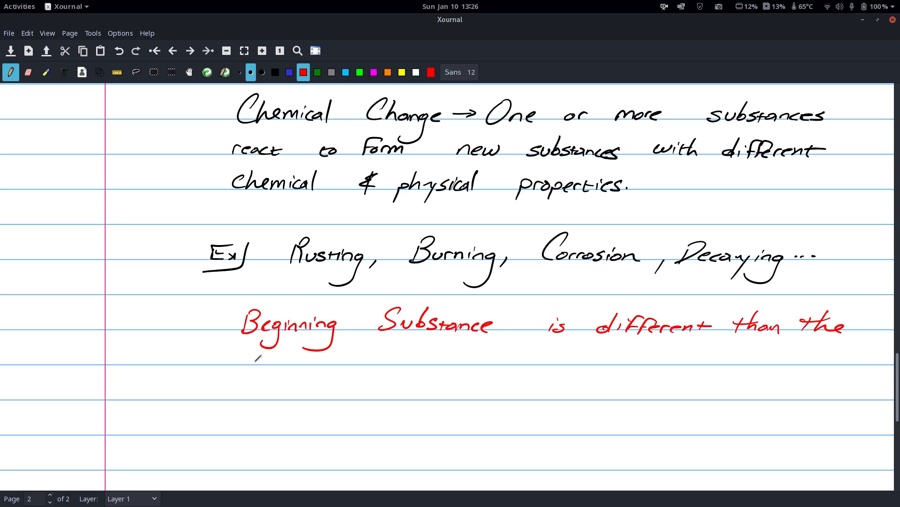
pyautogui.moveTo(252, 362); pyautogui.dragTo(298, 359)
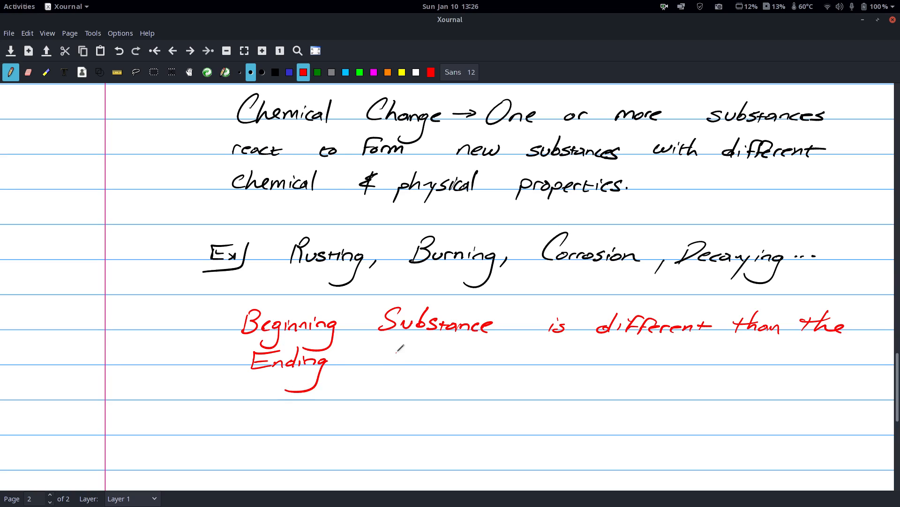
pyautogui.moveTo(379, 360); pyautogui.dragTo(448, 359)
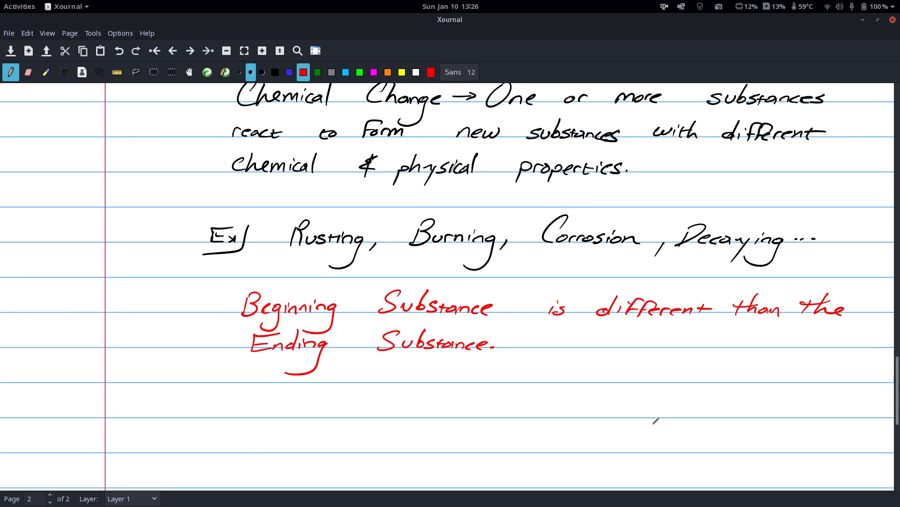
# - In black, write "All chemical changes can be described by a chemical equation."
pyautogui.scroll(-3)
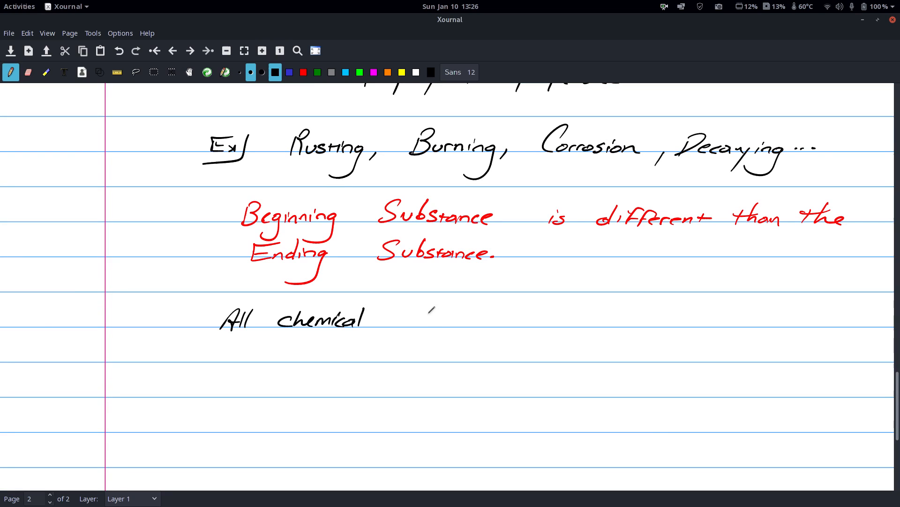
pyautogui.moveTo(411, 319); pyautogui.dragTo(485, 322)
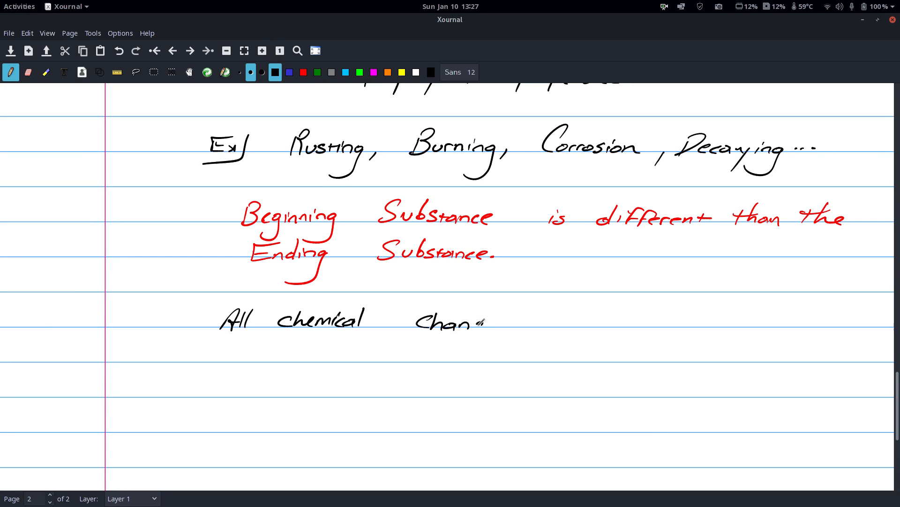
pyautogui.moveTo(454, 321); pyautogui.dragTo(569, 322)
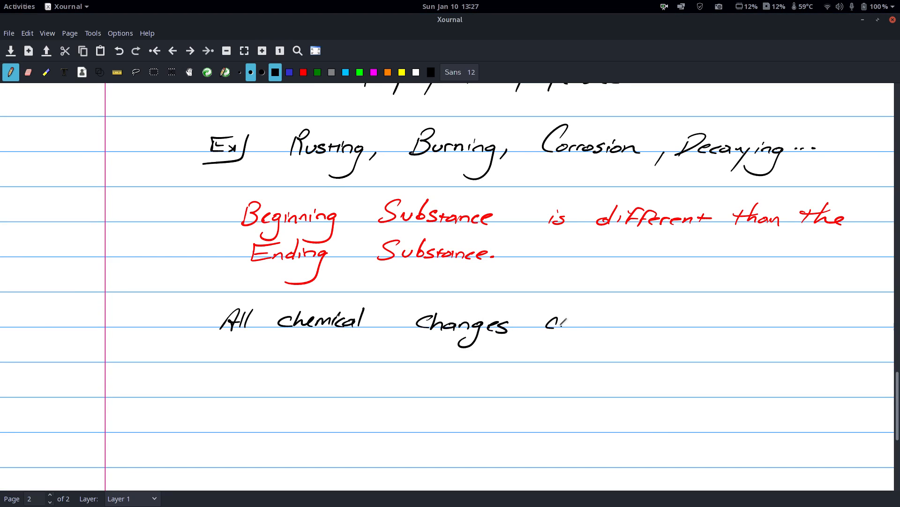
pyautogui.moveTo(543, 321); pyautogui.dragTo(638, 322)
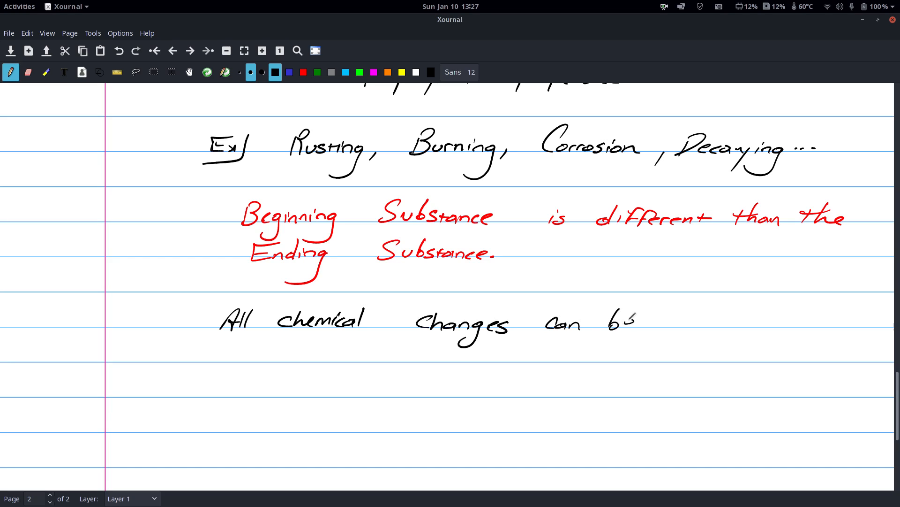
pyautogui.moveTo(606, 322); pyautogui.dragTo(712, 322)
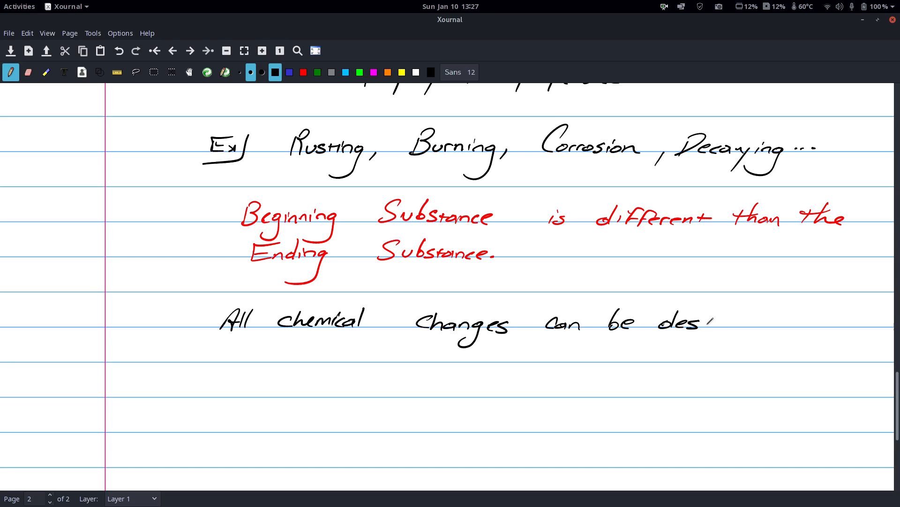
pyautogui.moveTo(703, 321); pyautogui.dragTo(749, 322)
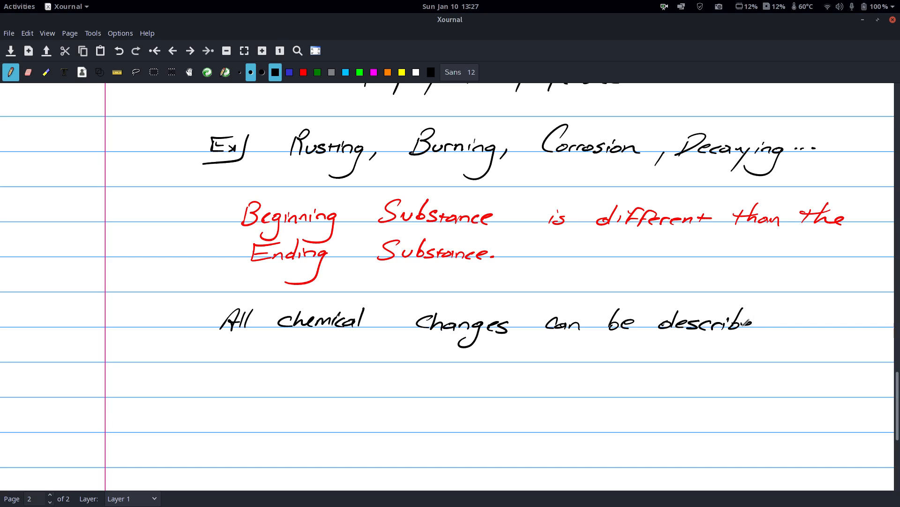
pyautogui.moveTo(782, 321); pyautogui.dragTo(828, 322)
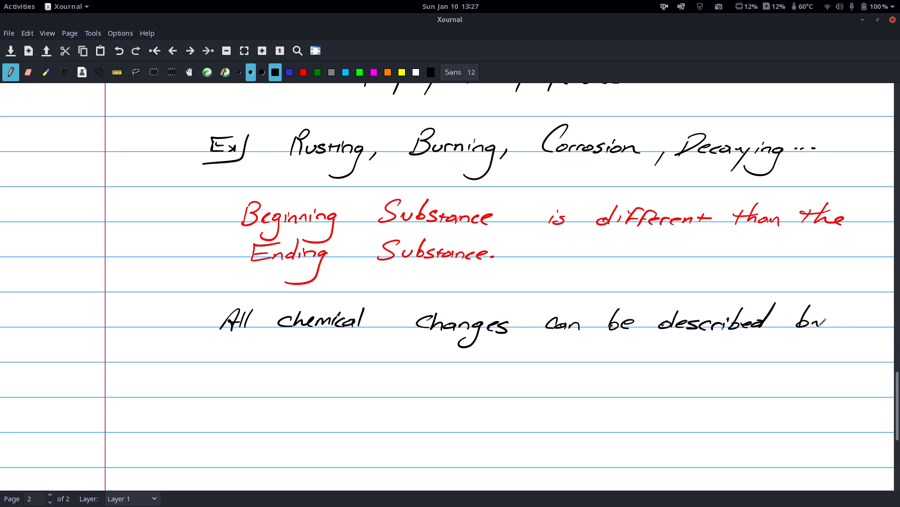
pyautogui.moveTo(219, 344); pyautogui.dragTo(287, 354)
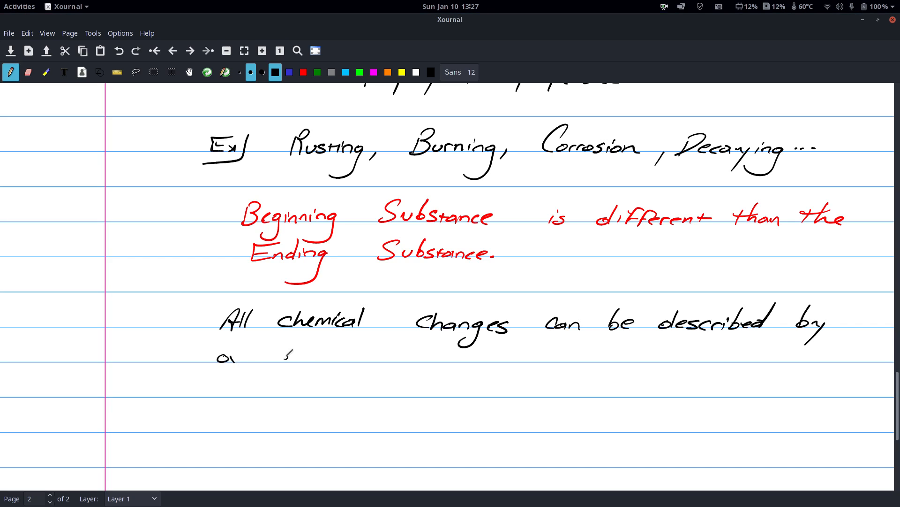
pyautogui.moveTo(273, 357); pyautogui.dragTo(360, 356)
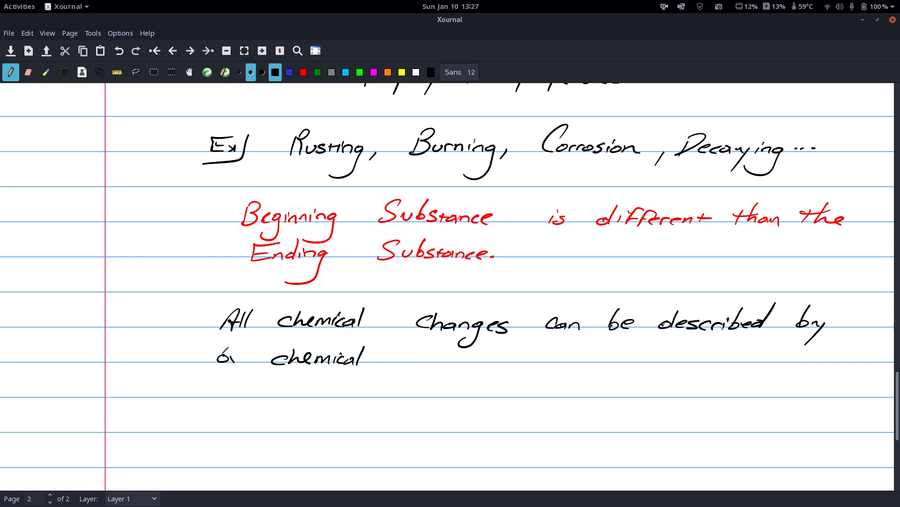
pyautogui.click(28, 71)
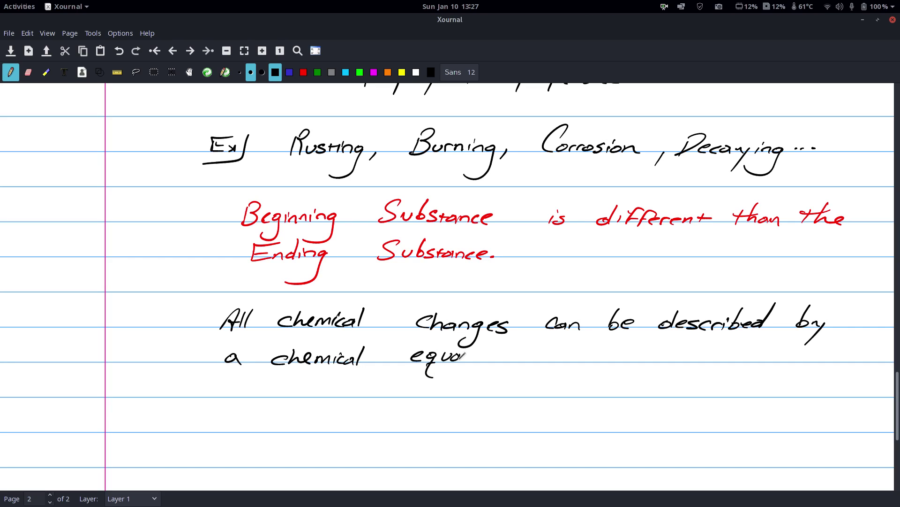
pyautogui.moveTo(460, 356); pyautogui.dragTo(514, 359)
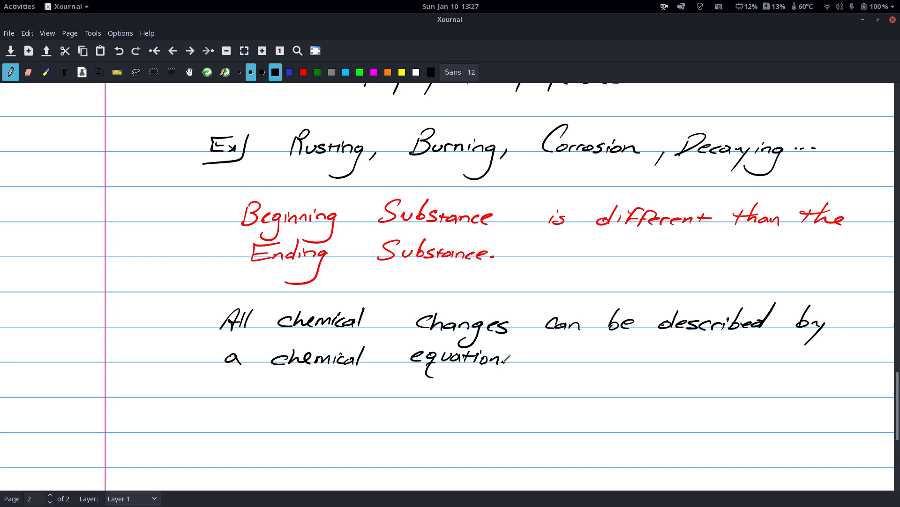
# - Handwrite the equation 6H2O + 6CO2 + Light → C6H12O6 + 6O2
pyautogui.scroll(-3)
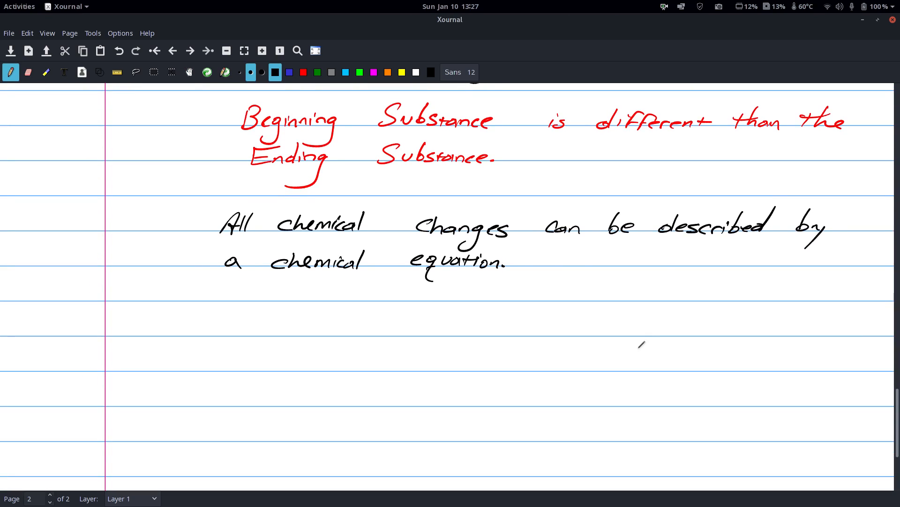
pyautogui.moveTo(250, 333); pyautogui.dragTo(293, 319)
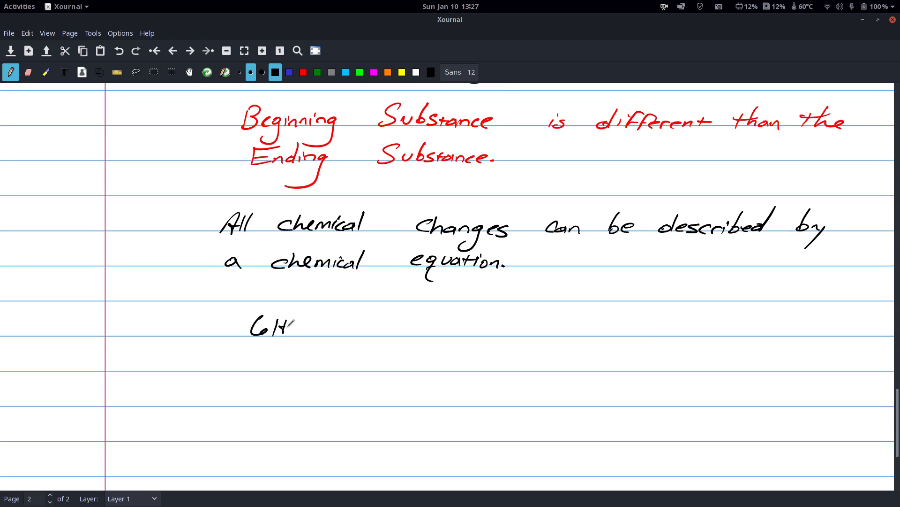
pyautogui.moveTo(287, 327); pyautogui.dragTo(385, 328)
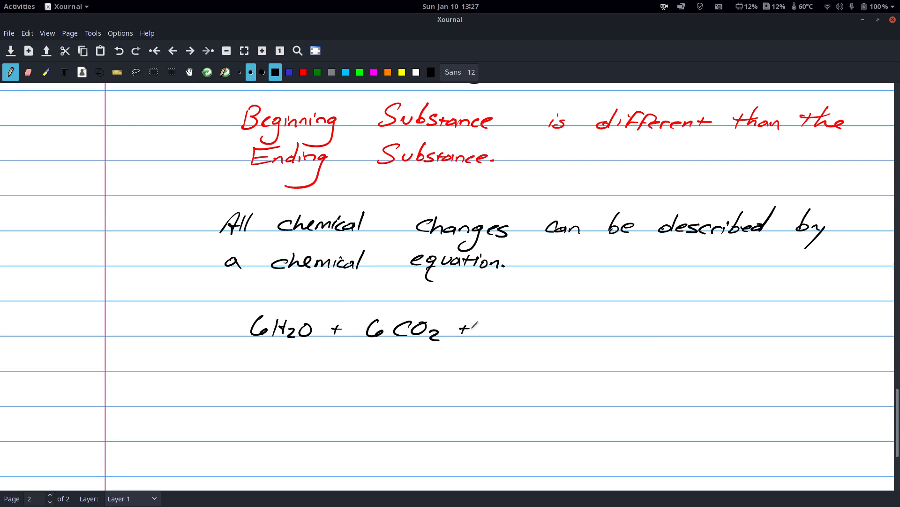
pyautogui.moveTo(476, 328); pyautogui.dragTo(523, 336)
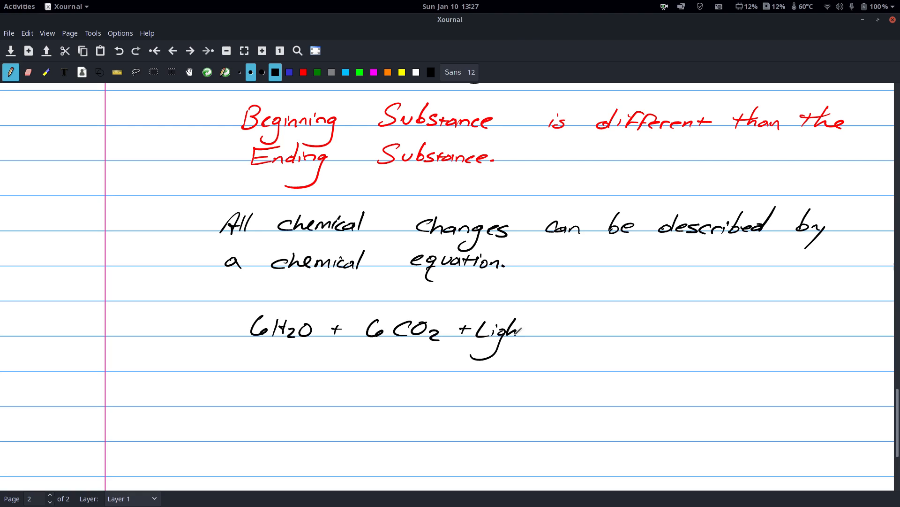
pyautogui.moveTo(549, 328); pyautogui.dragTo(612, 328)
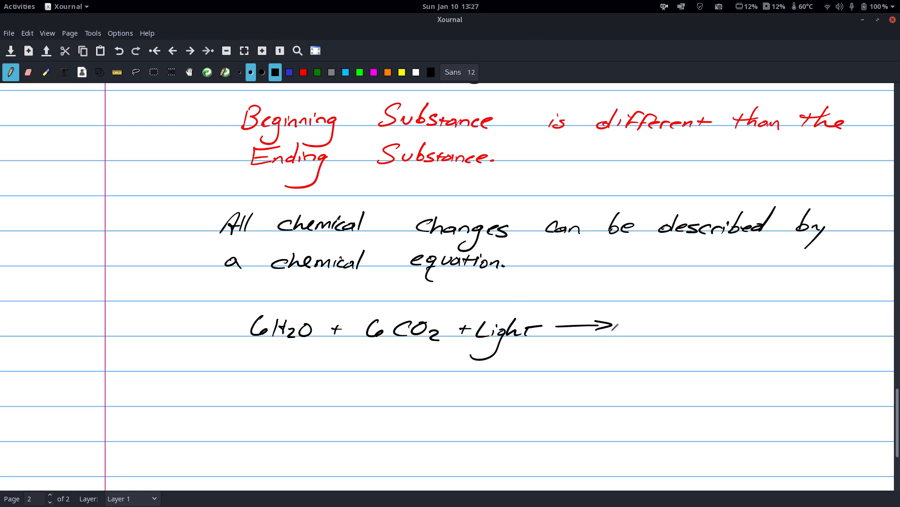
pyautogui.moveTo(643, 330); pyautogui.dragTo(666, 331)
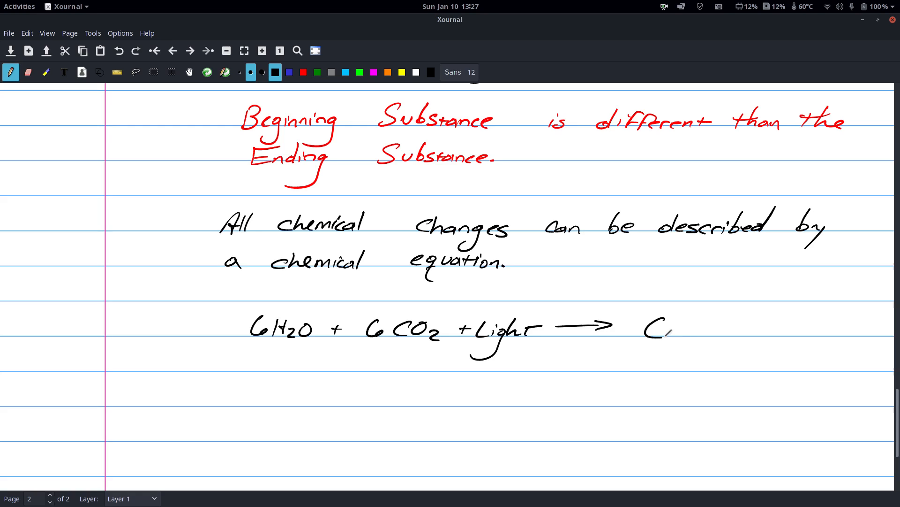
pyautogui.moveTo(649, 328); pyautogui.dragTo(723, 333)
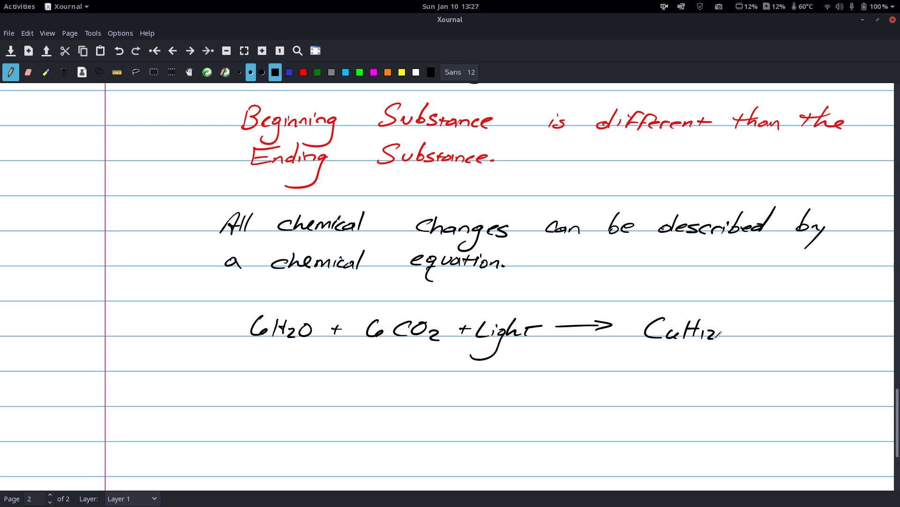
pyautogui.moveTo(730, 330); pyautogui.dragTo(793, 322)
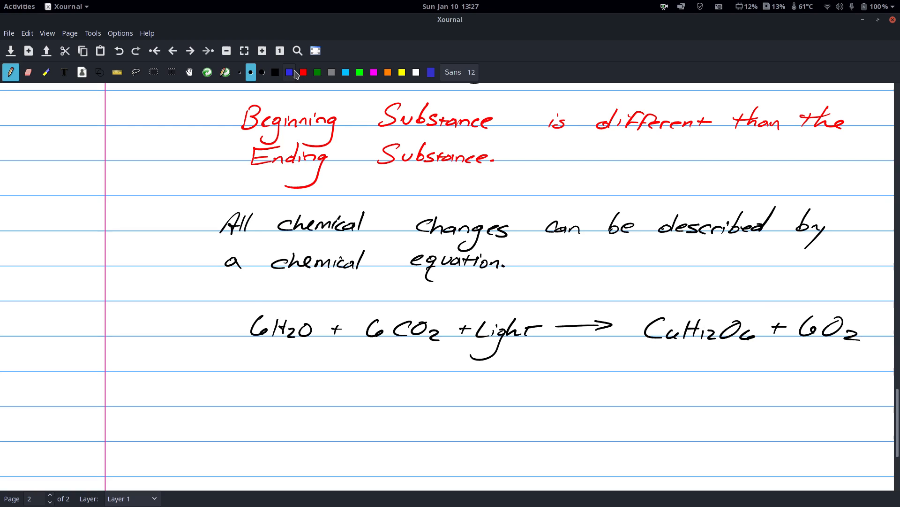
# - Add a blue arrow and "Photosynthesis" label beneath the equation
pyautogui.moveTo(517, 400); pyautogui.dragTo(592, 350)
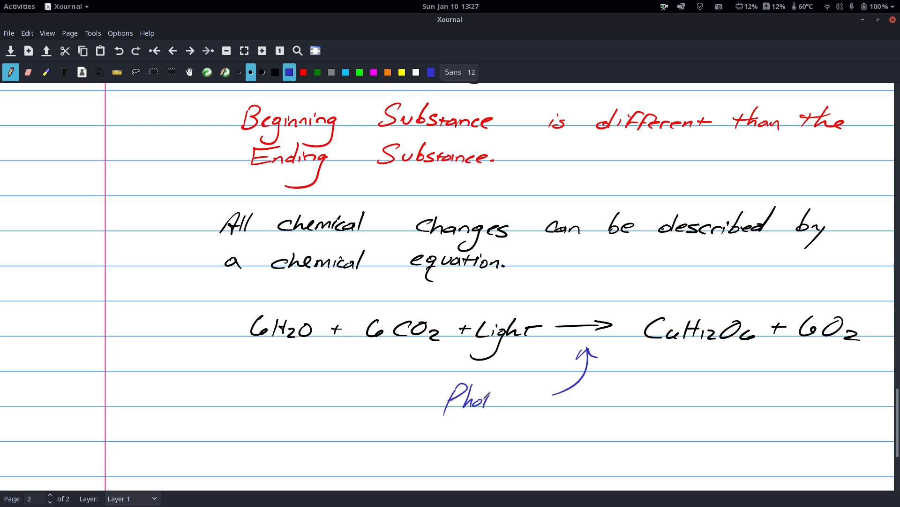
pyautogui.moveTo(491, 395); pyautogui.dragTo(544, 396)
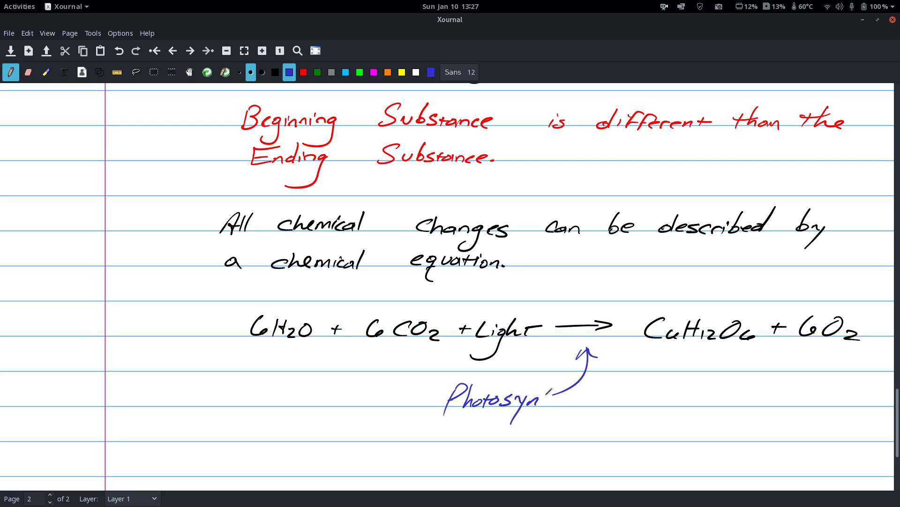
pyautogui.moveTo(533, 396); pyautogui.dragTo(598, 396)
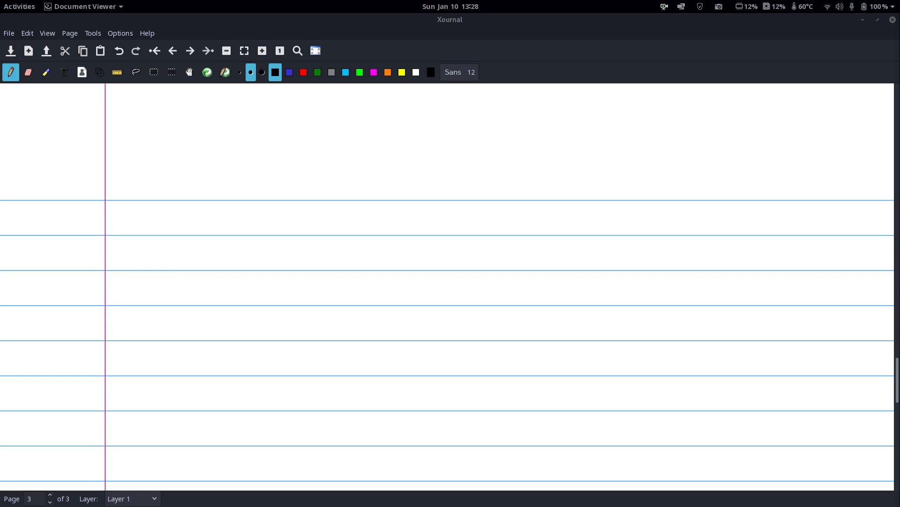
# - Write the heading "Law of Conservation of Mass →" at the top of the new page
pyautogui.moveTo(217, 213); pyautogui.dragTo(259, 235)
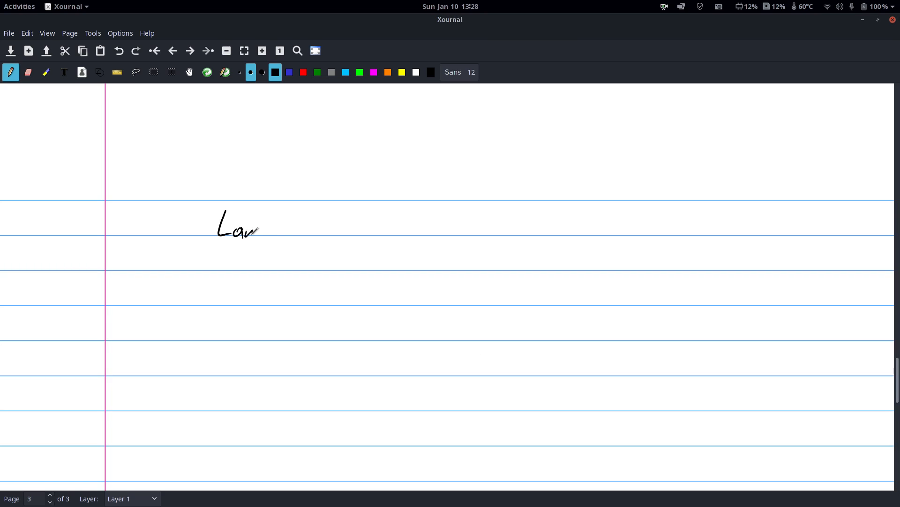
pyautogui.moveTo(258, 224); pyautogui.dragTo(344, 224)
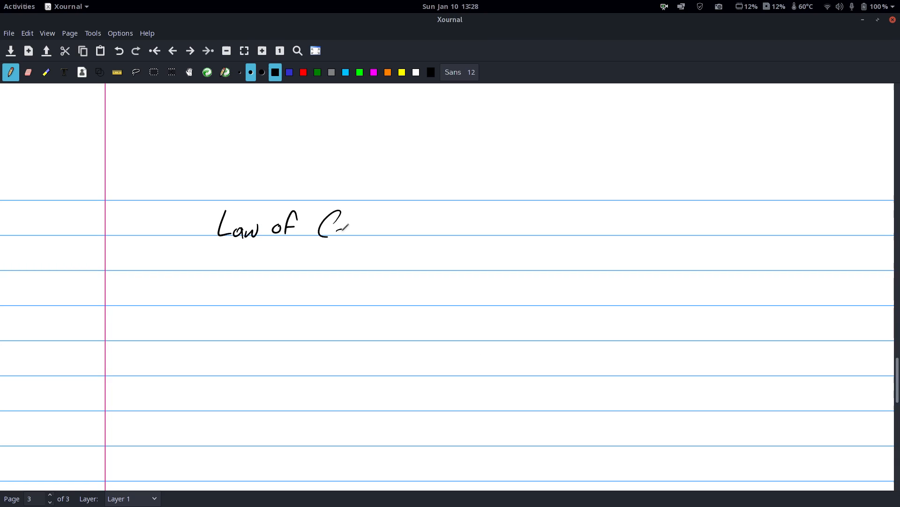
pyautogui.moveTo(330, 224); pyautogui.dragTo(393, 224)
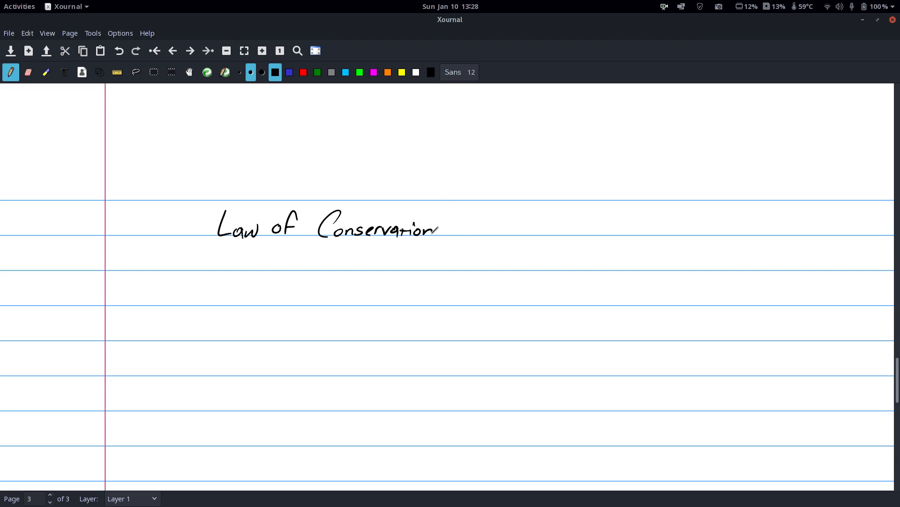
pyautogui.moveTo(448, 227); pyautogui.dragTo(517, 227)
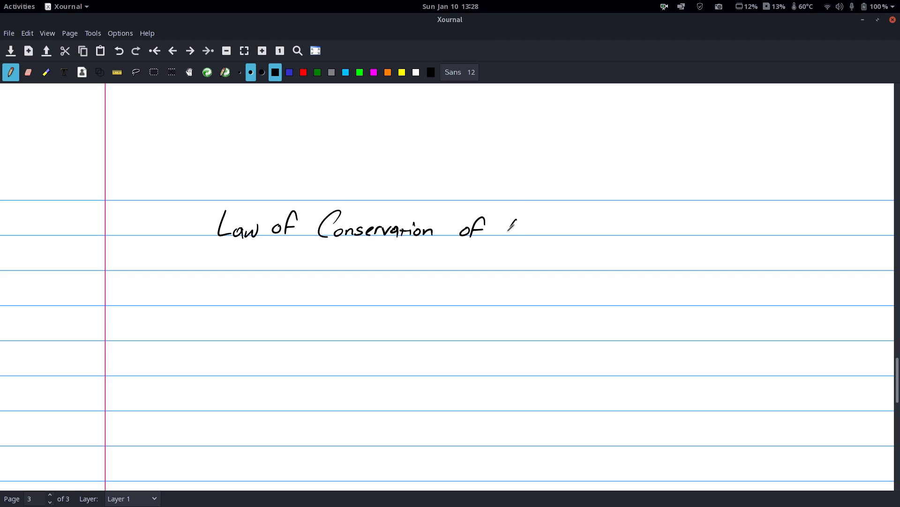
pyautogui.moveTo(505, 230); pyautogui.dragTo(557, 227)
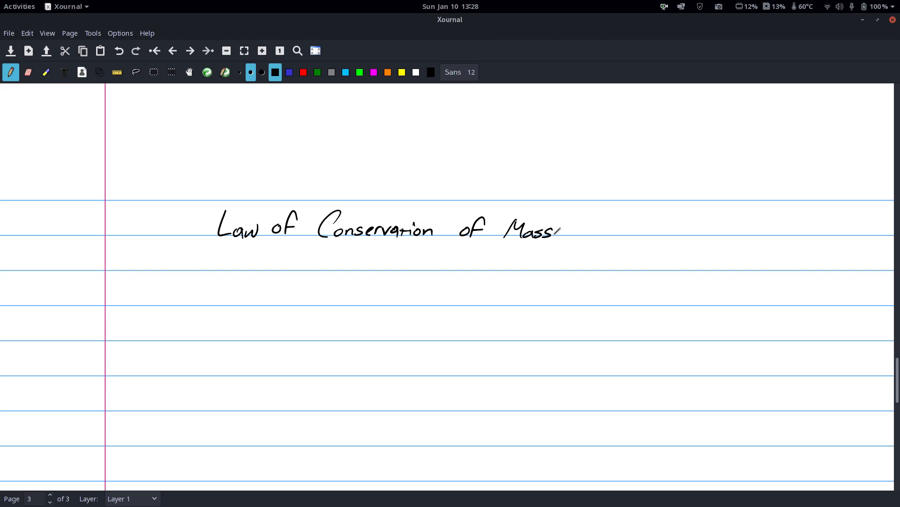
pyautogui.moveTo(563, 230); pyautogui.dragTo(606, 228)
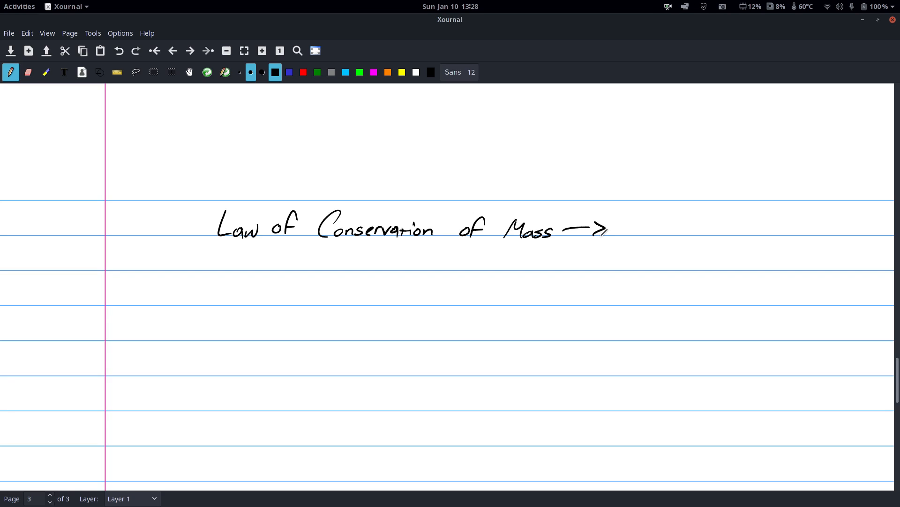
pyautogui.moveTo(644, 230); pyautogui.dragTo(695, 233)
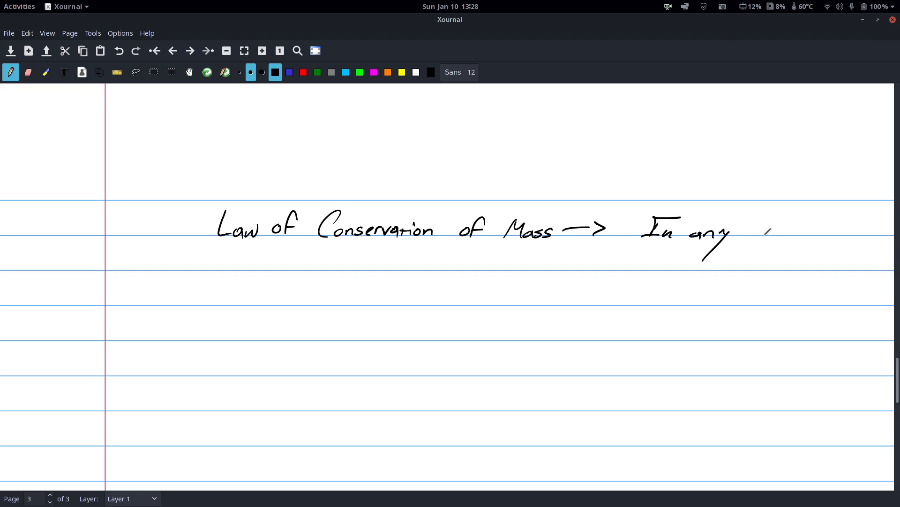
# - Write "In any chemical or physical change, matter may not be created or destroyed."
pyautogui.moveTo(752, 230); pyautogui.dragTo(804, 235)
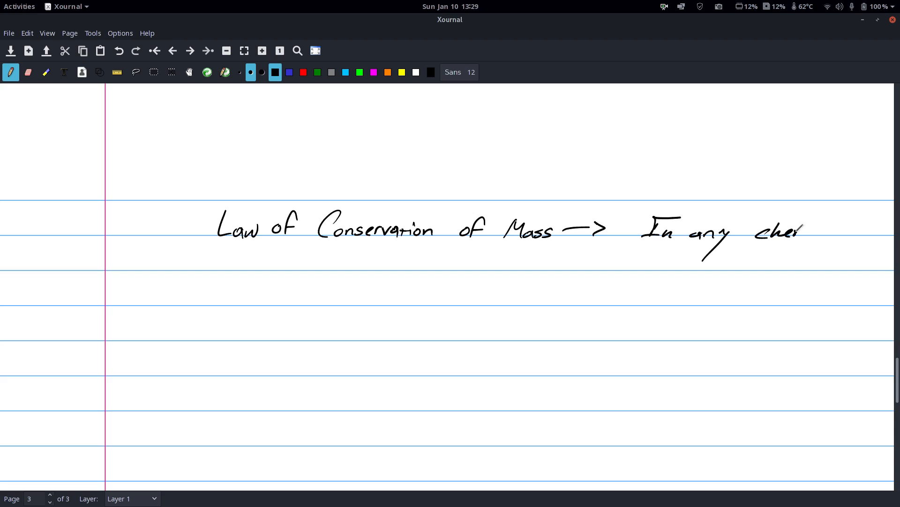
pyautogui.moveTo(798, 230); pyautogui.dragTo(845, 230)
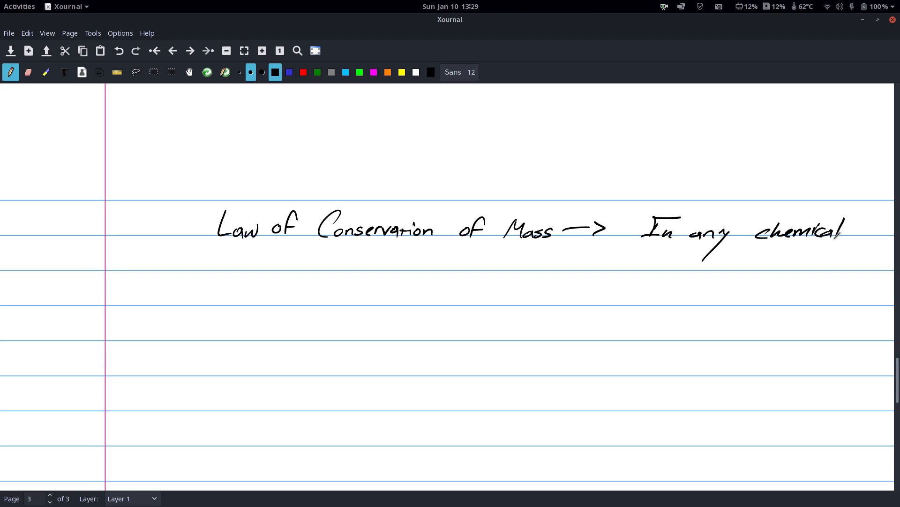
pyautogui.moveTo(216, 264); pyautogui.dragTo(287, 264)
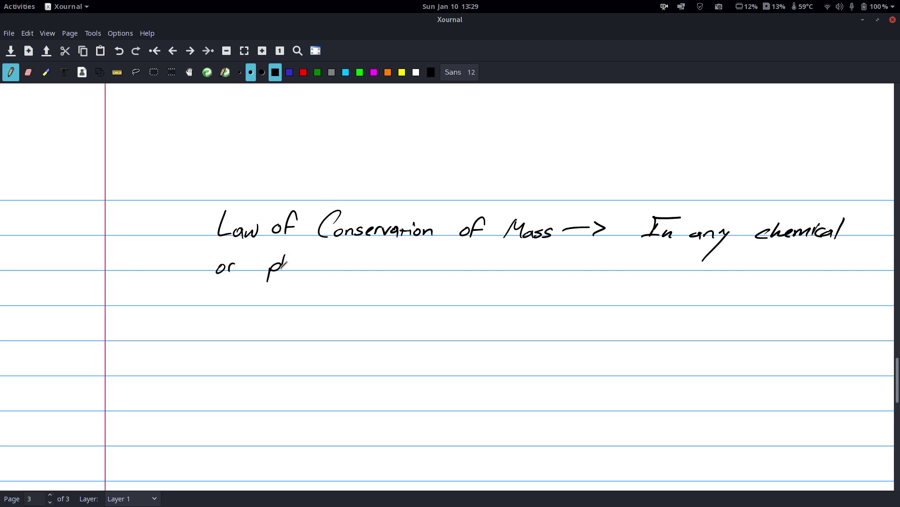
pyautogui.moveTo(267, 268); pyautogui.dragTo(338, 267)
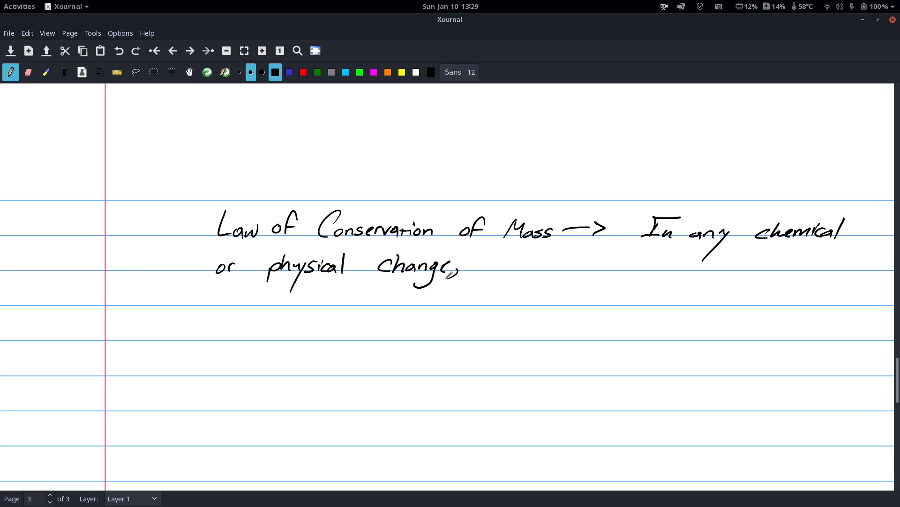
pyautogui.moveTo(497, 270); pyautogui.dragTo(536, 262)
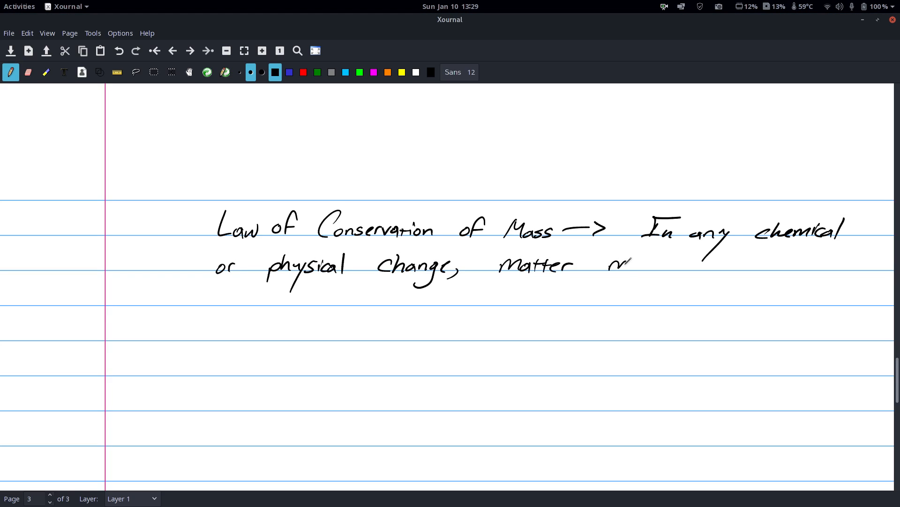
pyautogui.moveTo(603, 265); pyautogui.dragTo(706, 265)
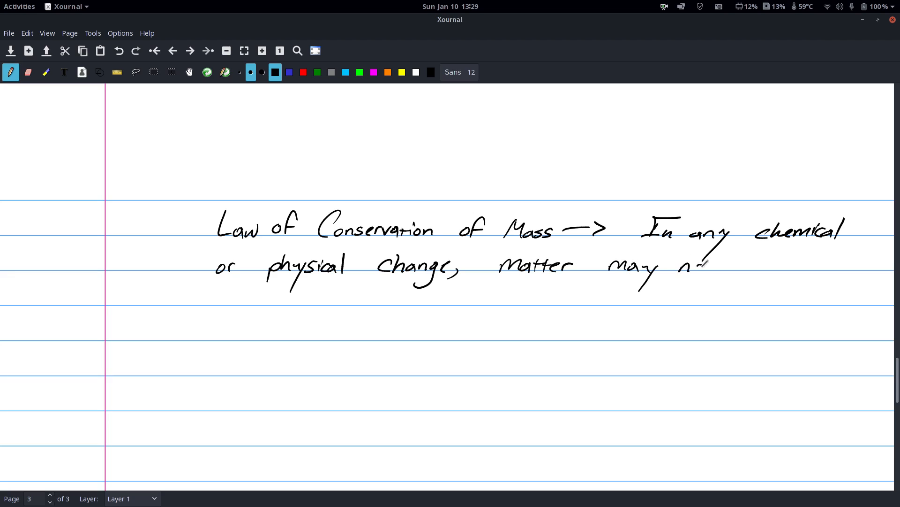
pyautogui.moveTo(683, 264); pyautogui.dragTo(787, 267)
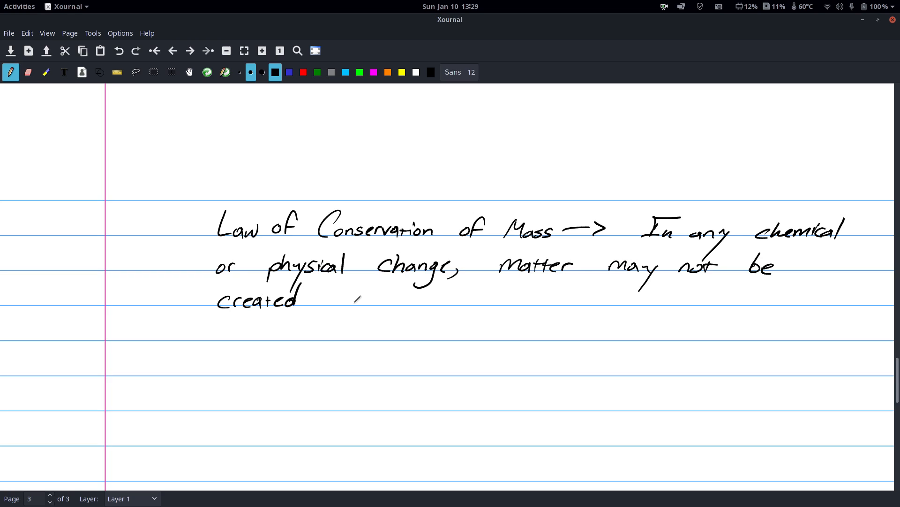
pyautogui.moveTo(344, 299); pyautogui.dragTo(454, 296)
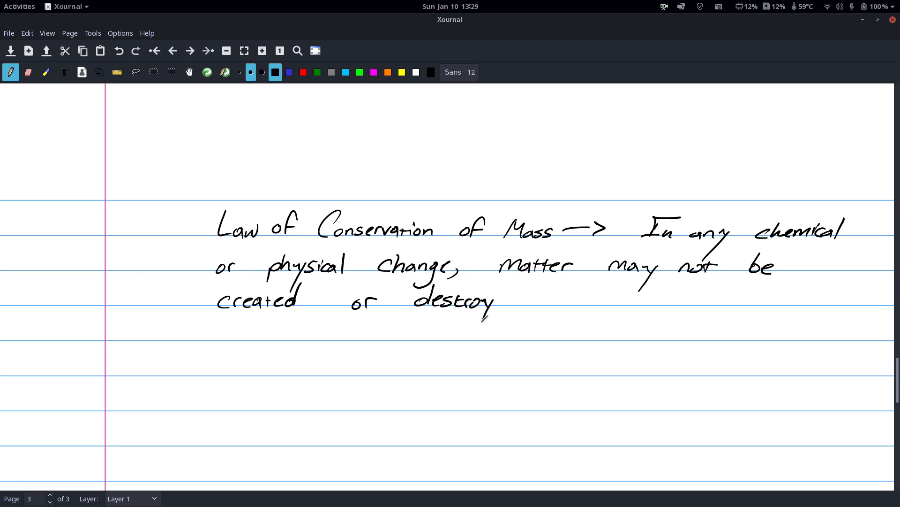
pyautogui.moveTo(494, 301); pyautogui.dragTo(522, 302)
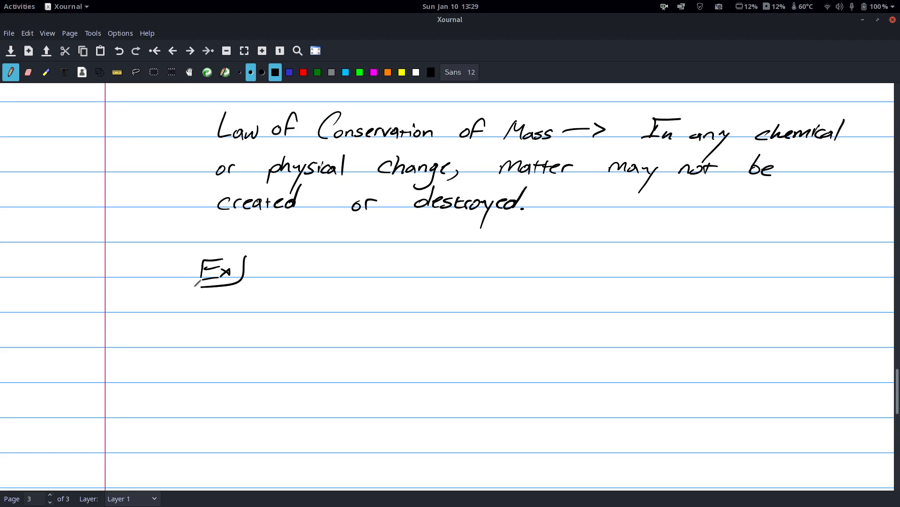
pyautogui.moveTo(326, 285)
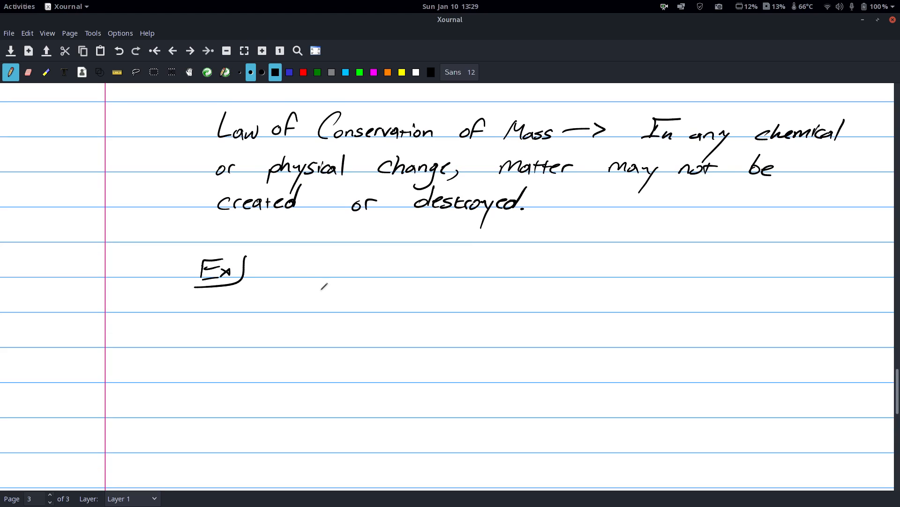
# - Handwrite the example equation 2H2 + O2 → 2H2O under the Ex label
pyautogui.moveTo(319, 301); pyautogui.dragTo(371, 310)
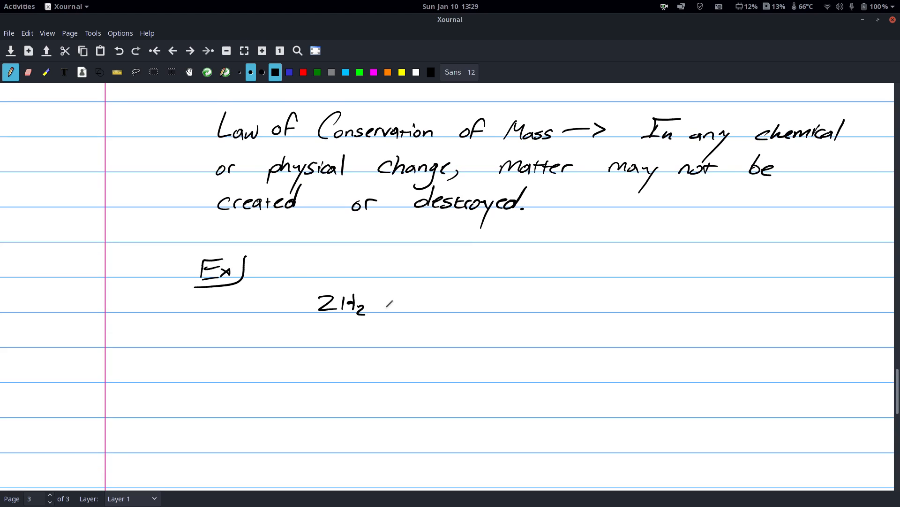
pyautogui.moveTo(387, 301); pyautogui.dragTo(400, 304)
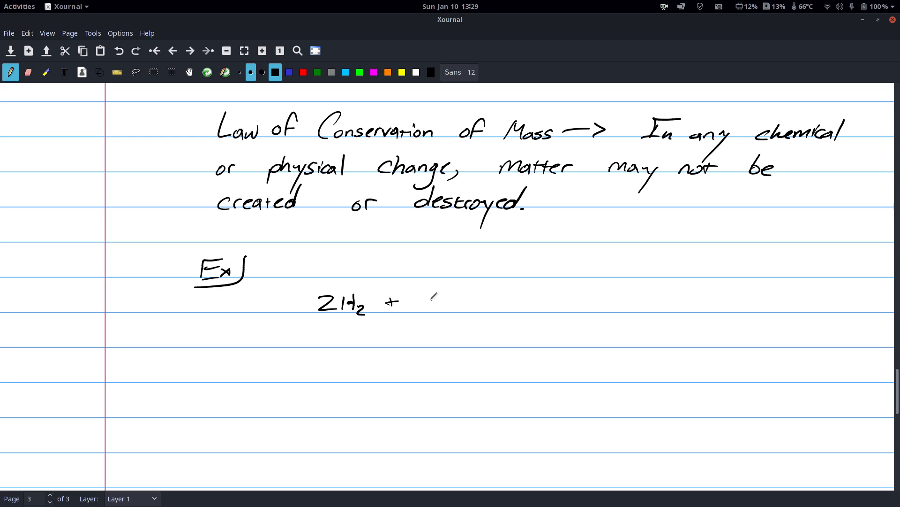
pyautogui.moveTo(425, 301); pyautogui.dragTo(560, 297)
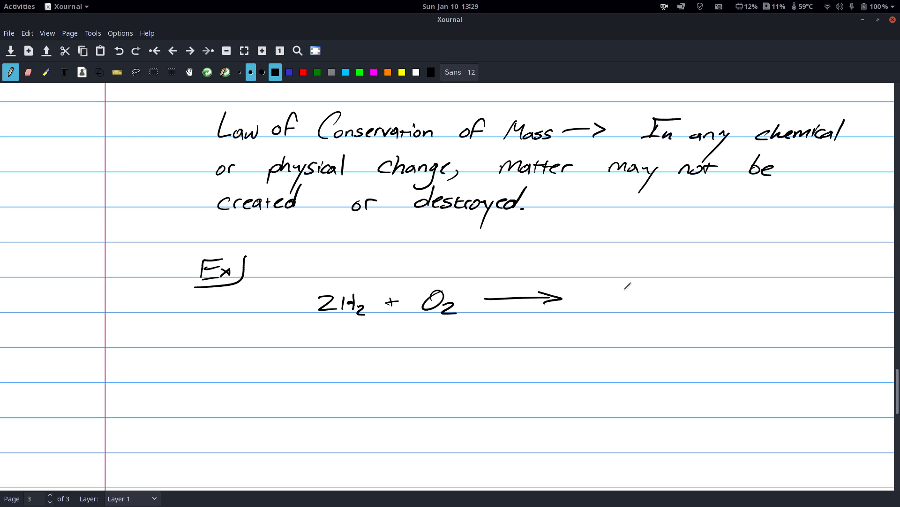
pyautogui.moveTo(620, 301); pyautogui.dragTo(698, 298)
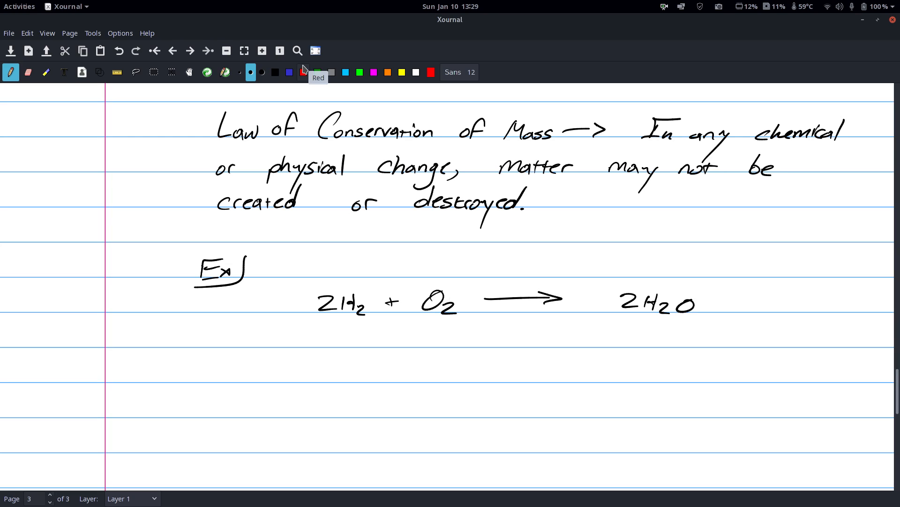
# - In red, label the masses 4g + 32g under the reactants and 36g under 2H2O
pyautogui.click(303, 71)
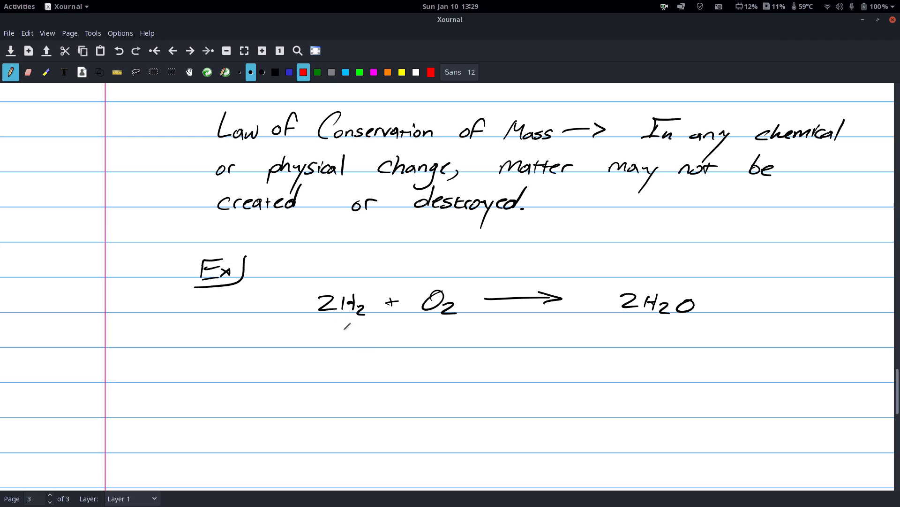
pyautogui.moveTo(344, 330); pyautogui.dragTo(336, 367)
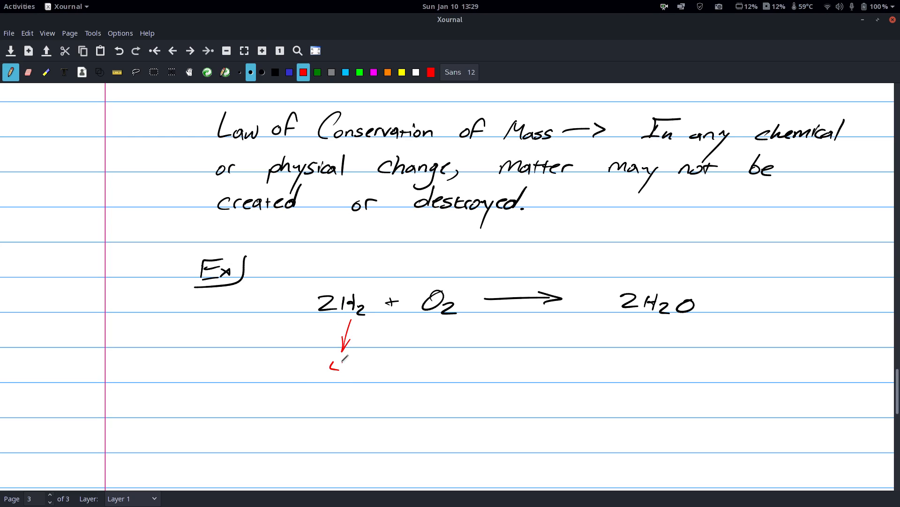
pyautogui.moveTo(331, 365); pyautogui.dragTo(350, 385)
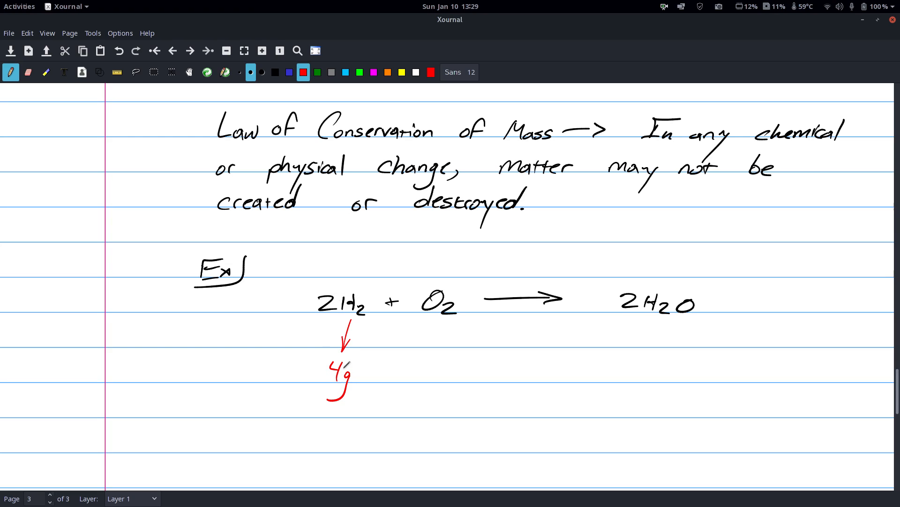
pyautogui.moveTo(370, 365); pyautogui.dragTo(384, 376)
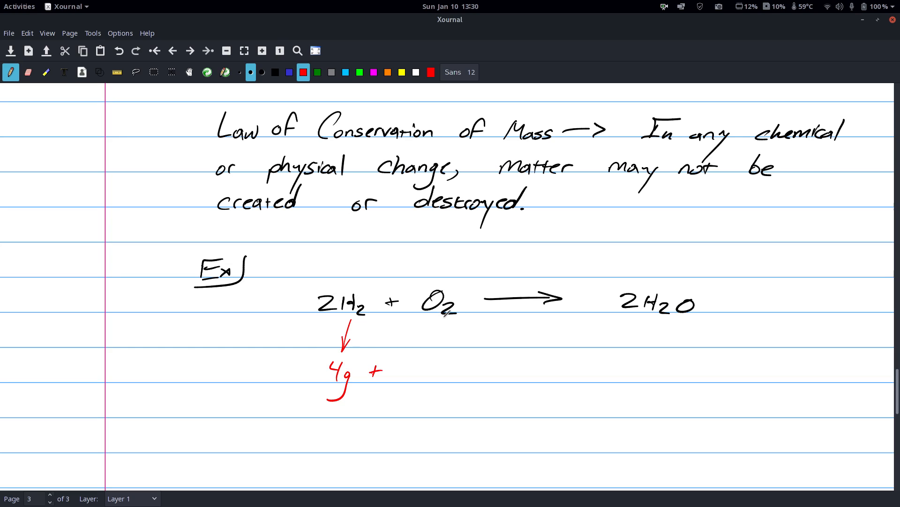
pyautogui.moveTo(414, 365); pyautogui.dragTo(420, 379)
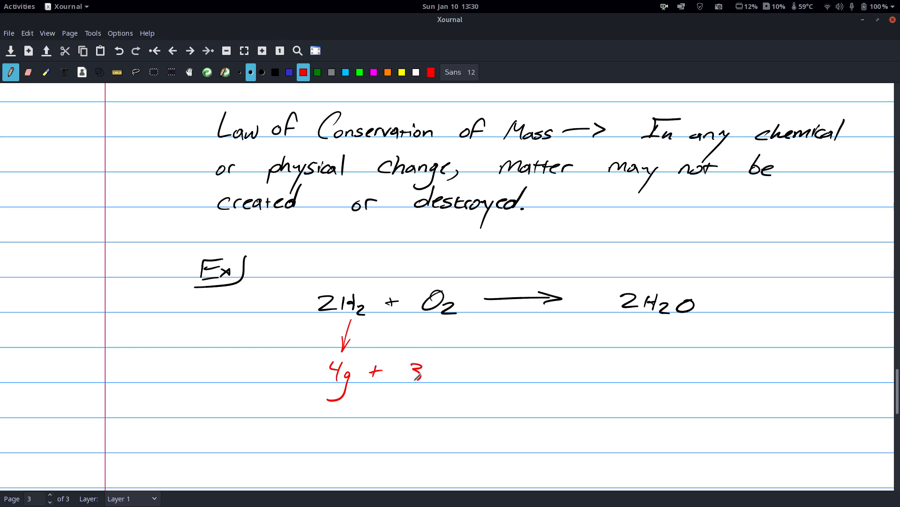
pyautogui.moveTo(408, 373); pyautogui.dragTo(448, 390)
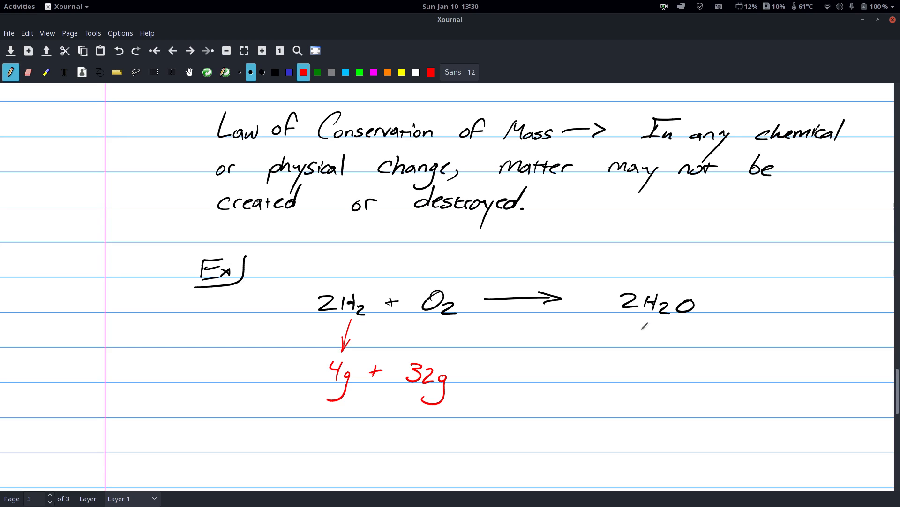
pyautogui.moveTo(623, 368); pyautogui.dragTo(658, 376)
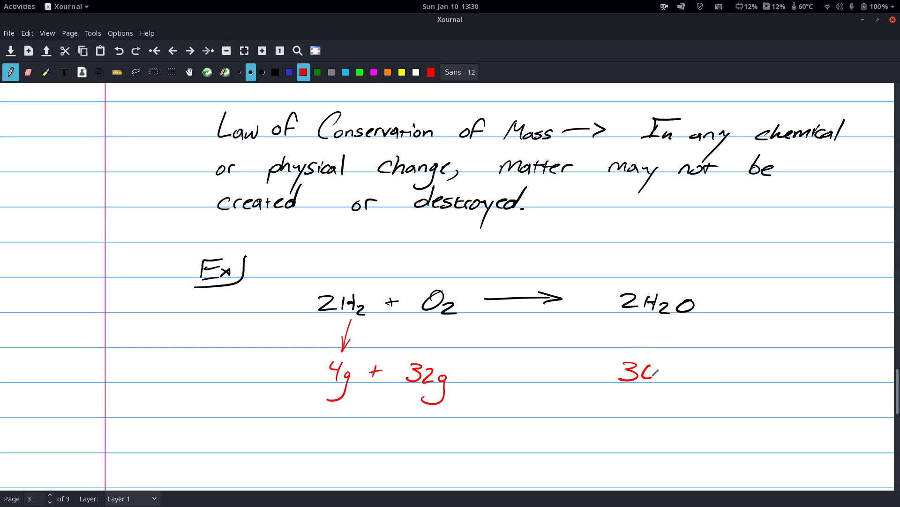
pyautogui.moveTo(631, 367); pyautogui.dragTo(672, 396)
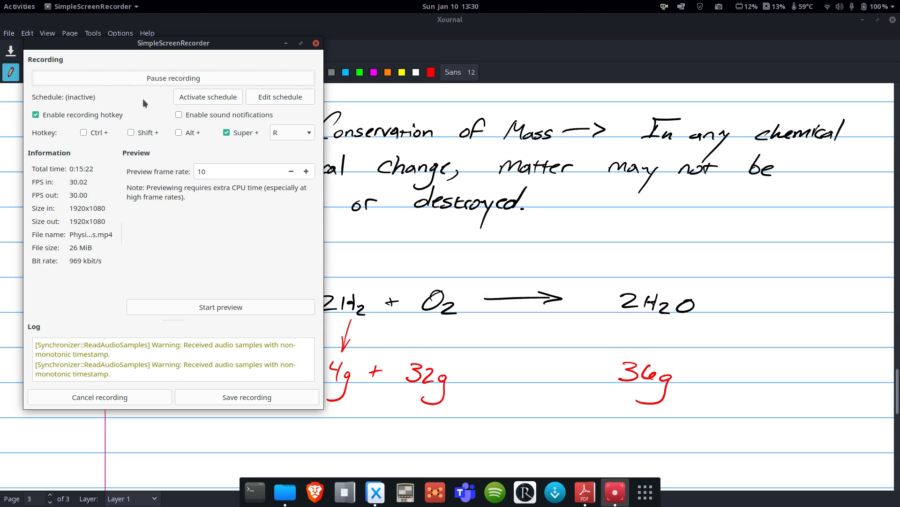
pyautogui.moveTo(170, 95)
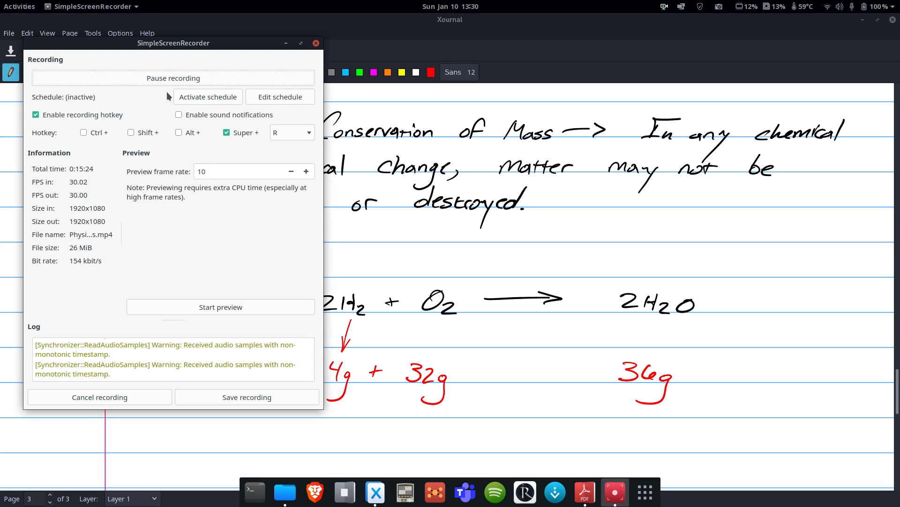